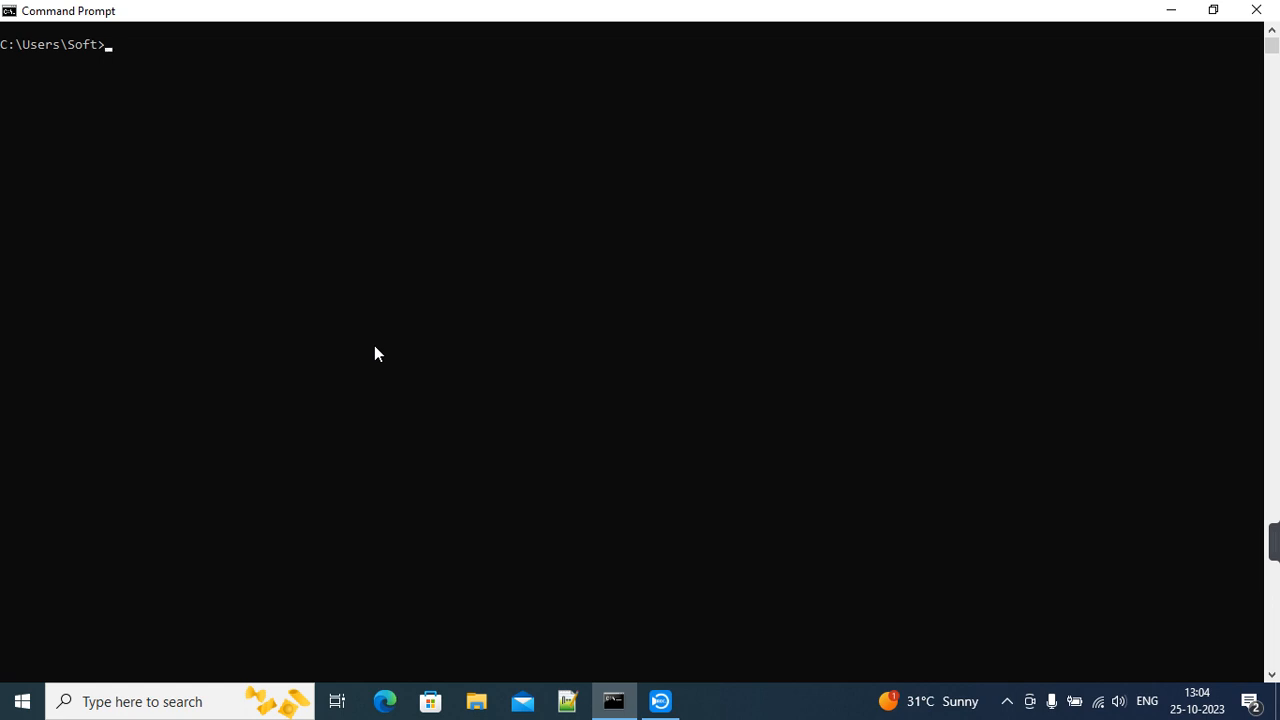
- Run sqlplus "/as sysdba" in Command Prompt, which fails with ORA-01017 logon denied
{"action": "type", "text": "sqlplus"}
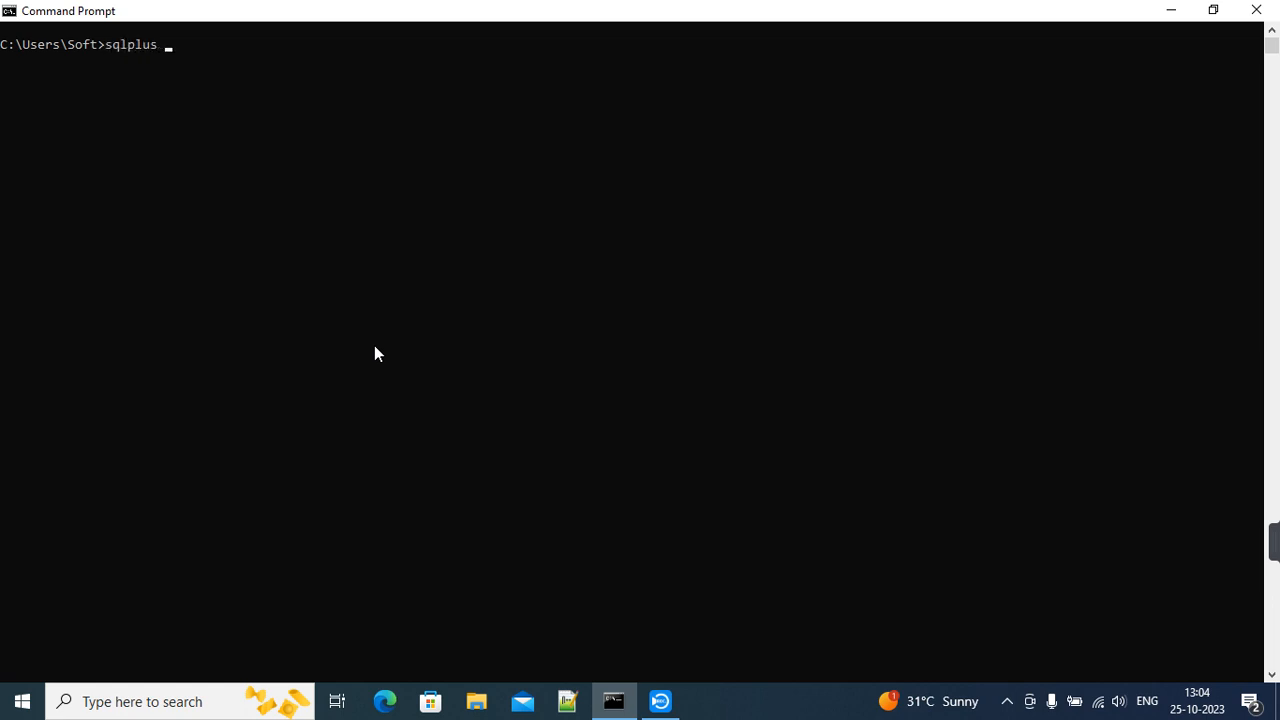
{"action": "type", "text": "\"/as sysdba"}
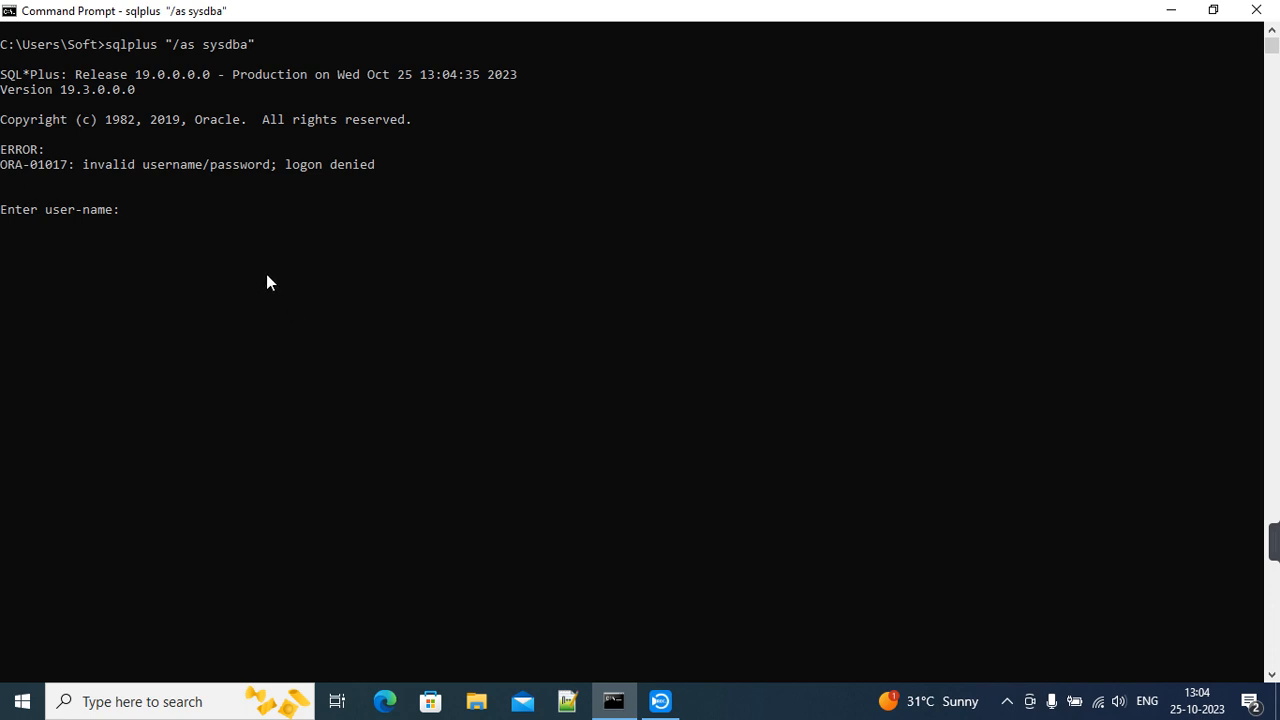
{"action": "mouse_move", "coordinate": [125, 214]}
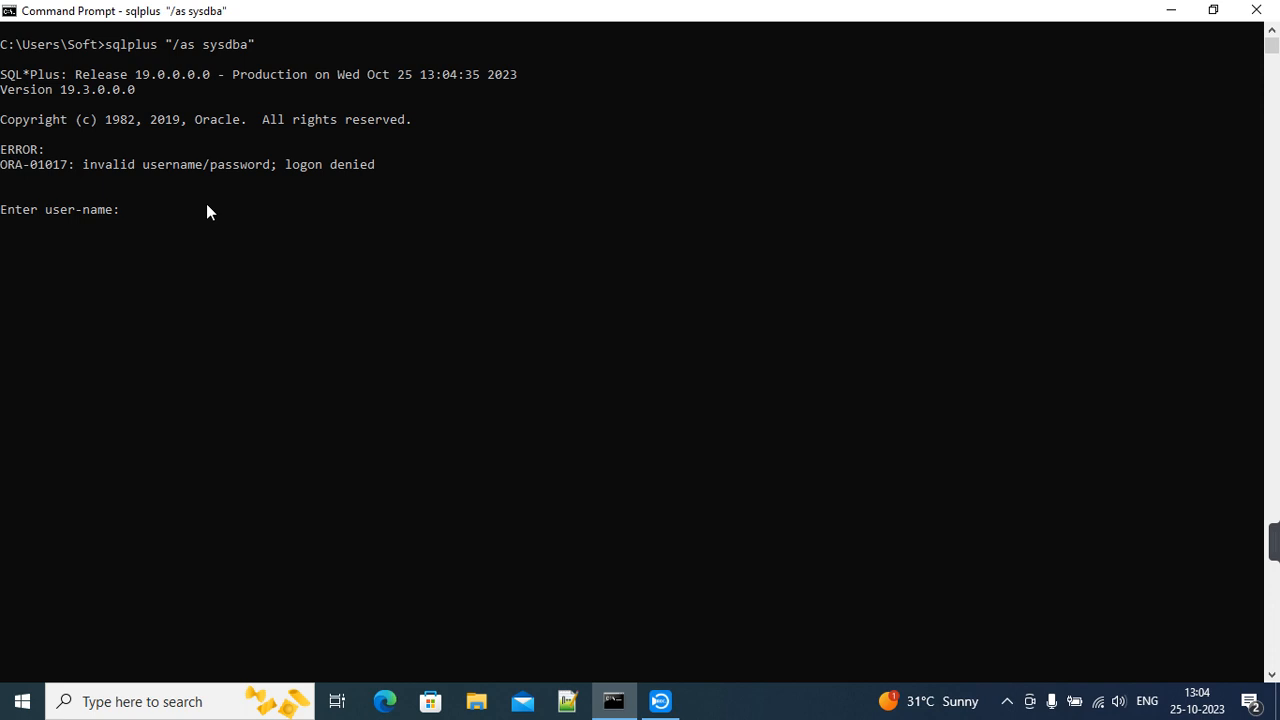
{"action": "mouse_move", "coordinate": [88, 68]}
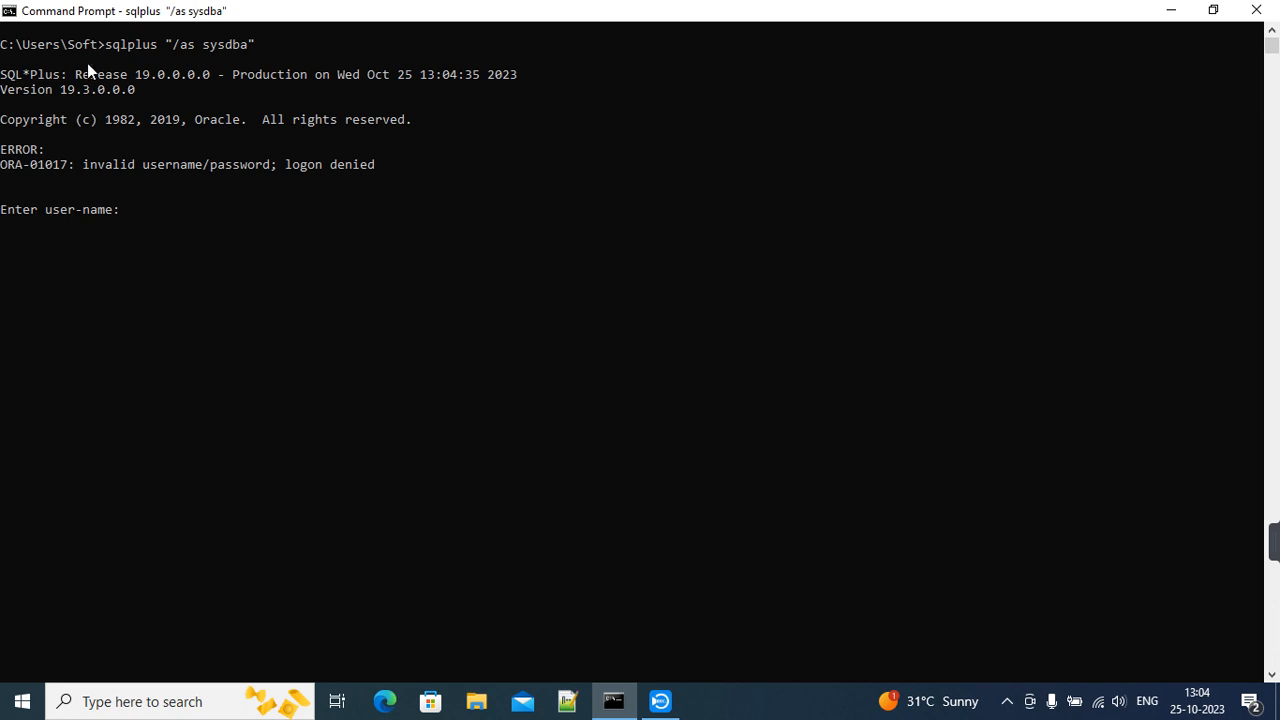
{"action": "mouse_move", "coordinate": [85, 48]}
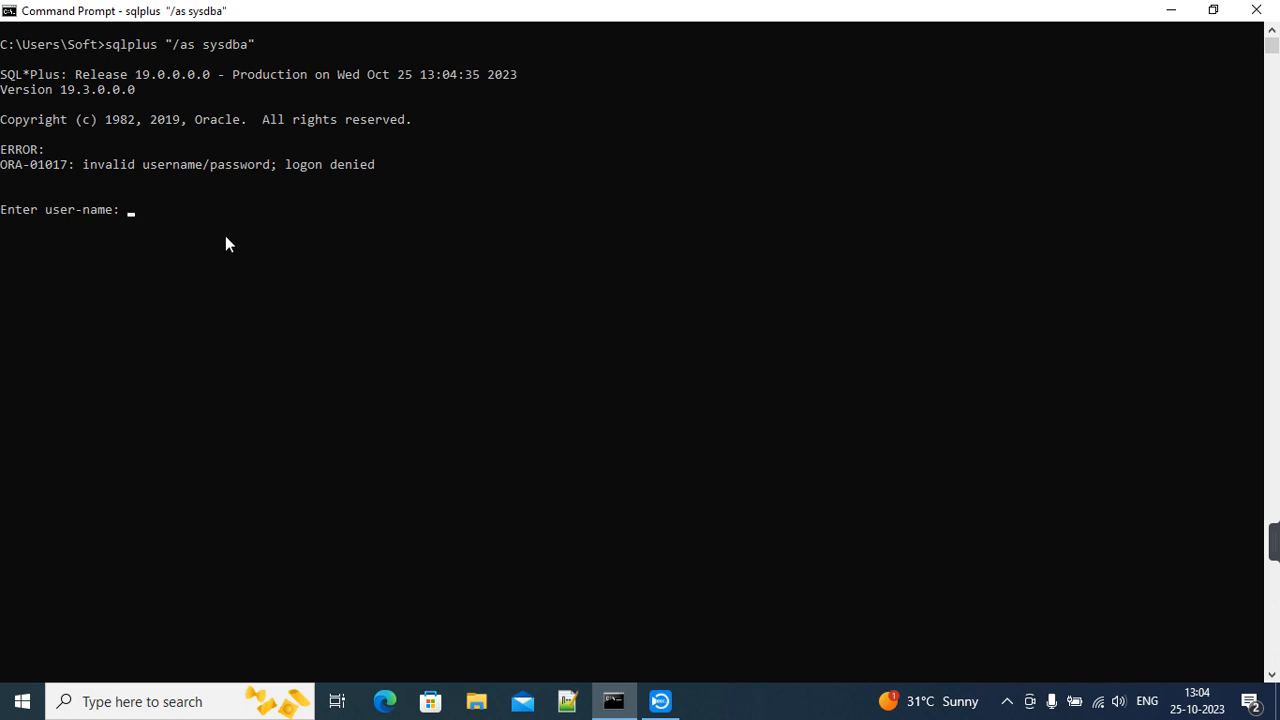
{"action": "mouse_move", "coordinate": [240, 509]}
{"action": "type", "text": "lusrmgr.msc"}
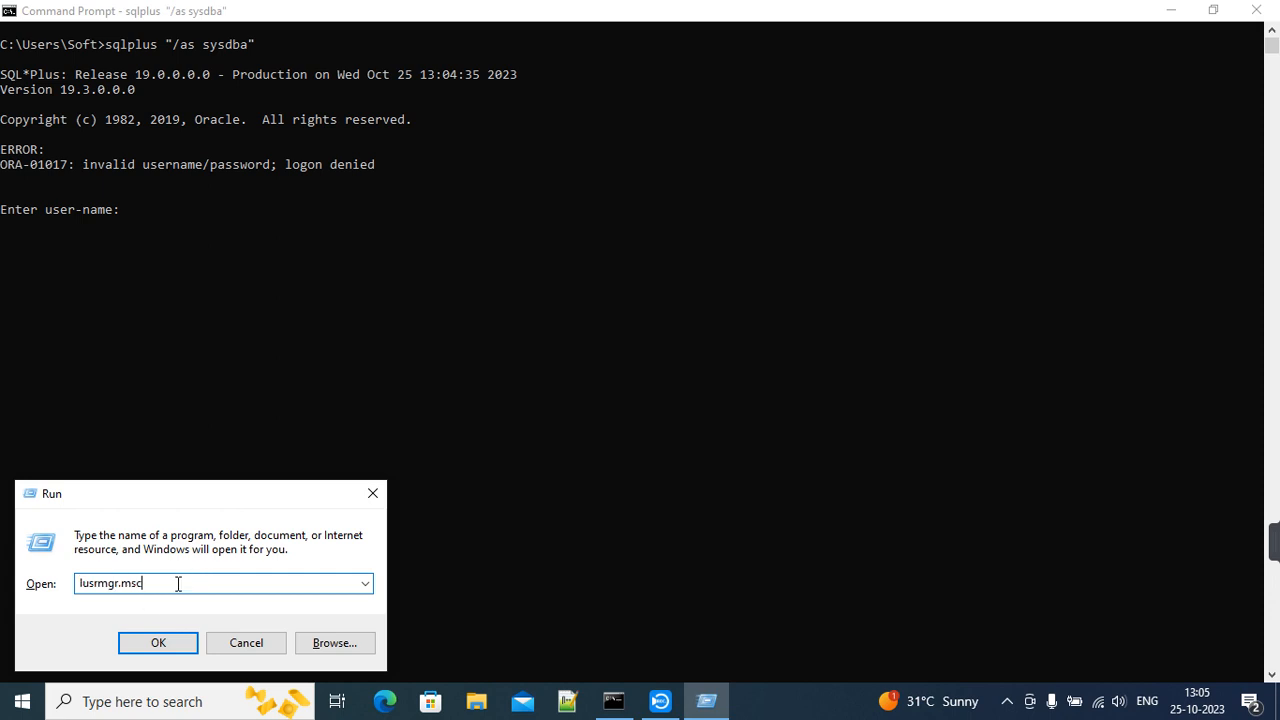
- Open the Soft account's Member Of list, showing Administrators and Users
{"action": "left_click", "coordinate": [158, 642]}
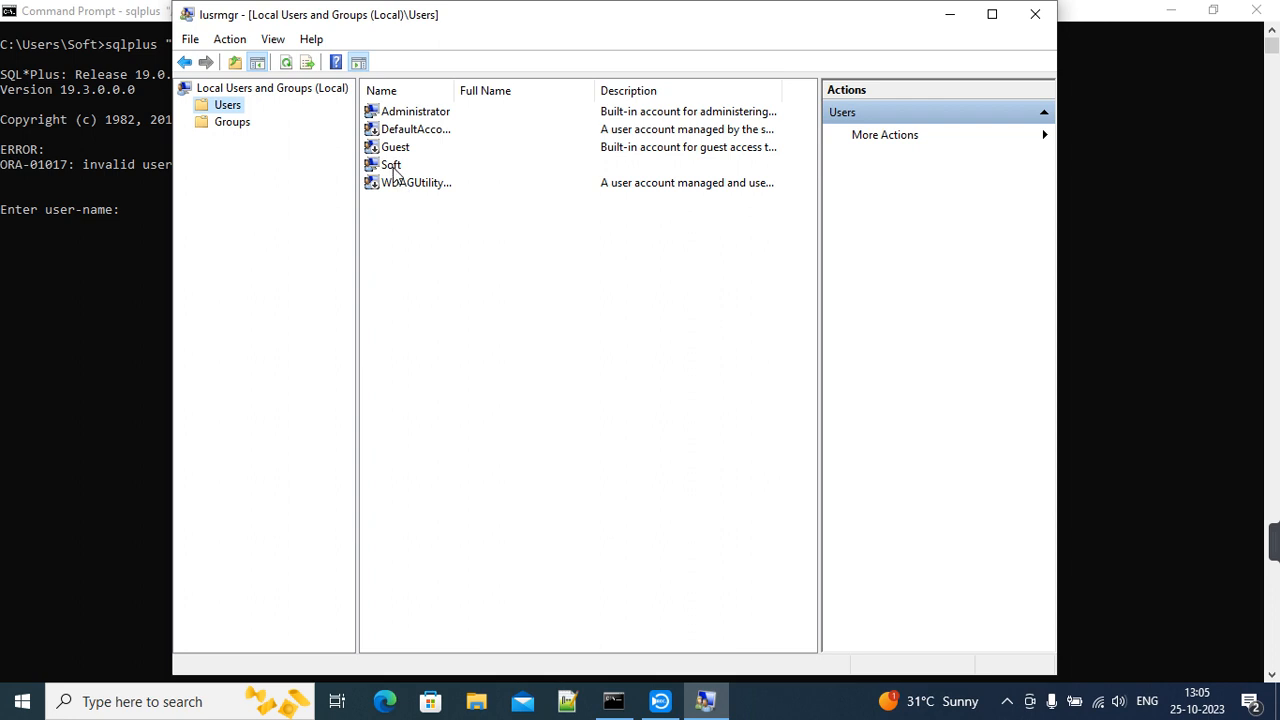
{"action": "double_click", "coordinate": [391, 164]}
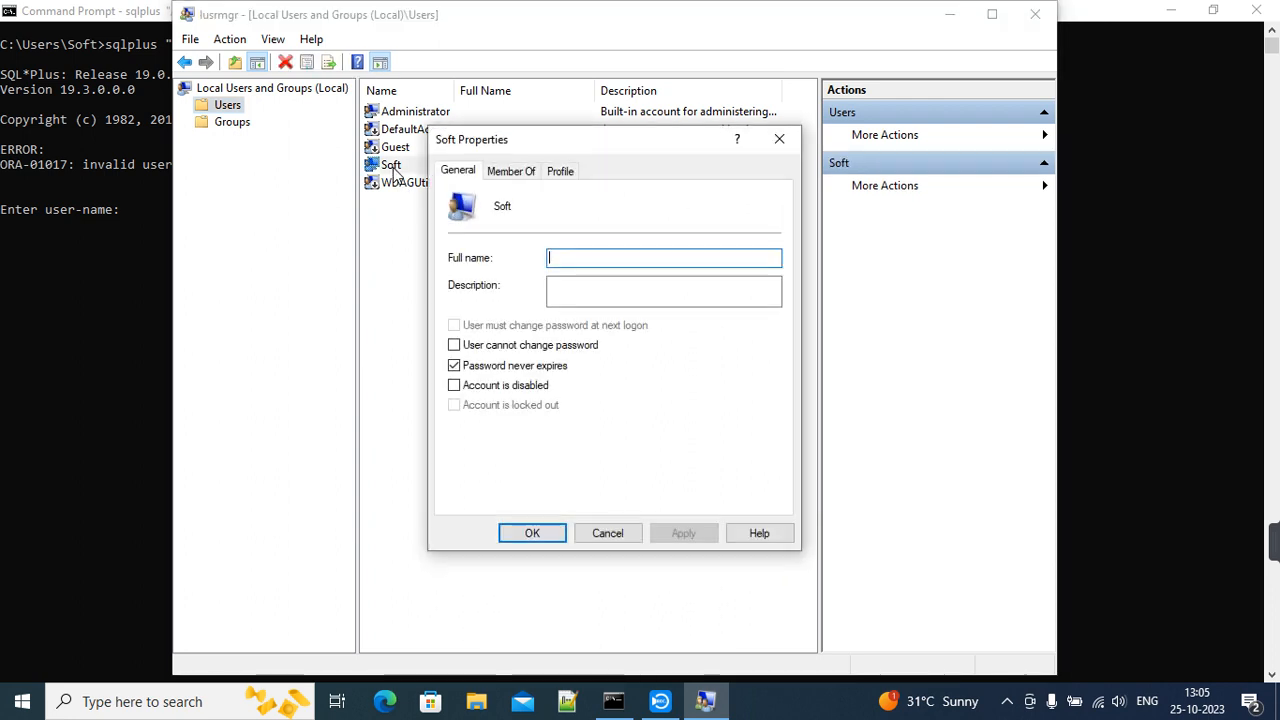
{"action": "mouse_move", "coordinate": [511, 171]}
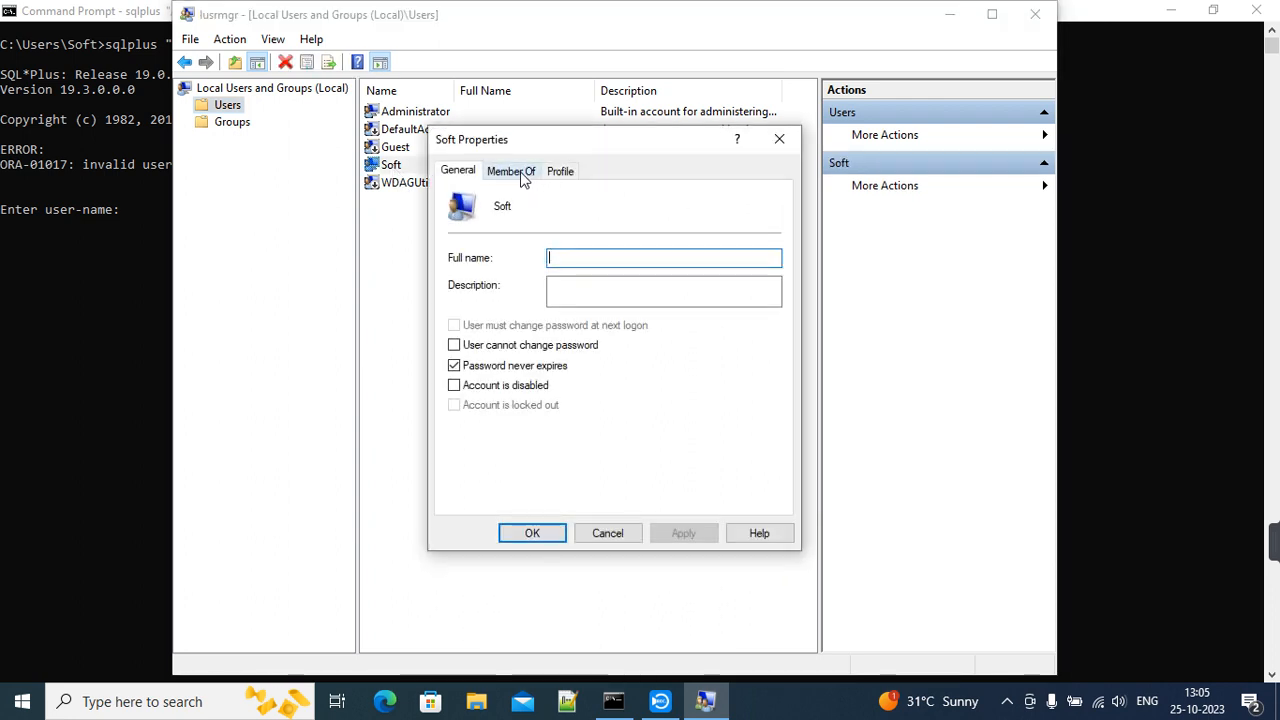
{"action": "left_click", "coordinate": [510, 170]}
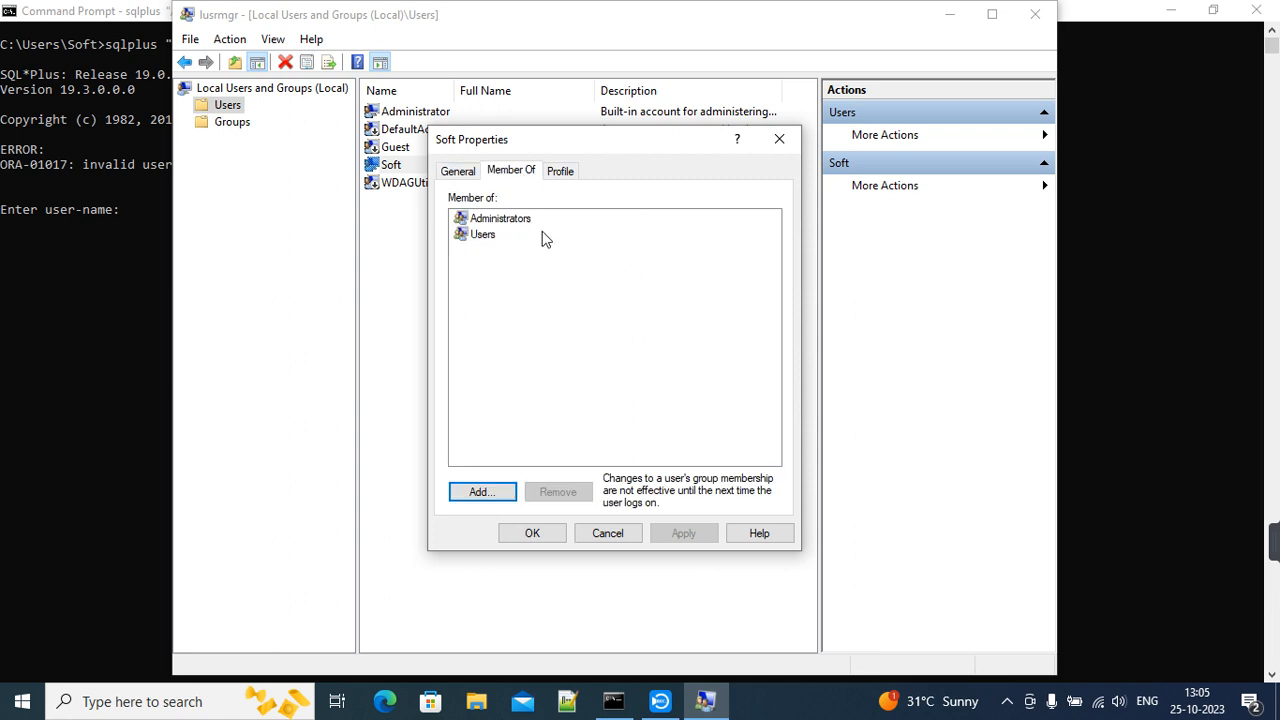
{"action": "mouse_move", "coordinate": [492, 264]}
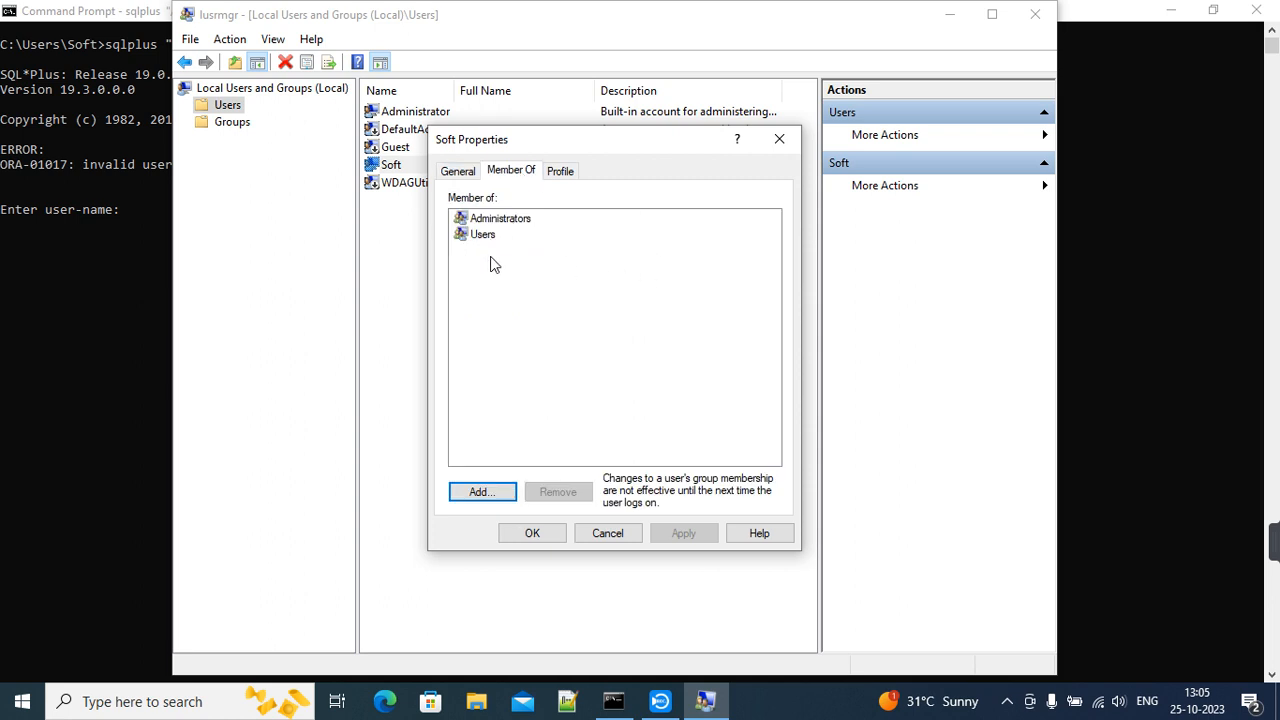
{"action": "mouse_move", "coordinate": [547, 407]}
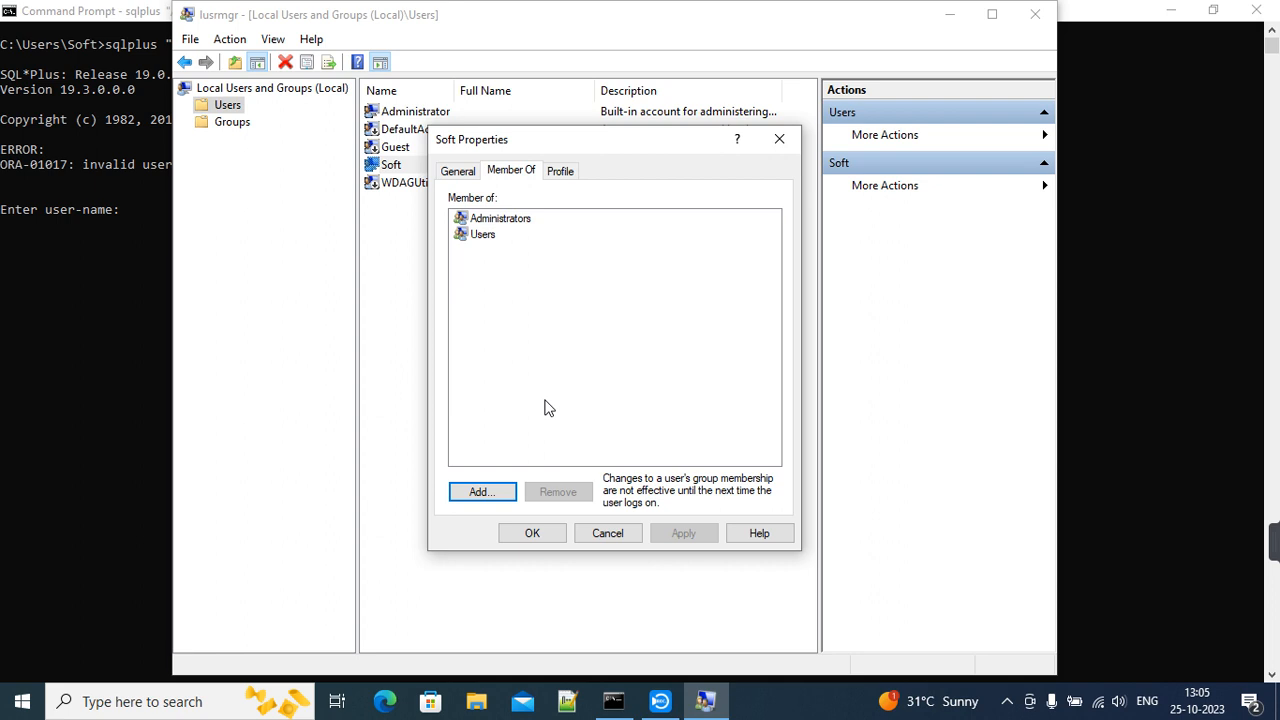
{"action": "mouse_move", "coordinate": [530, 462]}
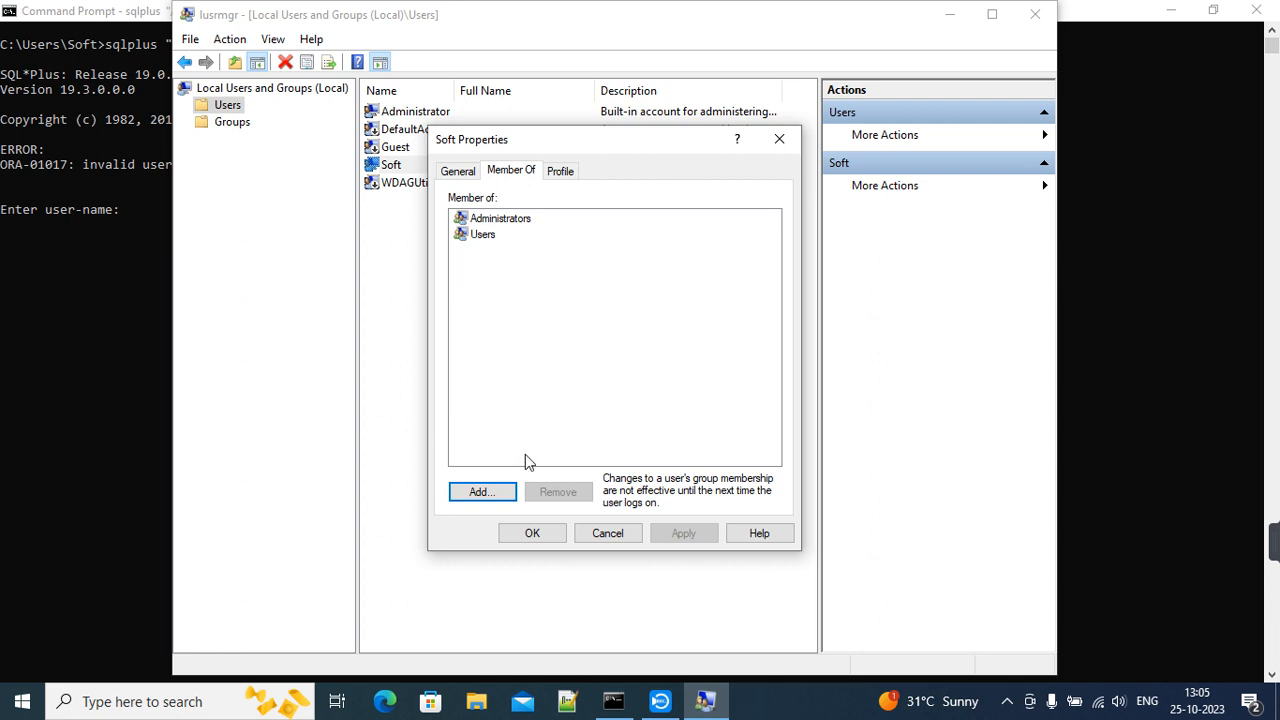
{"action": "mouse_move", "coordinate": [535, 471]}
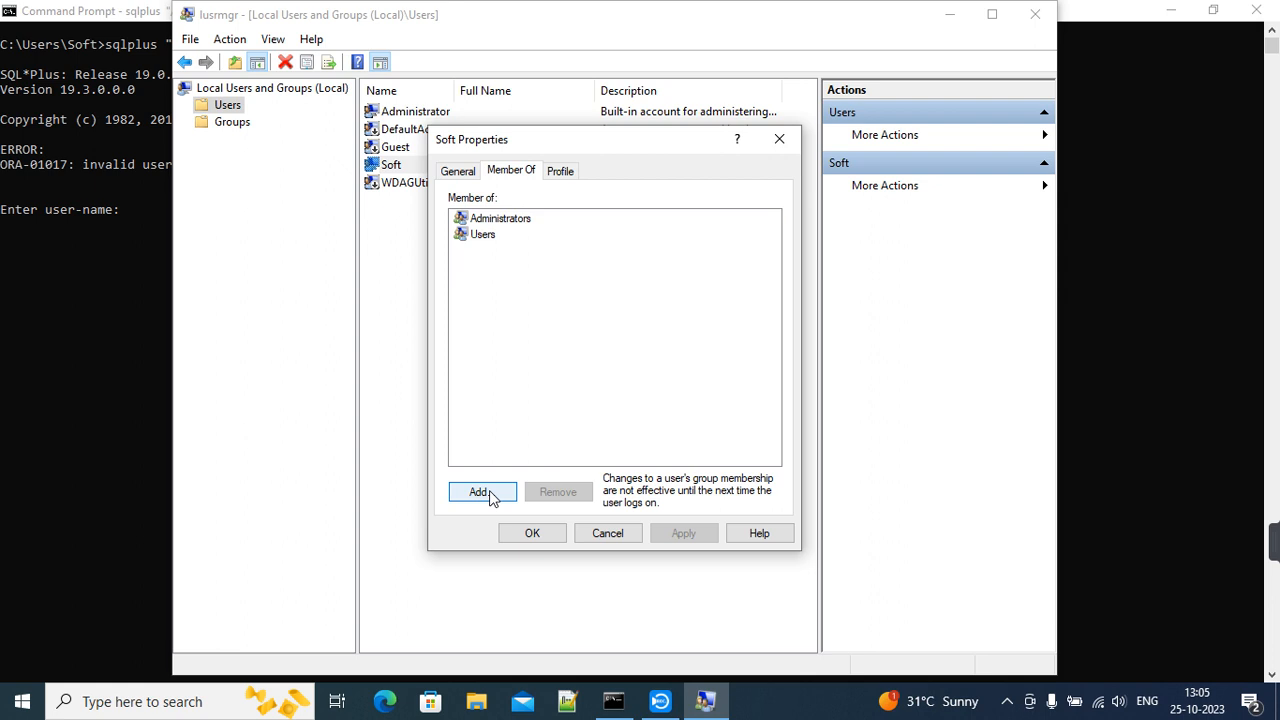
- Add Soft to the ORA_DBA group through the advanced group search
{"action": "left_click", "coordinate": [481, 491]}
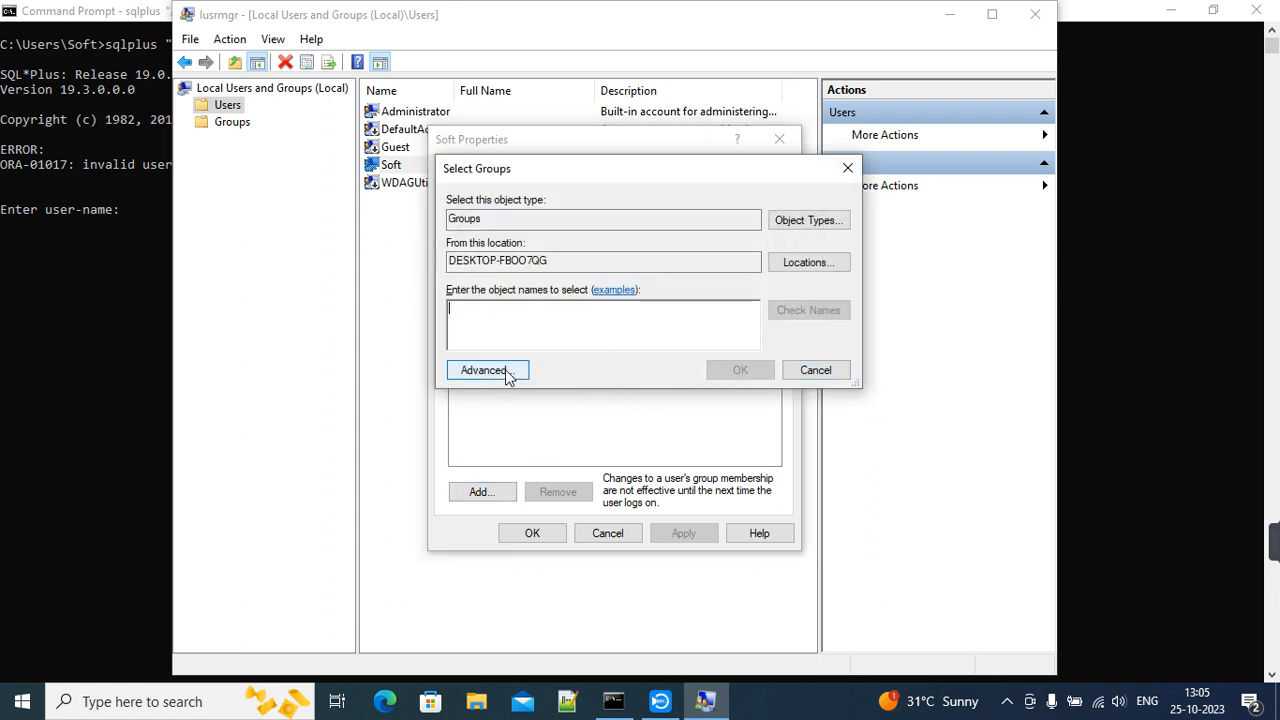
{"action": "left_click", "coordinate": [483, 370]}
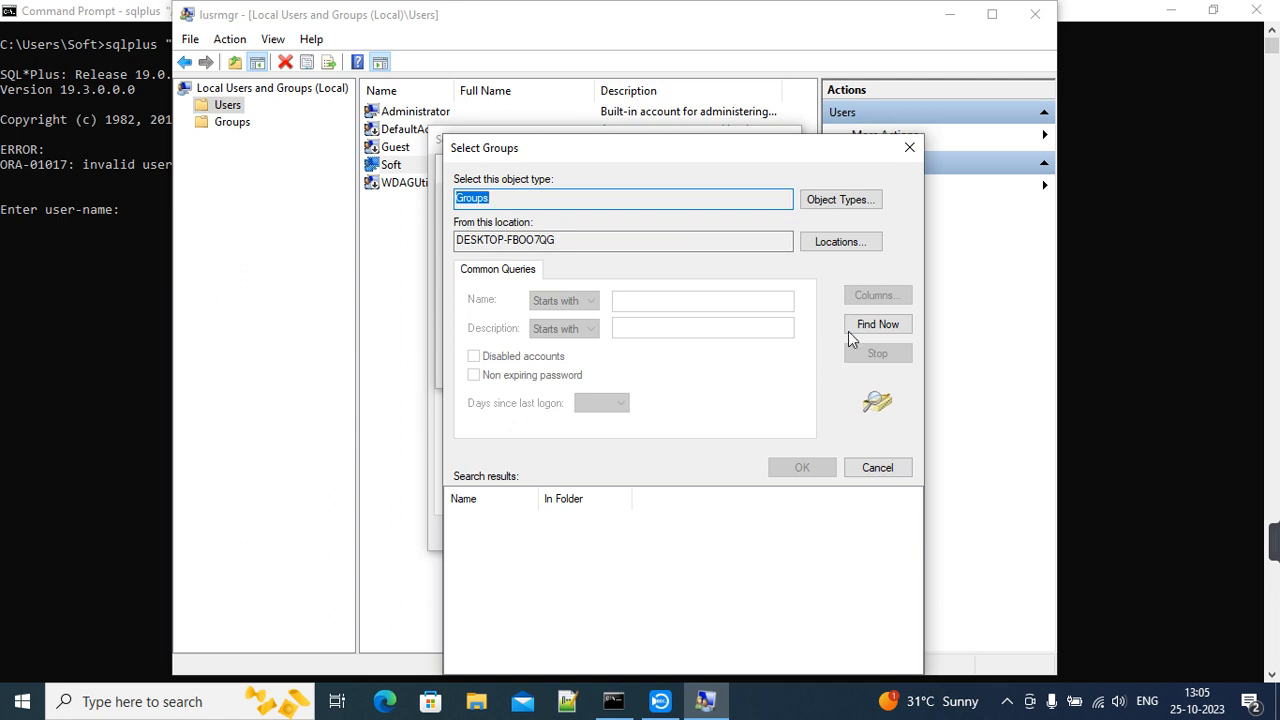
{"action": "left_click", "coordinate": [877, 323]}
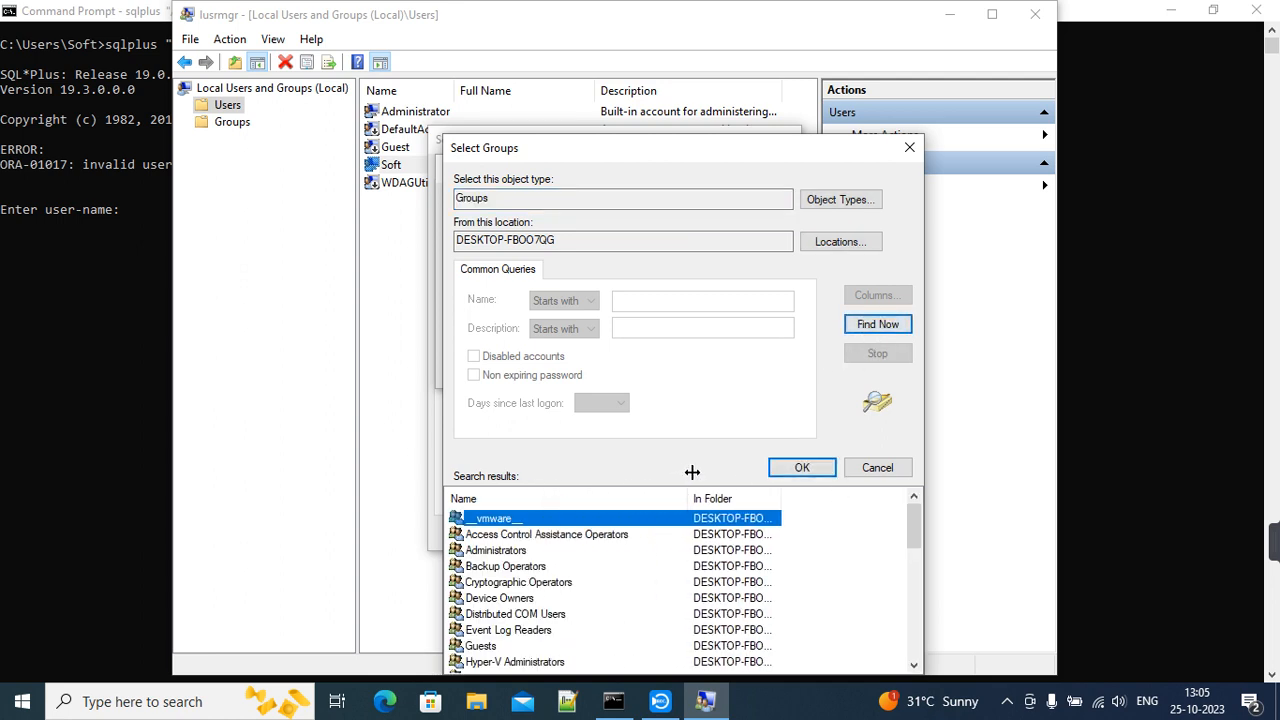
{"action": "scroll", "scroll_direction": "down", "scroll_amount": 3}
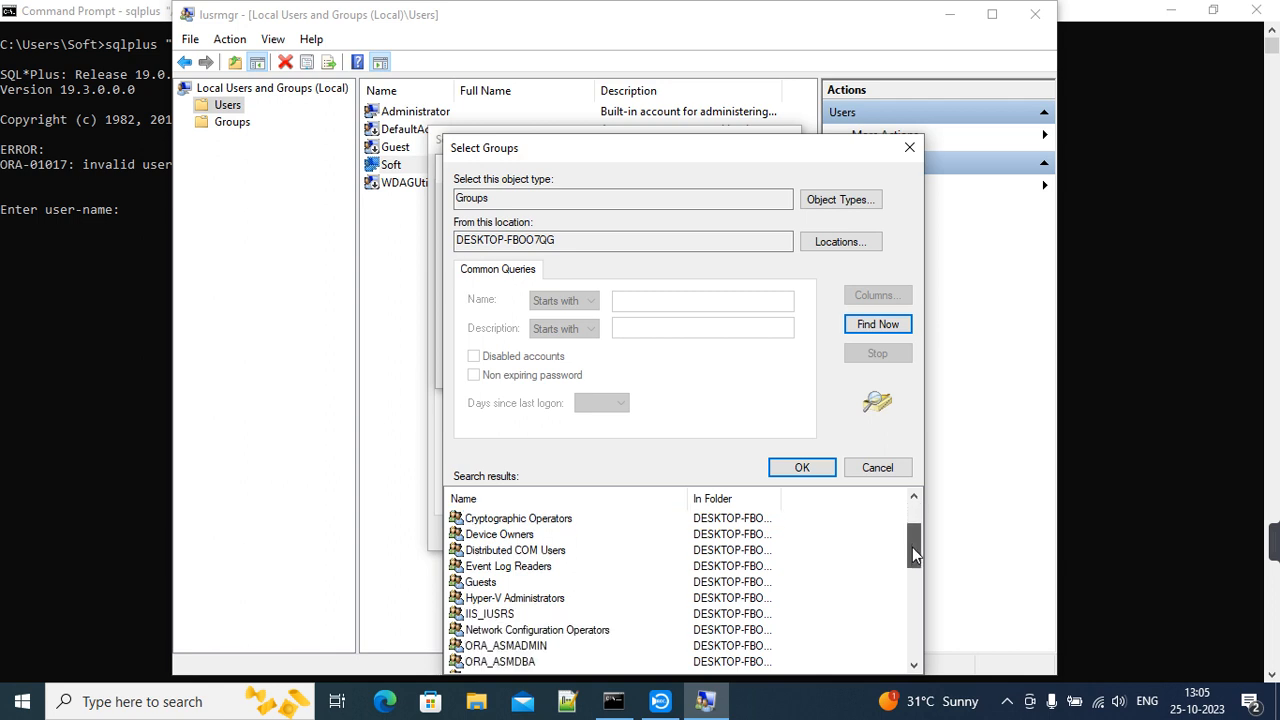
{"action": "scroll", "scroll_direction": "down", "scroll_amount": 3}
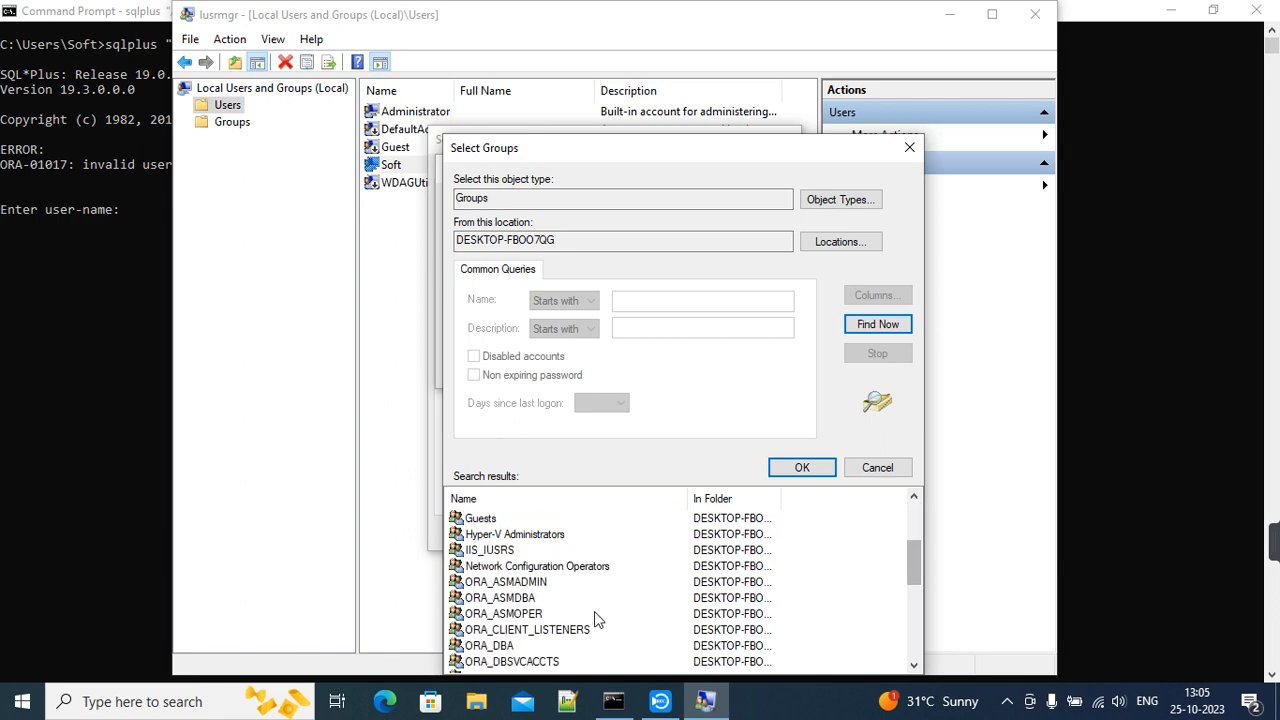
{"action": "mouse_move", "coordinate": [505, 645]}
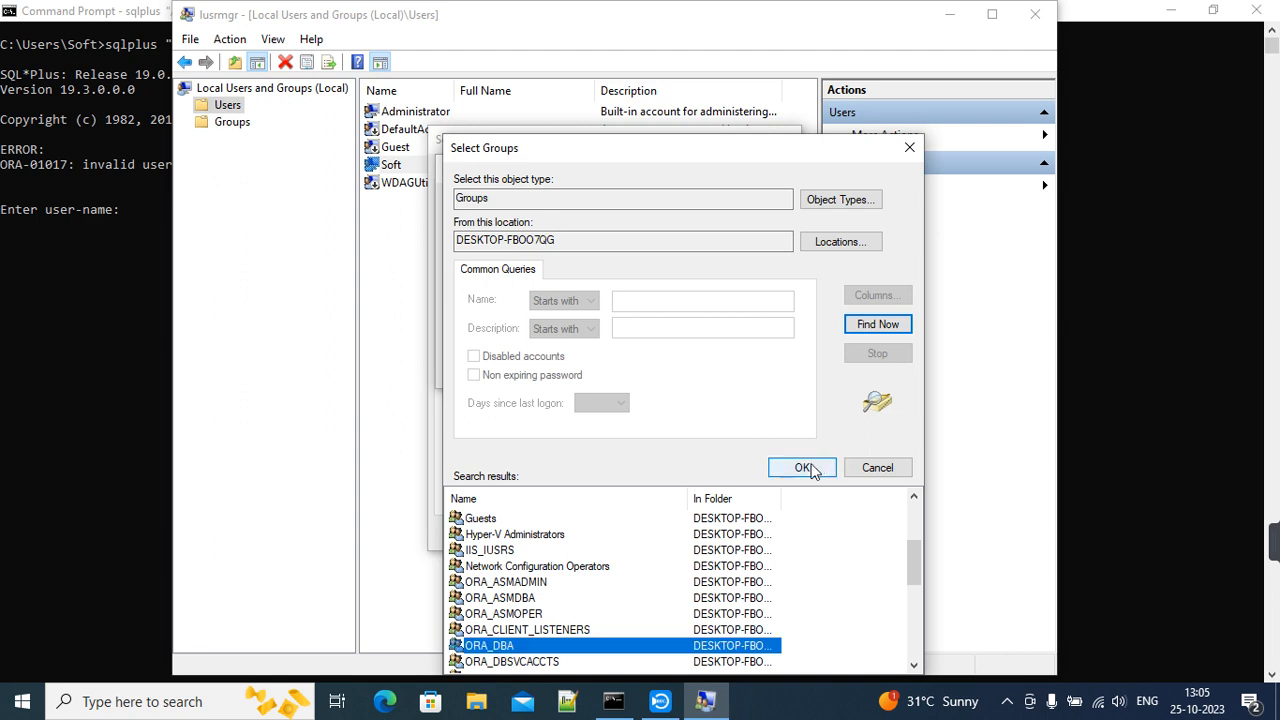
{"action": "left_click", "coordinate": [801, 467]}
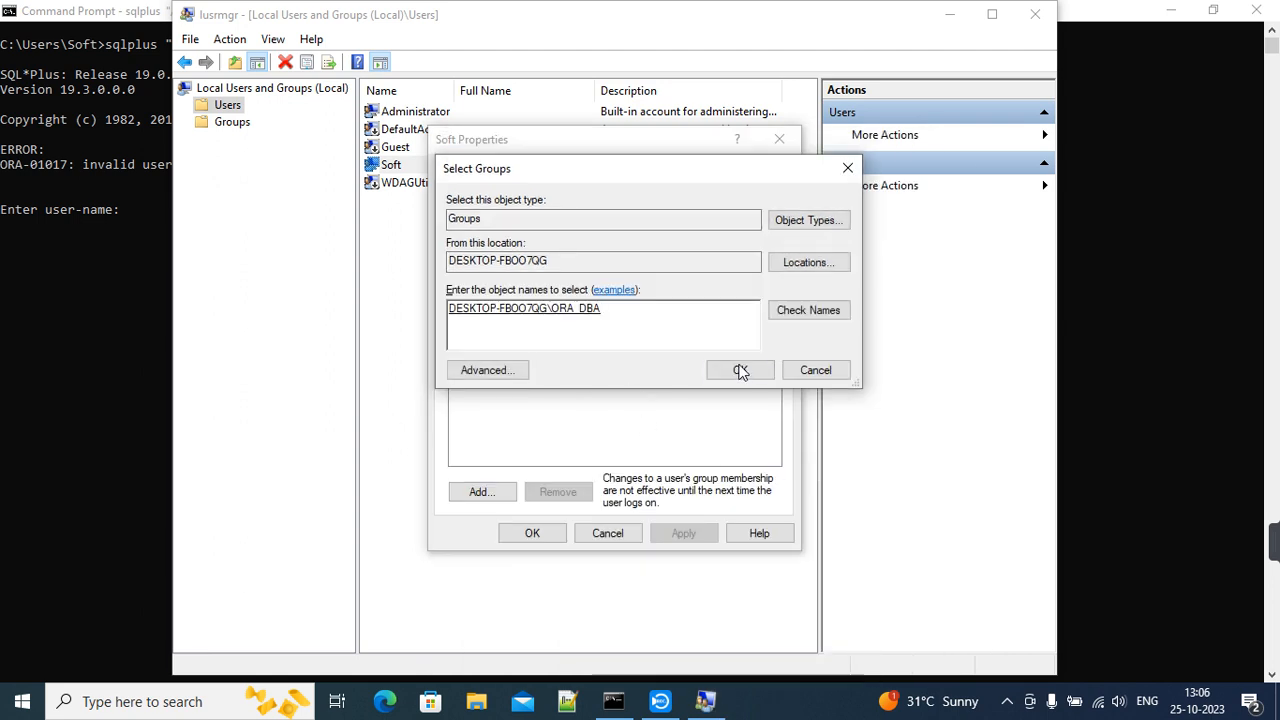
{"action": "left_click", "coordinate": [740, 370]}
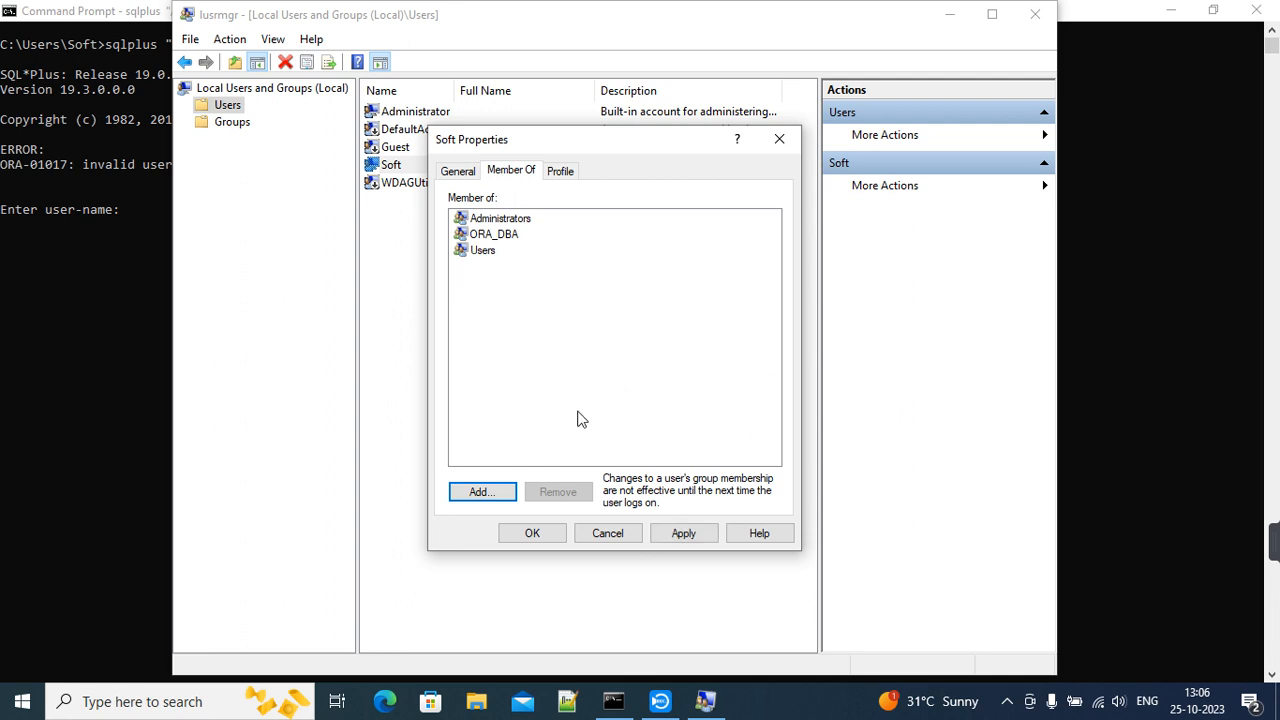
{"action": "left_click", "coordinate": [481, 491]}
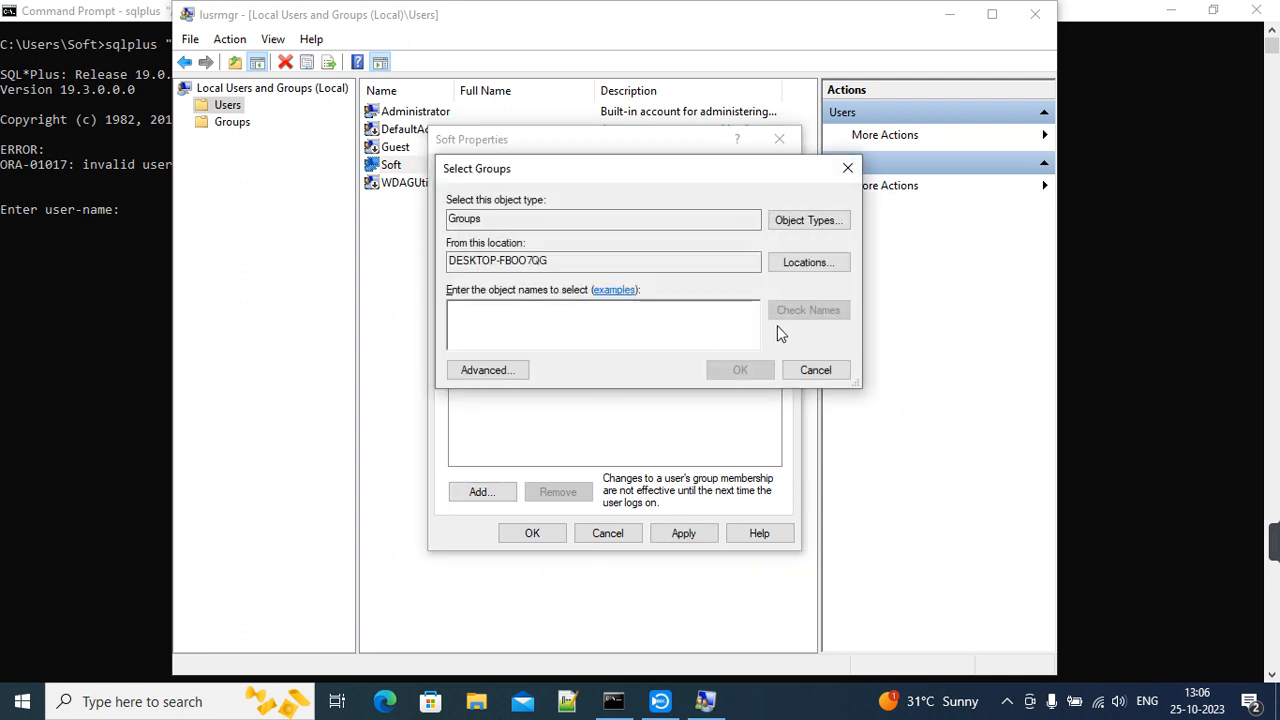
- Find ORA_ASMDBA in the group search results and add it to Soft's memberships
{"action": "left_click", "coordinate": [487, 370]}
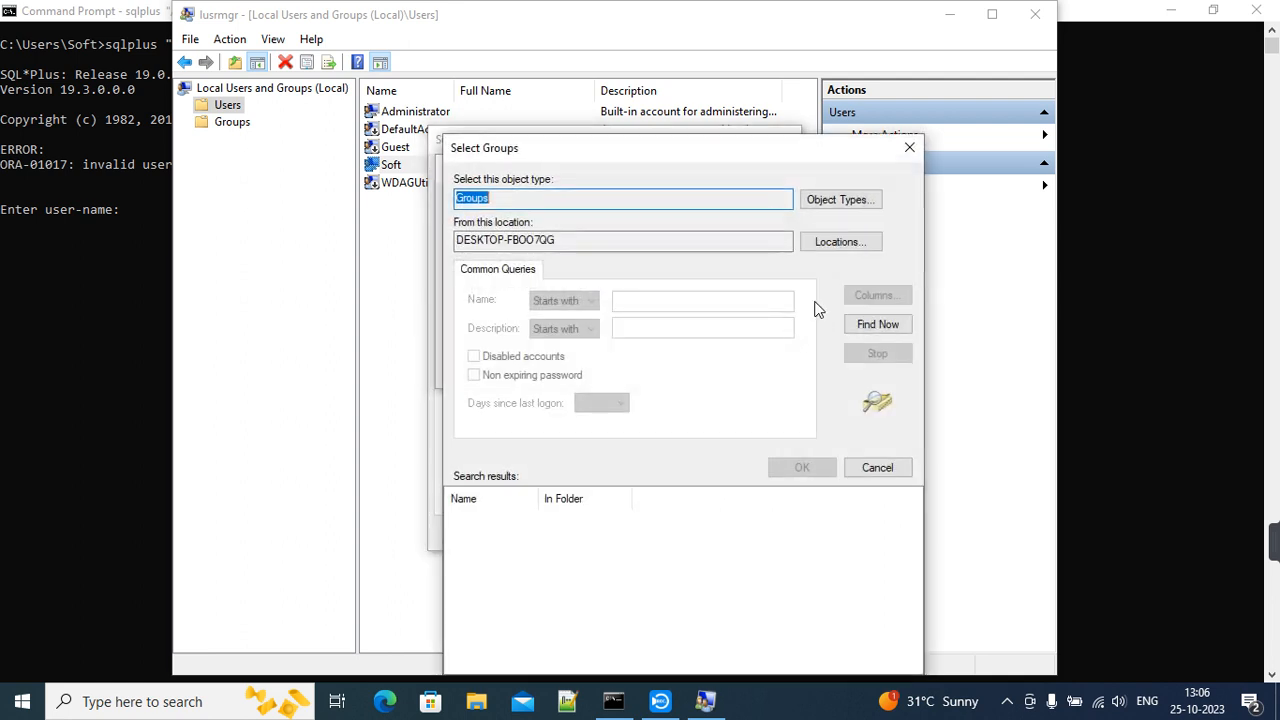
{"action": "left_click", "coordinate": [877, 323]}
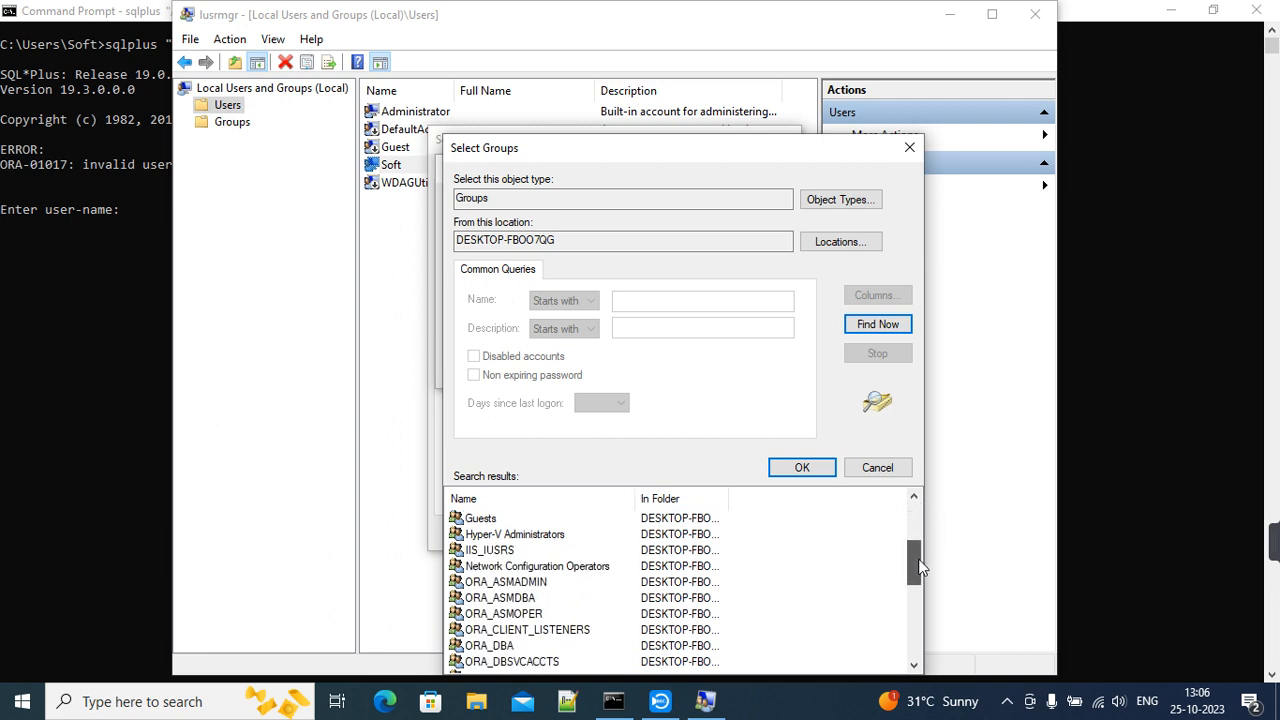
{"action": "scroll", "scroll_direction": "down", "scroll_amount": 3}
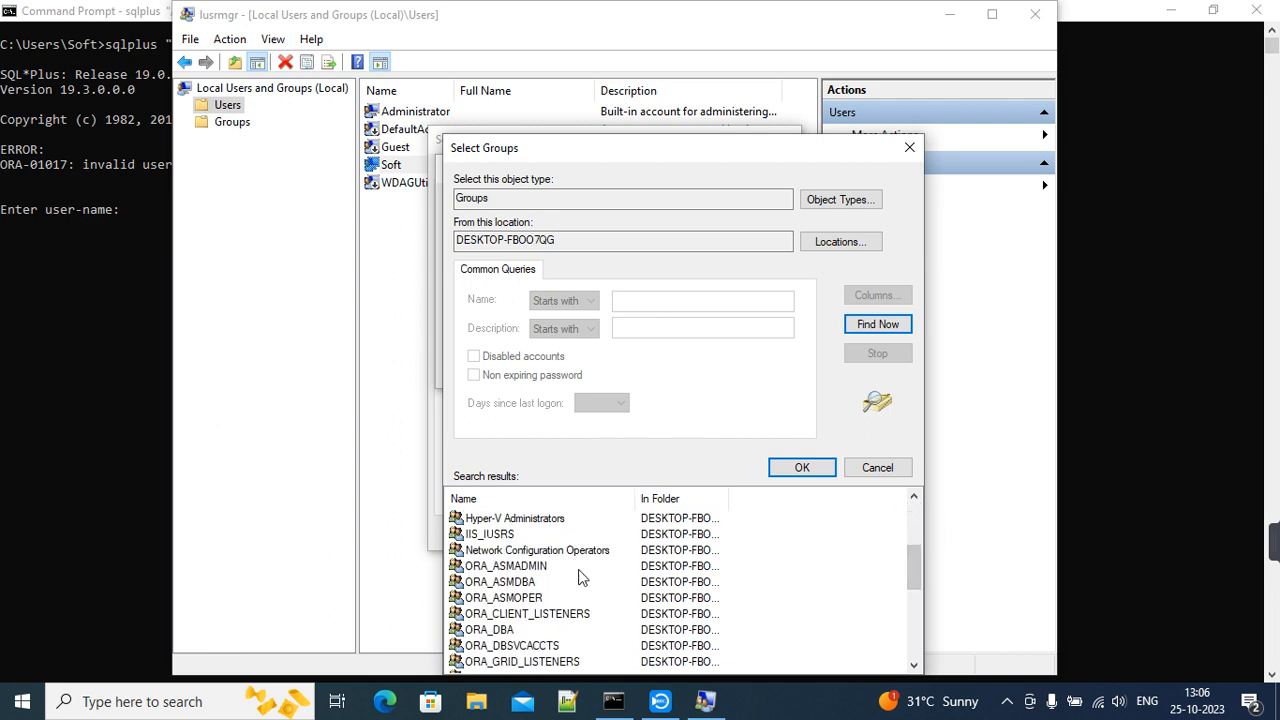
{"action": "left_click", "coordinate": [500, 581]}
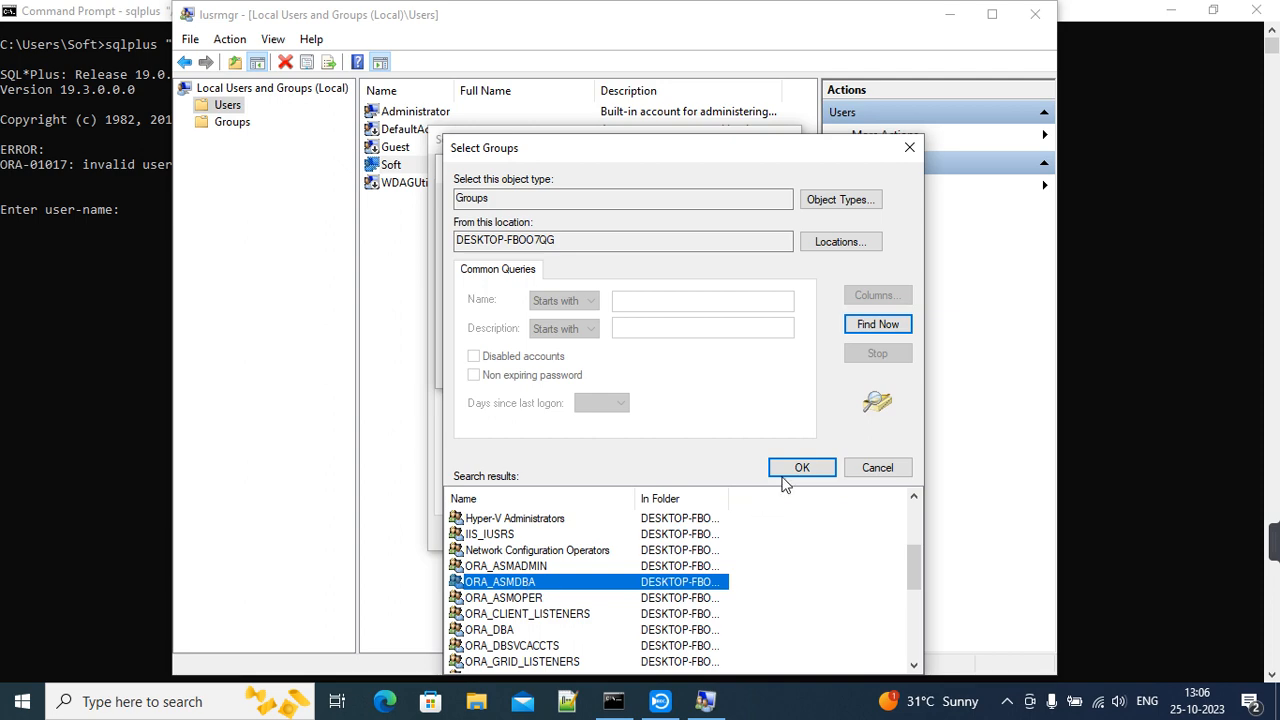
{"action": "left_click", "coordinate": [801, 467]}
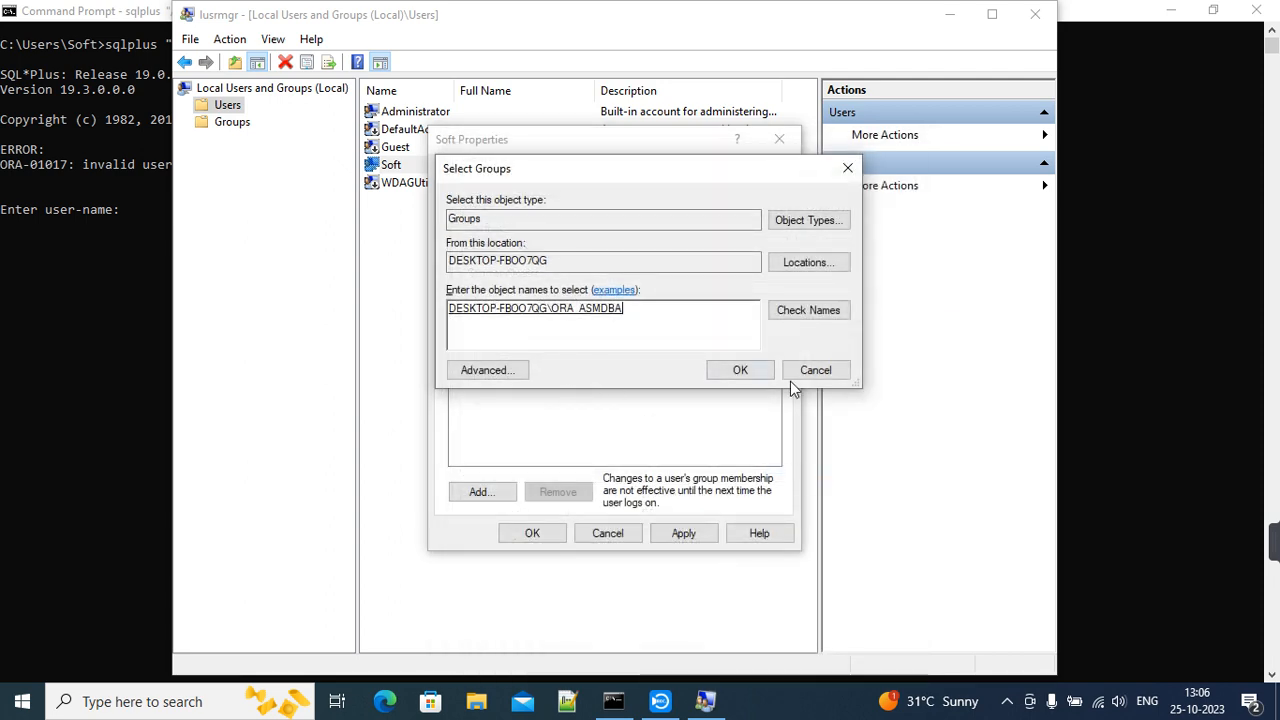
{"action": "left_click", "coordinate": [740, 370]}
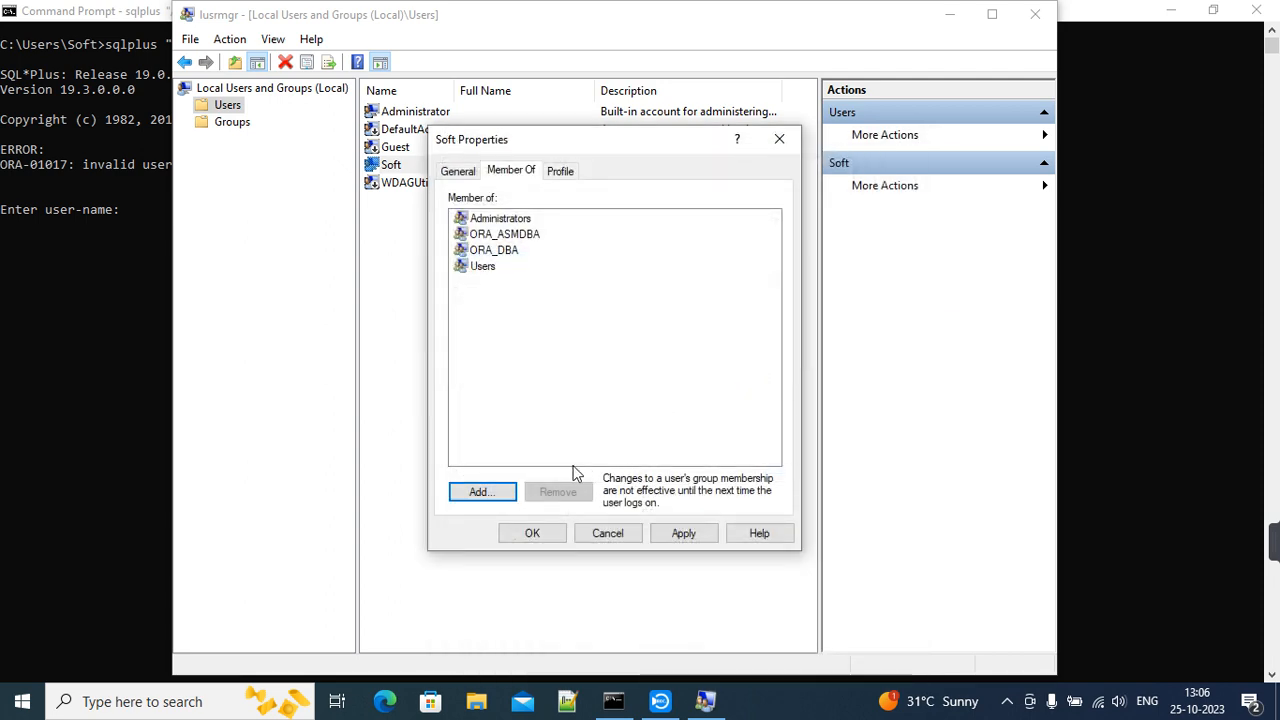
{"action": "left_click", "coordinate": [481, 491]}
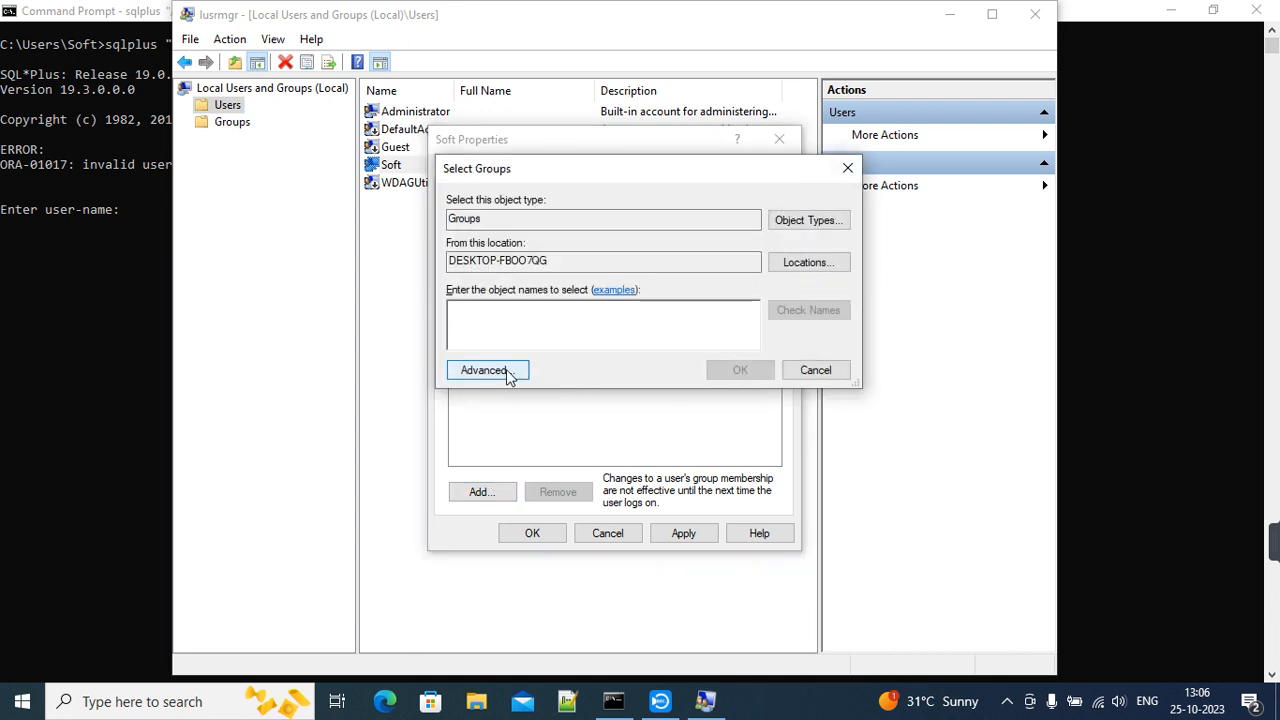
- Add Soft to ORA_OraDB19Home1_SYSBACKUP from the full group list
{"action": "left_click", "coordinate": [484, 370]}
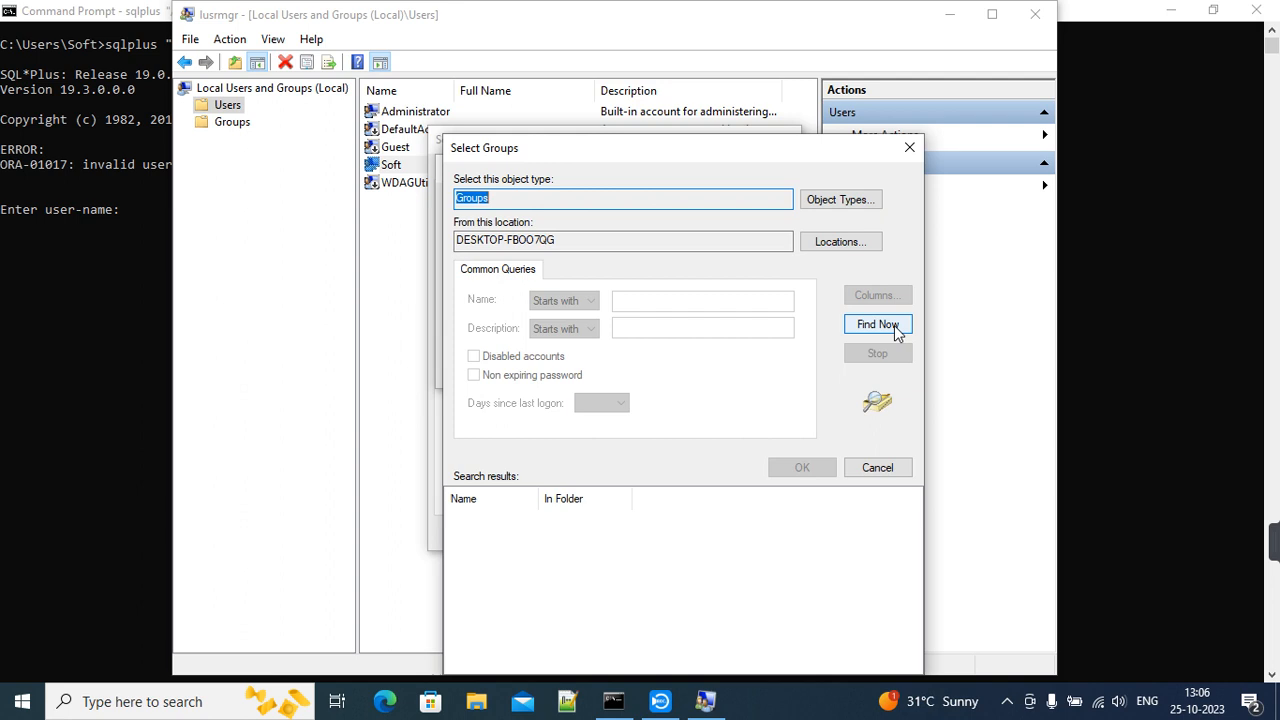
{"action": "left_click", "coordinate": [876, 323]}
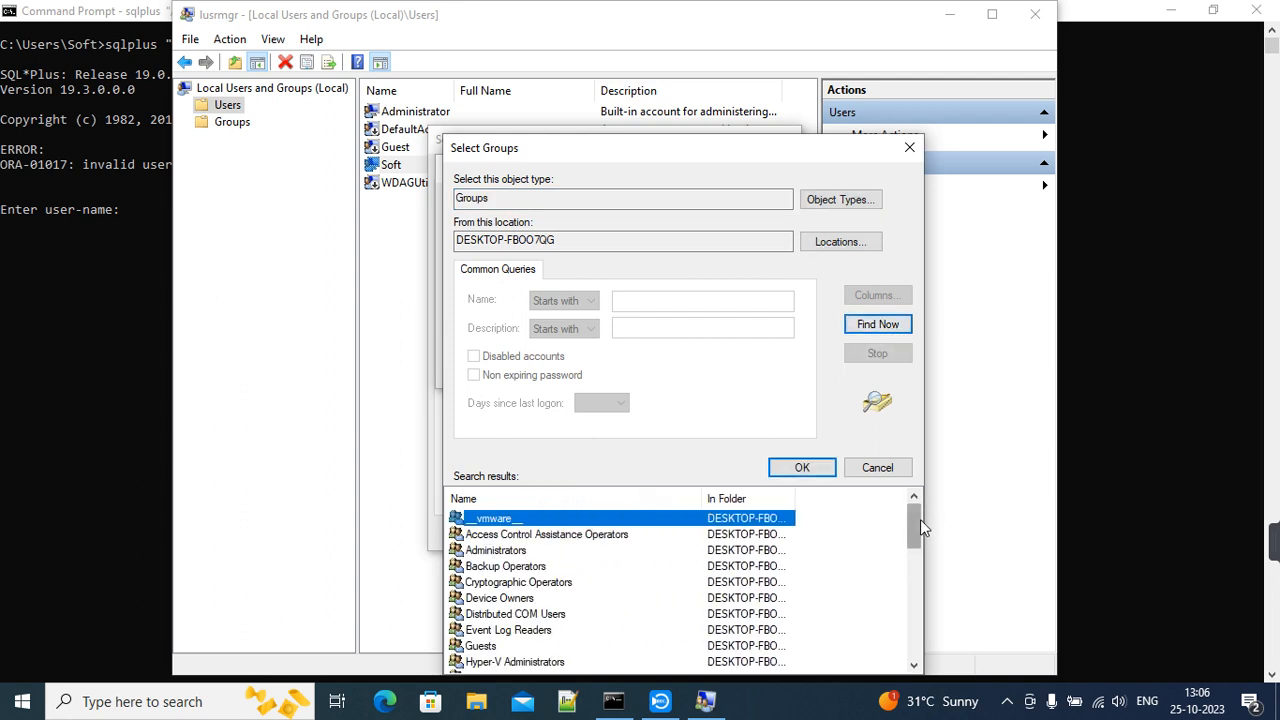
{"action": "scroll", "scroll_direction": "down", "scroll_amount": 3}
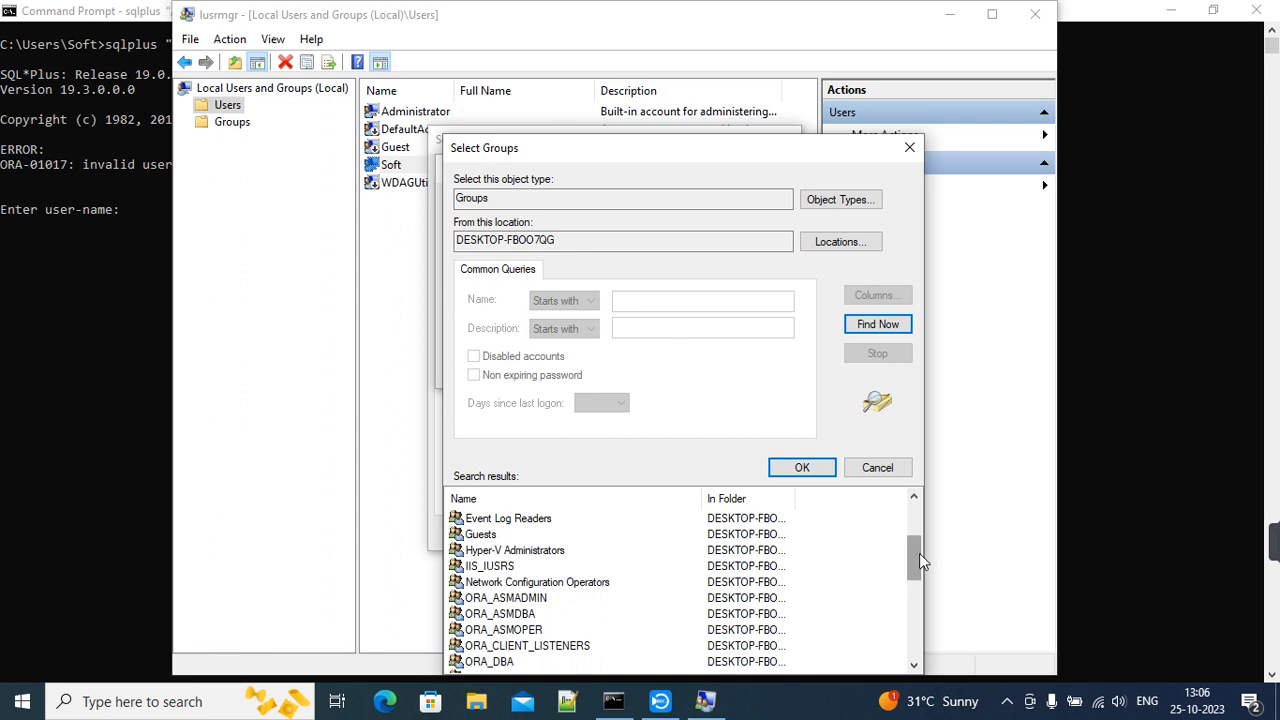
{"action": "scroll", "scroll_direction": "down", "scroll_amount": 3}
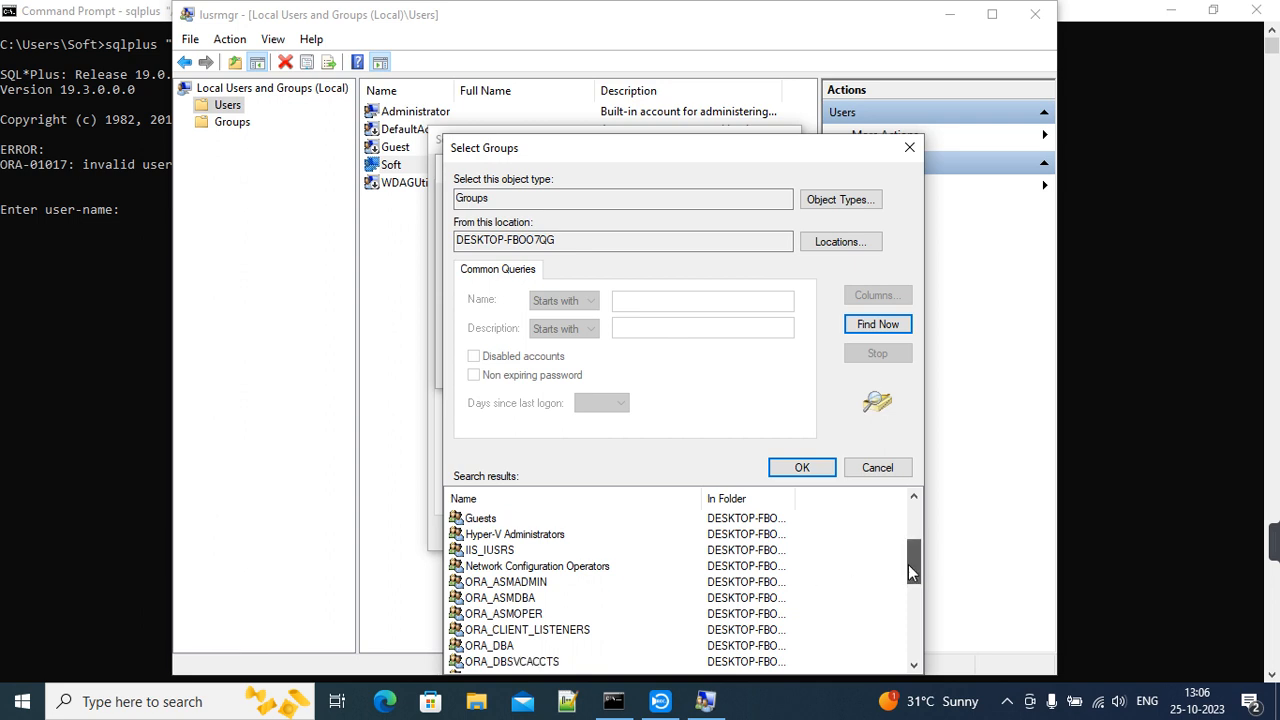
{"action": "scroll", "scroll_direction": "down", "scroll_amount": 3}
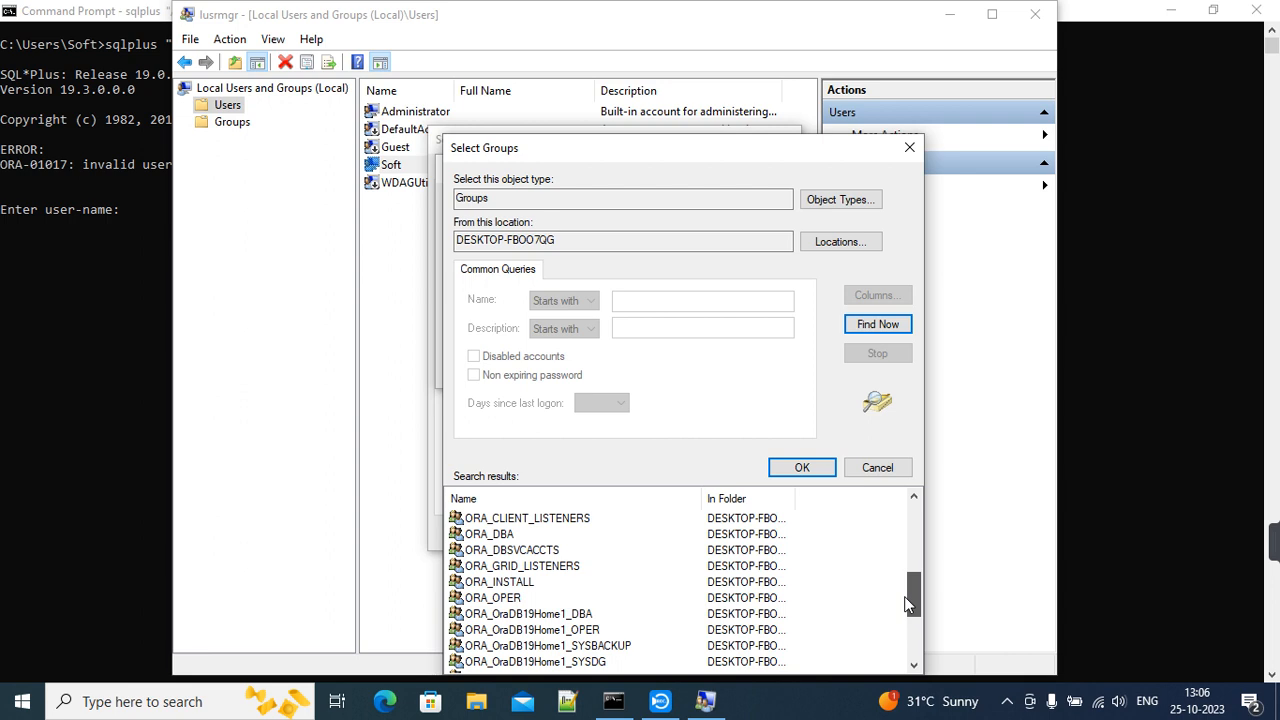
{"action": "mouse_move", "coordinate": [910, 605]}
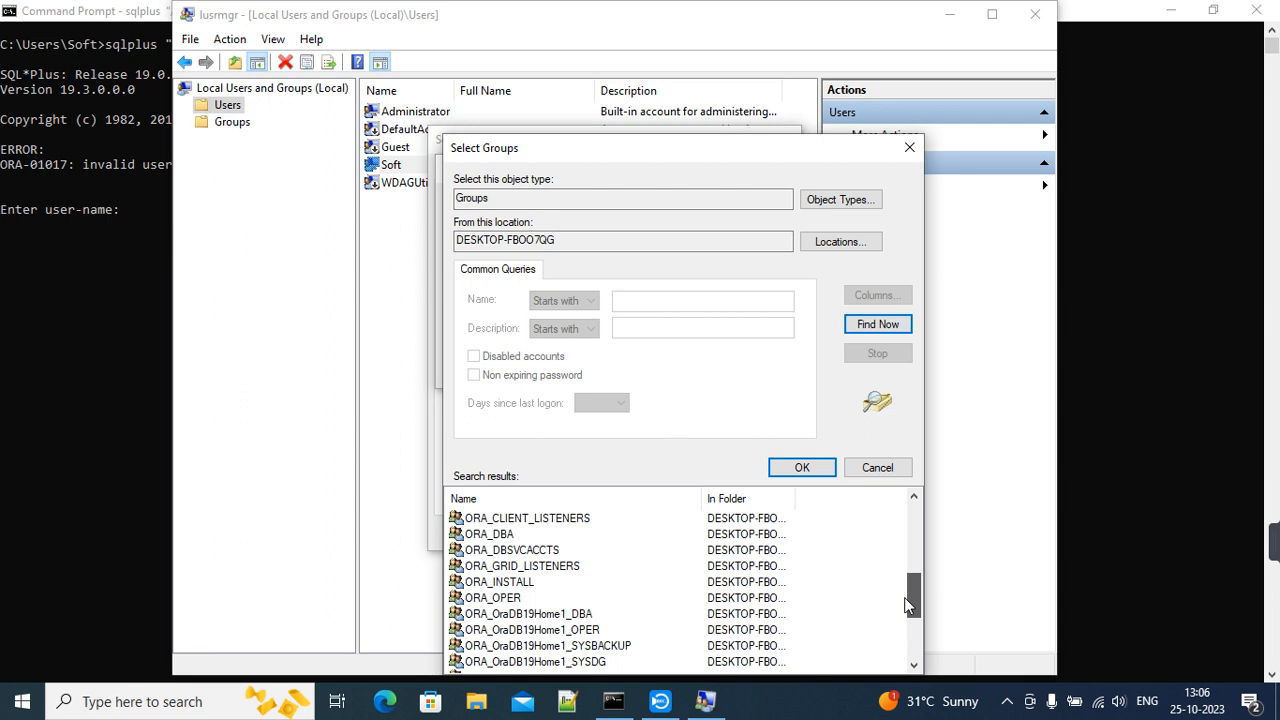
{"action": "scroll", "scroll_direction": "down", "scroll_amount": 3}
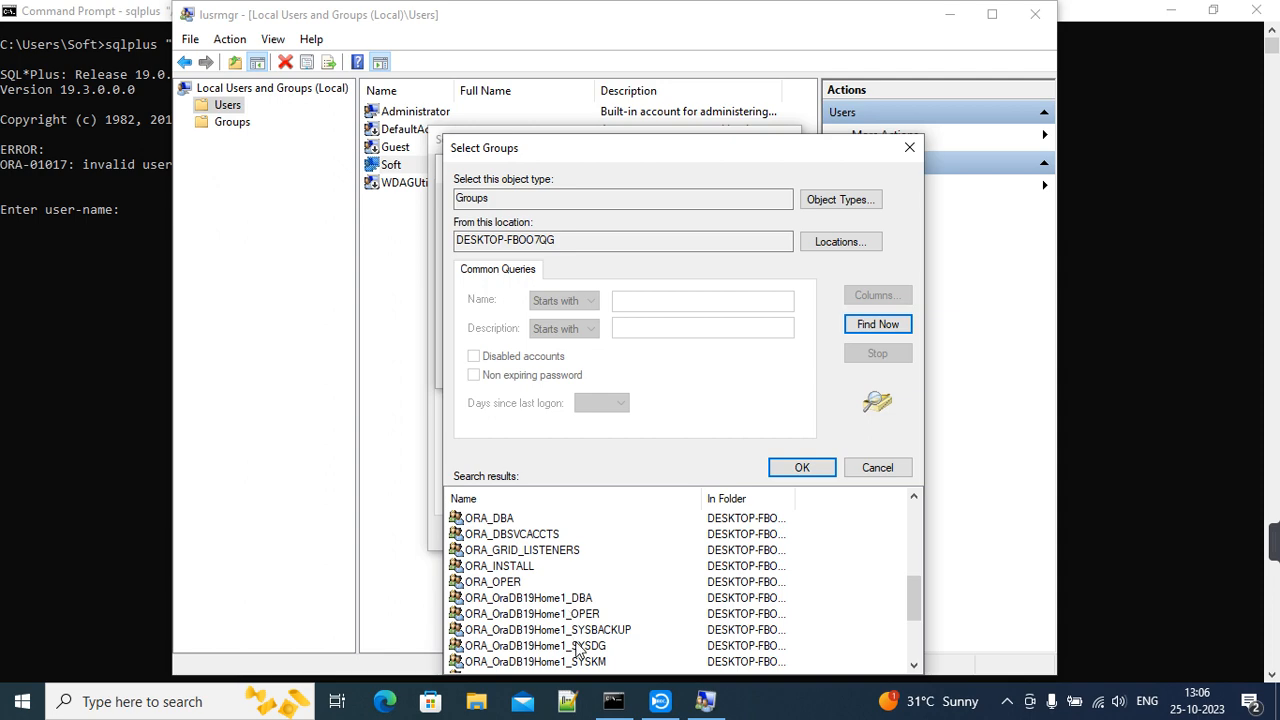
{"action": "left_click", "coordinate": [545, 629]}
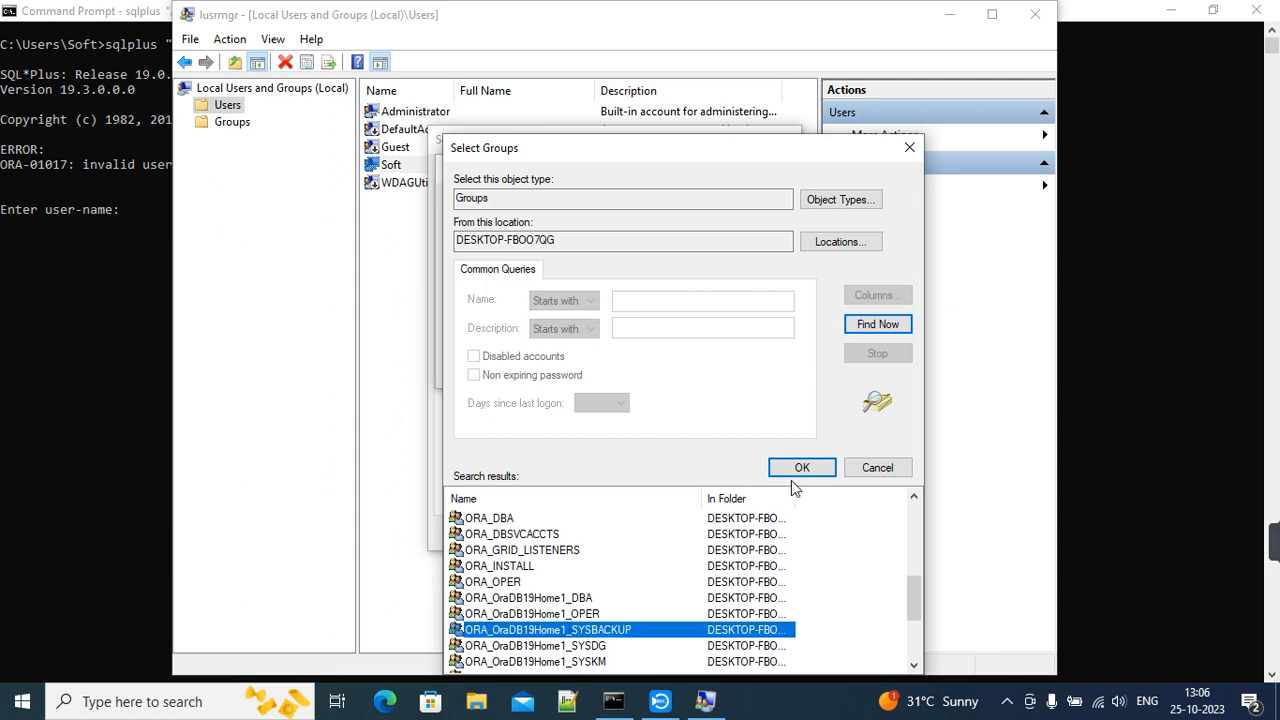
{"action": "left_click", "coordinate": [801, 467]}
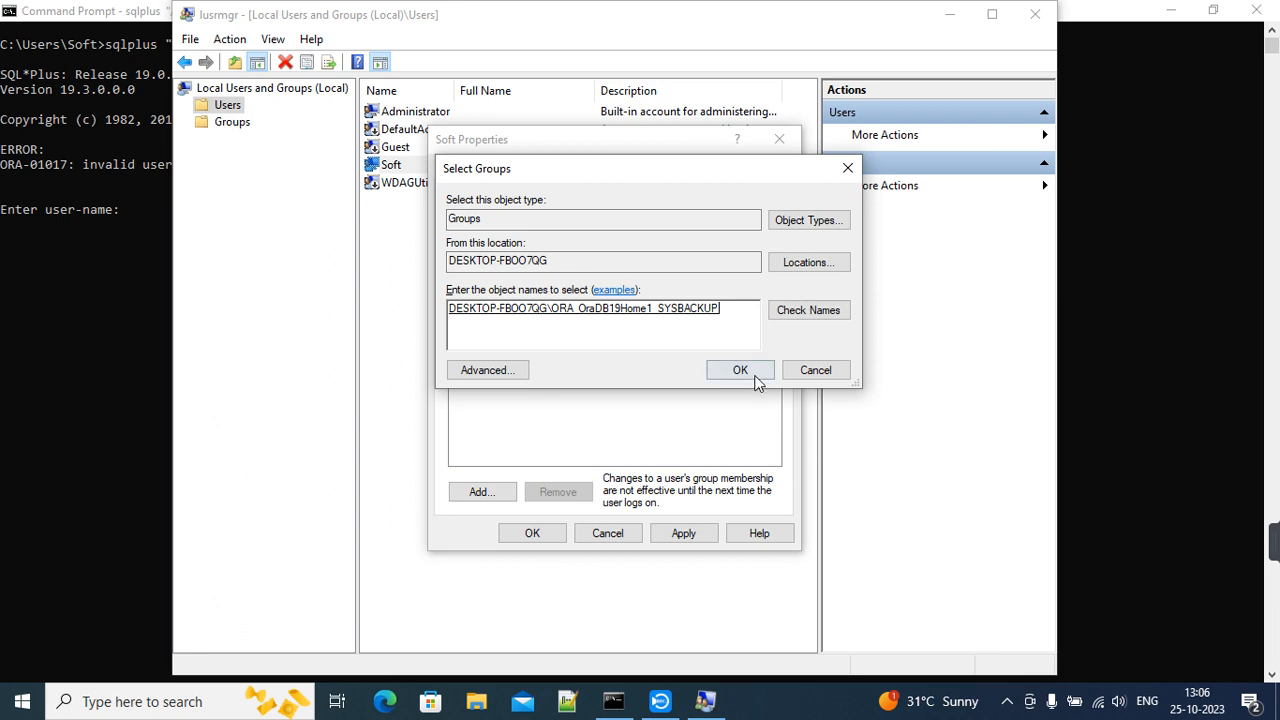
{"action": "left_click", "coordinate": [740, 370]}
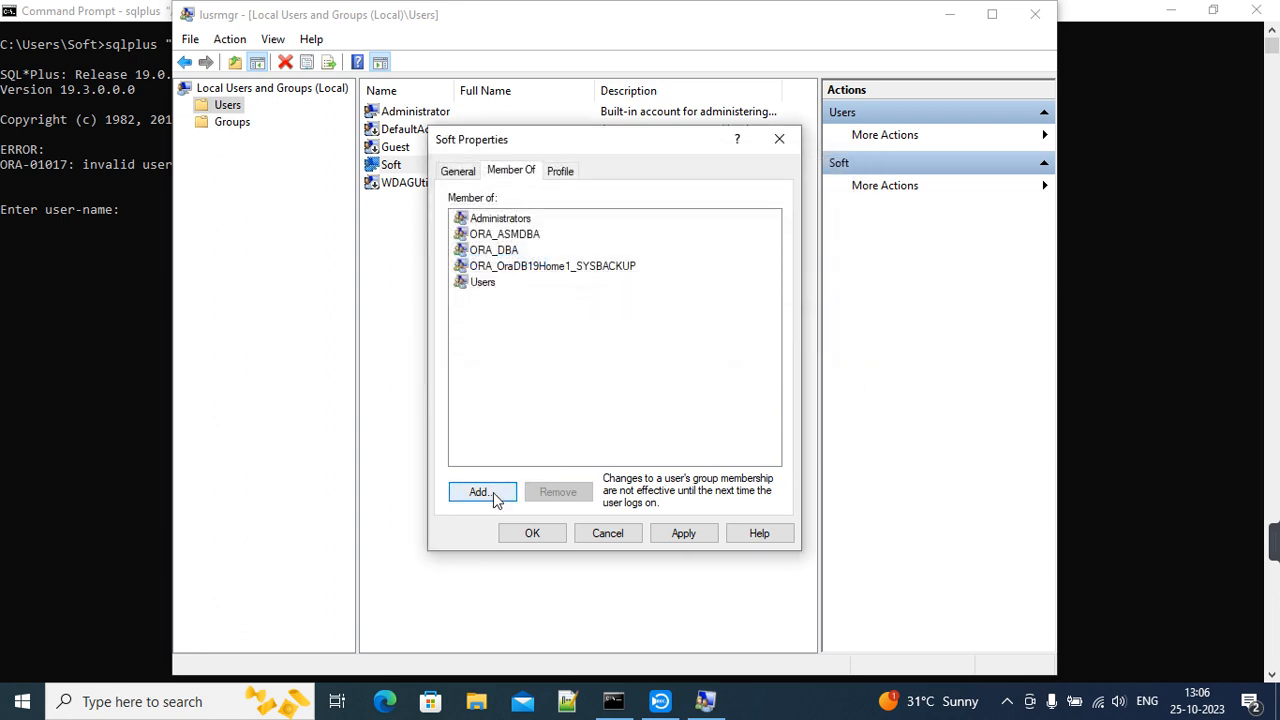
- Add Soft to ORA_OraDB19Home1_SYSDG from the full group list
{"action": "left_click", "coordinate": [482, 491]}
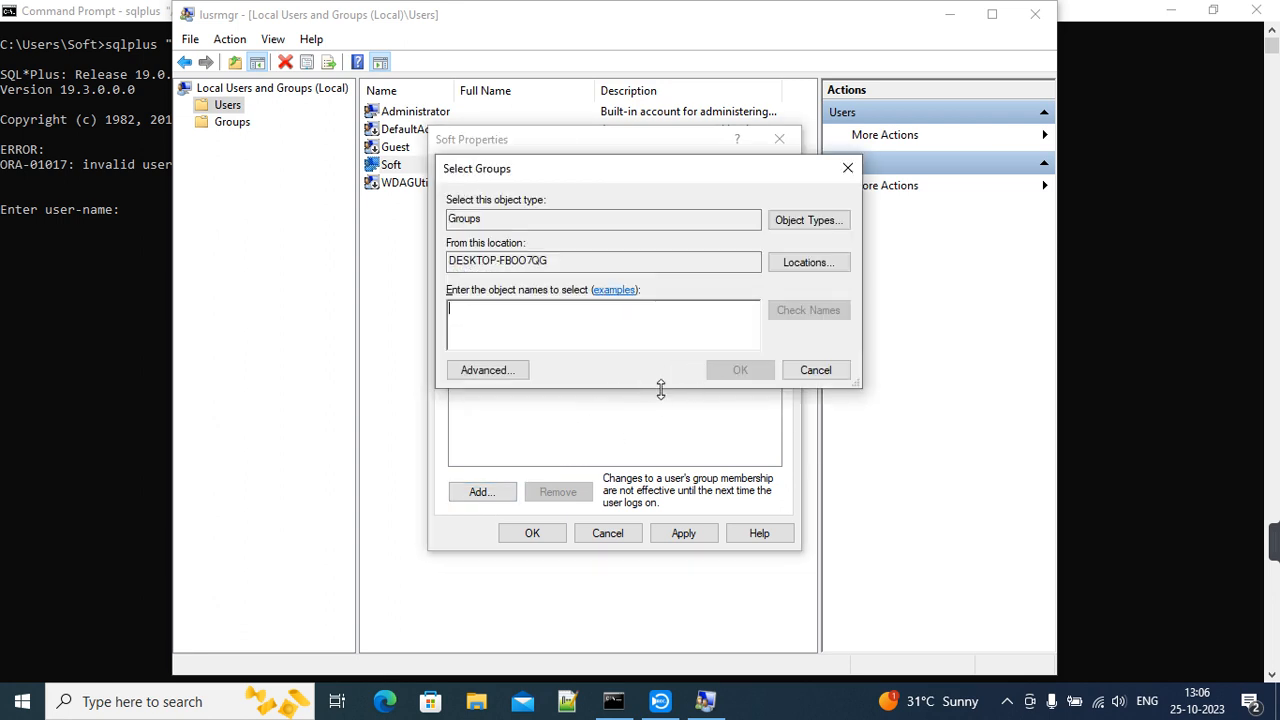
{"action": "mouse_move", "coordinate": [638, 371]}
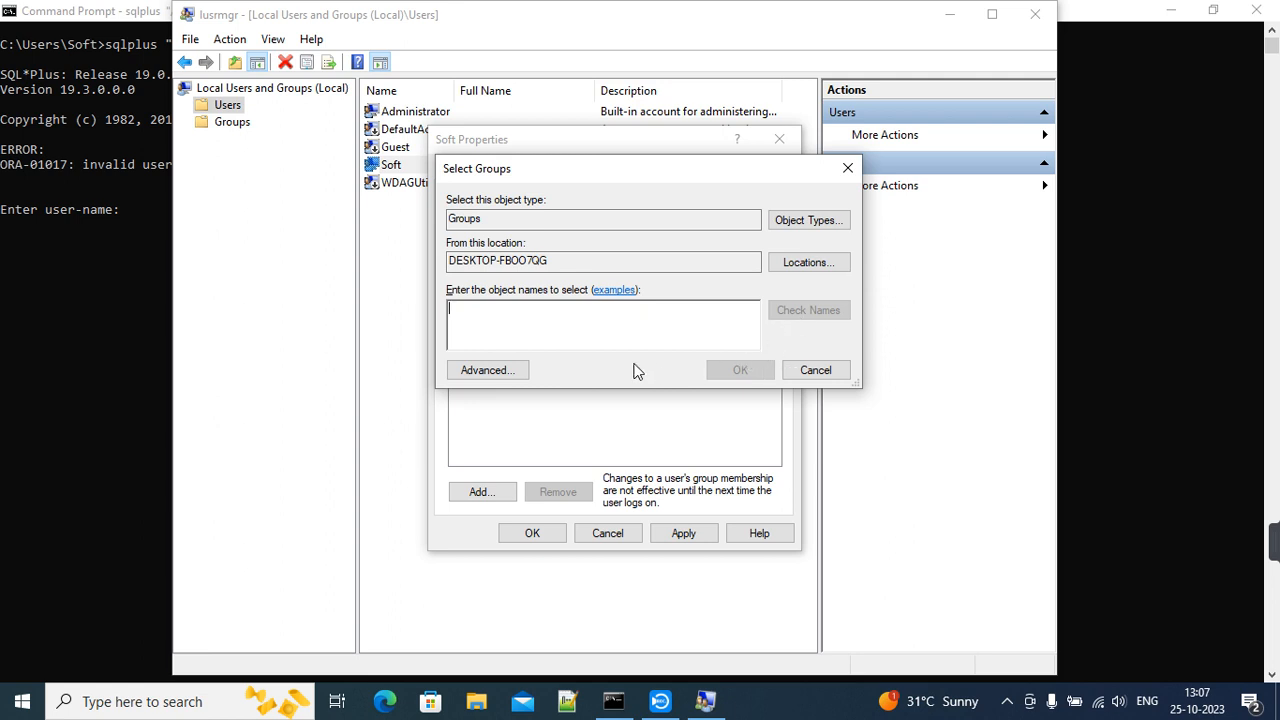
{"action": "left_click", "coordinate": [487, 370]}
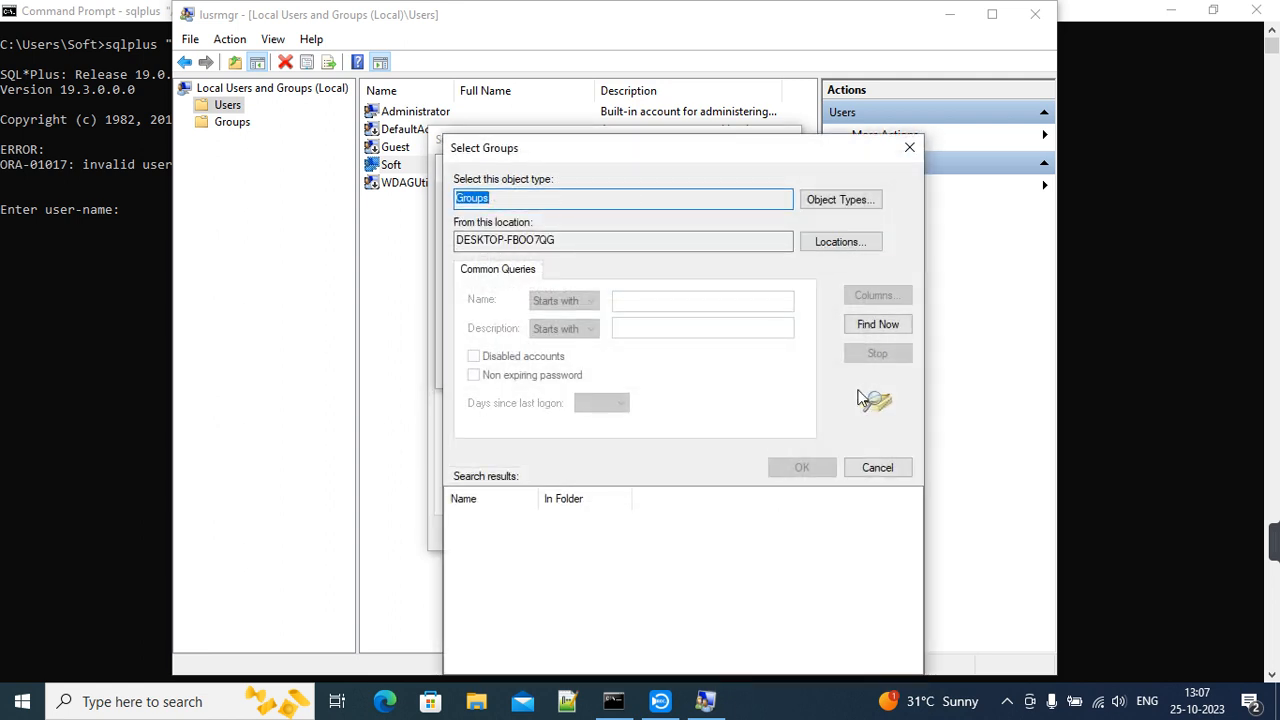
{"action": "left_click", "coordinate": [877, 323]}
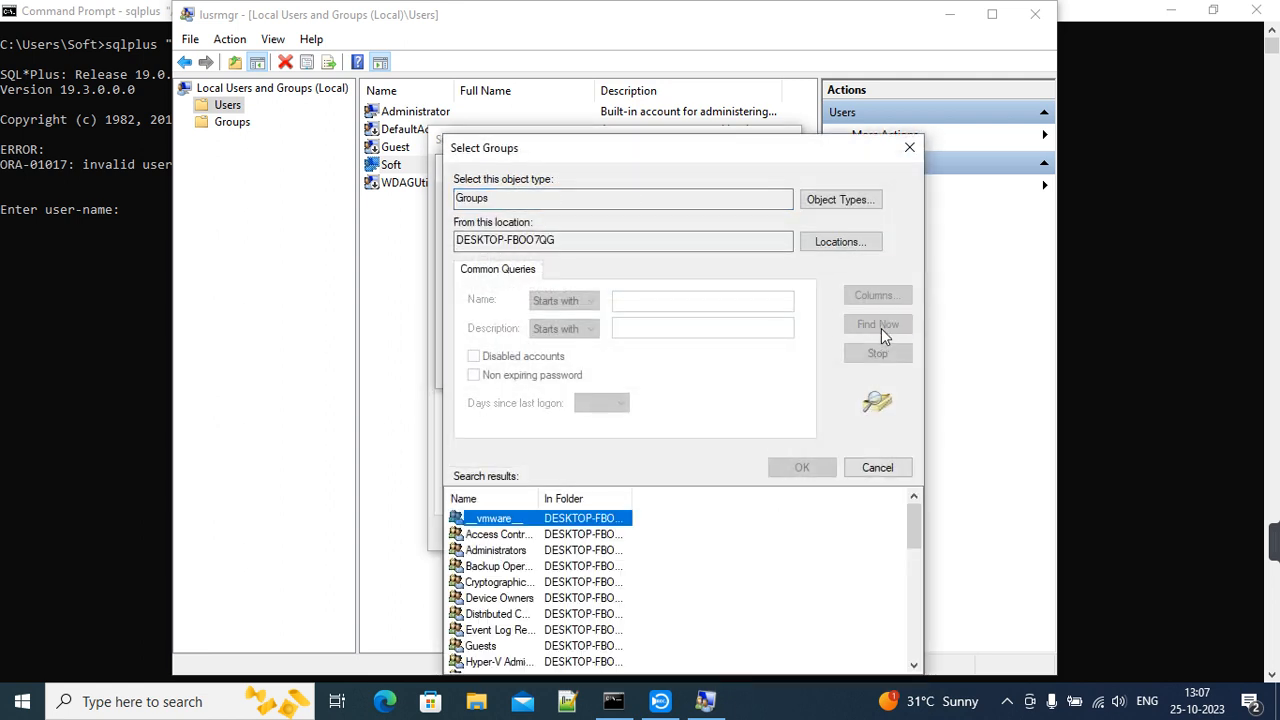
{"action": "left_click", "coordinate": [877, 323]}
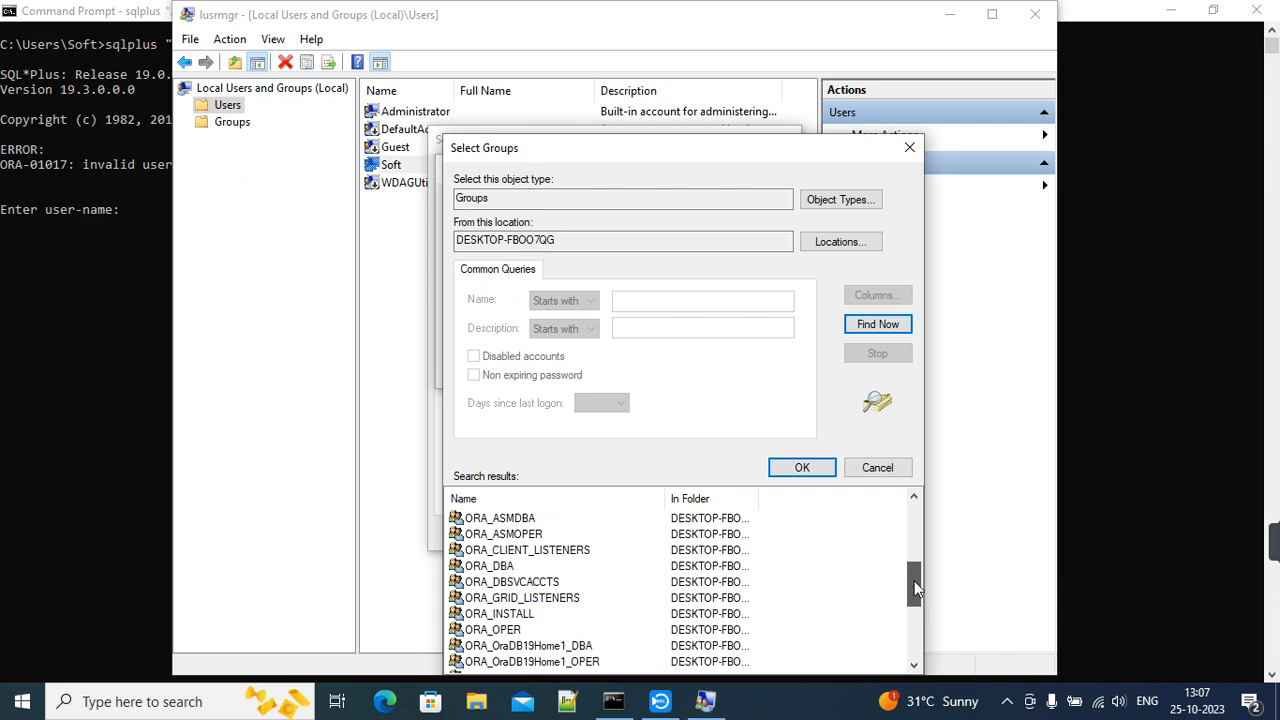
{"action": "scroll", "scroll_direction": "down", "scroll_amount": 3}
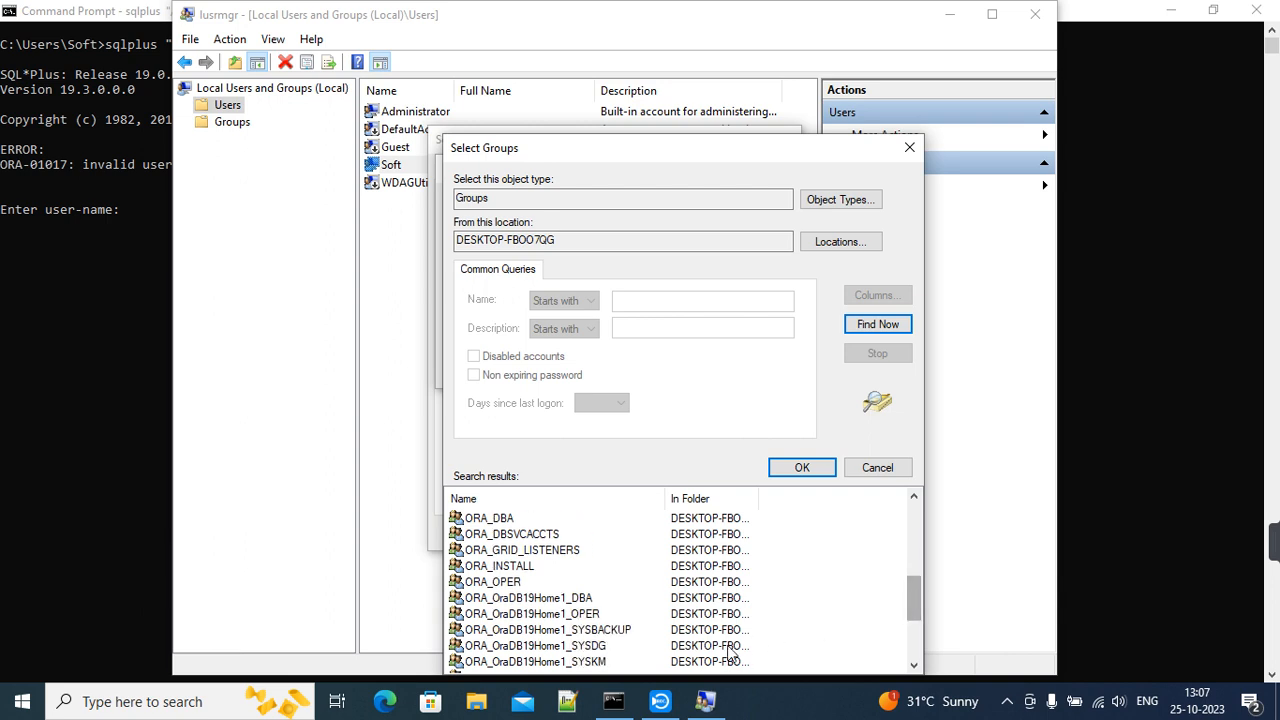
{"action": "left_click", "coordinate": [533, 645]}
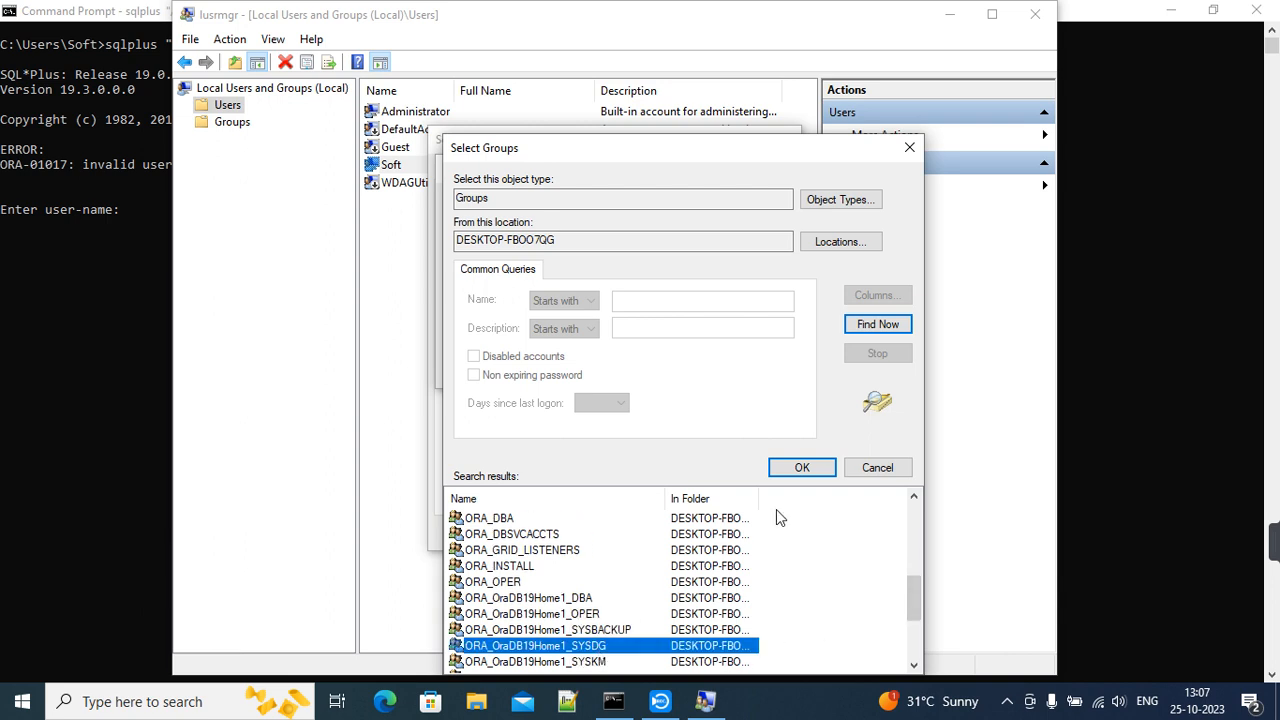
{"action": "left_click", "coordinate": [801, 467]}
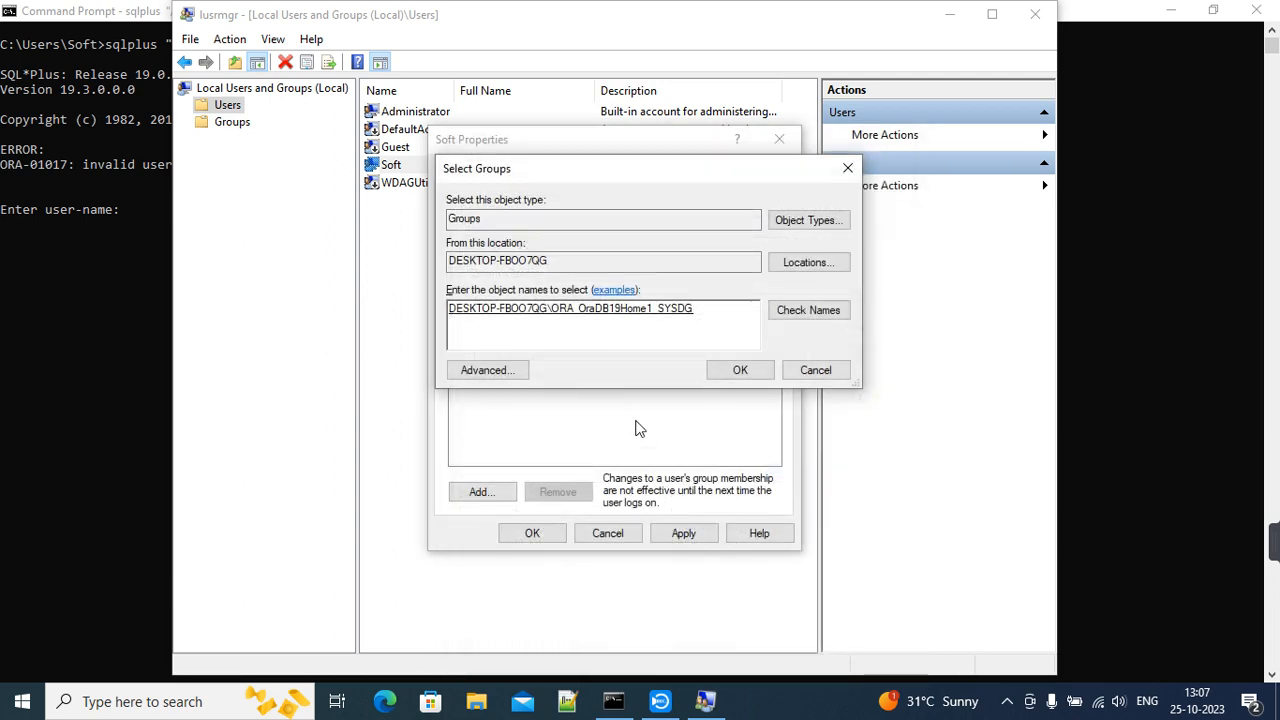
{"action": "left_click", "coordinate": [740, 370]}
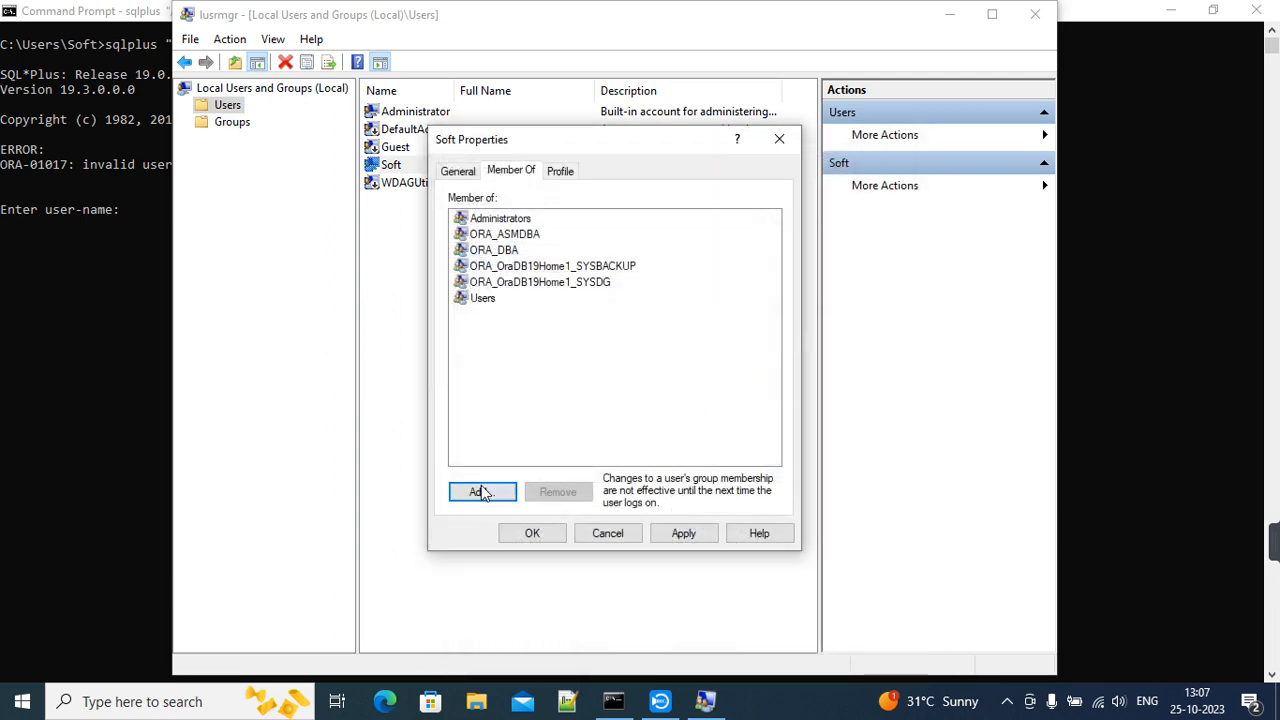
- Add Soft to ORA_OraDB19Home1_SYSKM from the full group list
{"action": "left_click", "coordinate": [482, 491]}
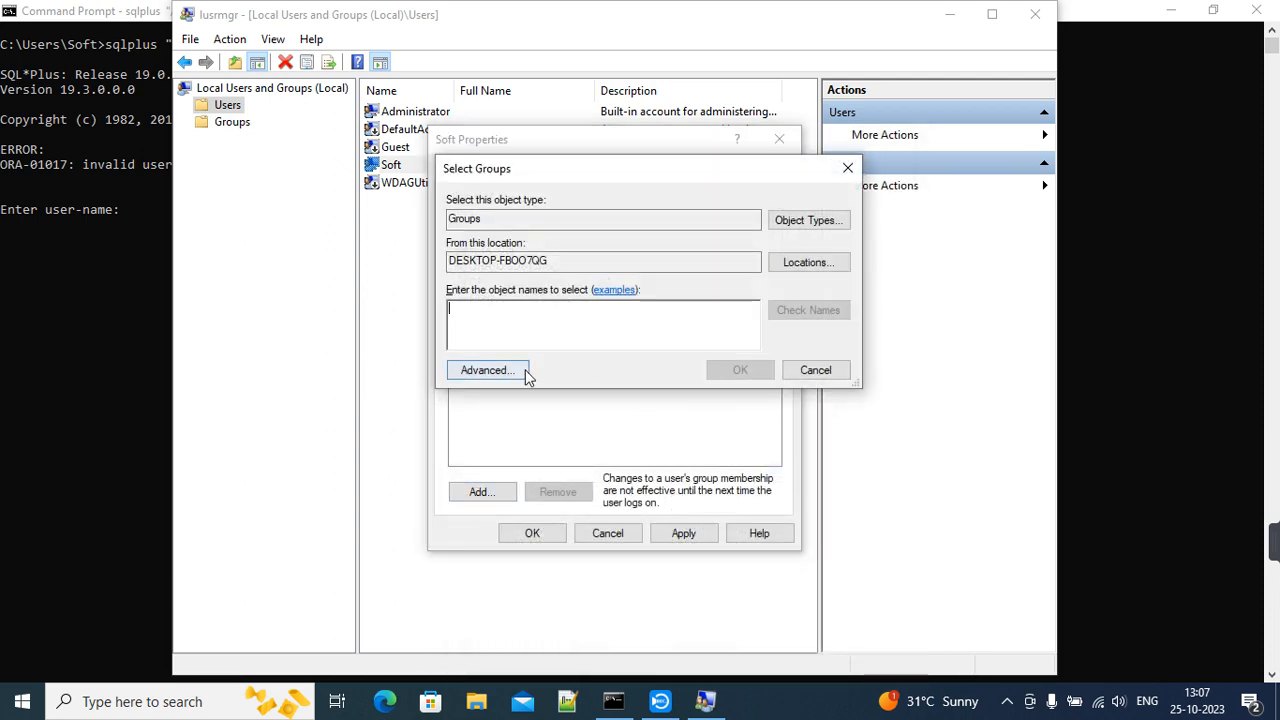
{"action": "left_click", "coordinate": [486, 370]}
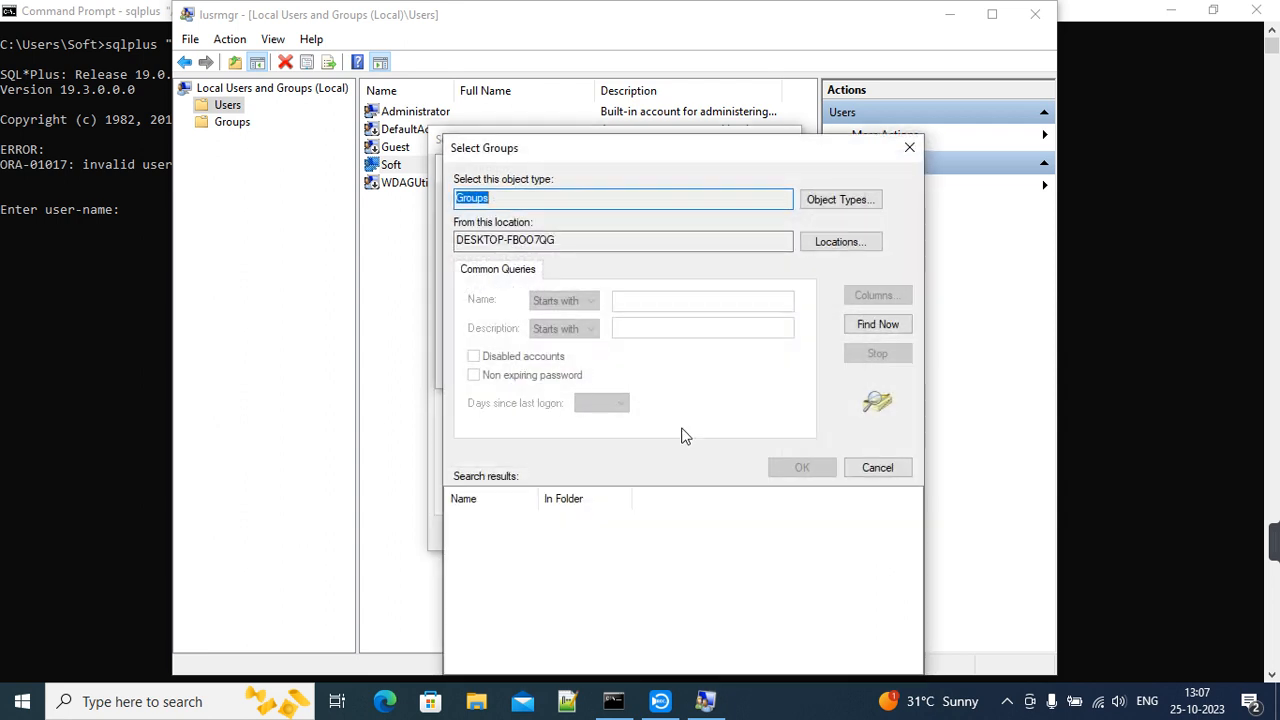
{"action": "mouse_move", "coordinate": [876, 346]}
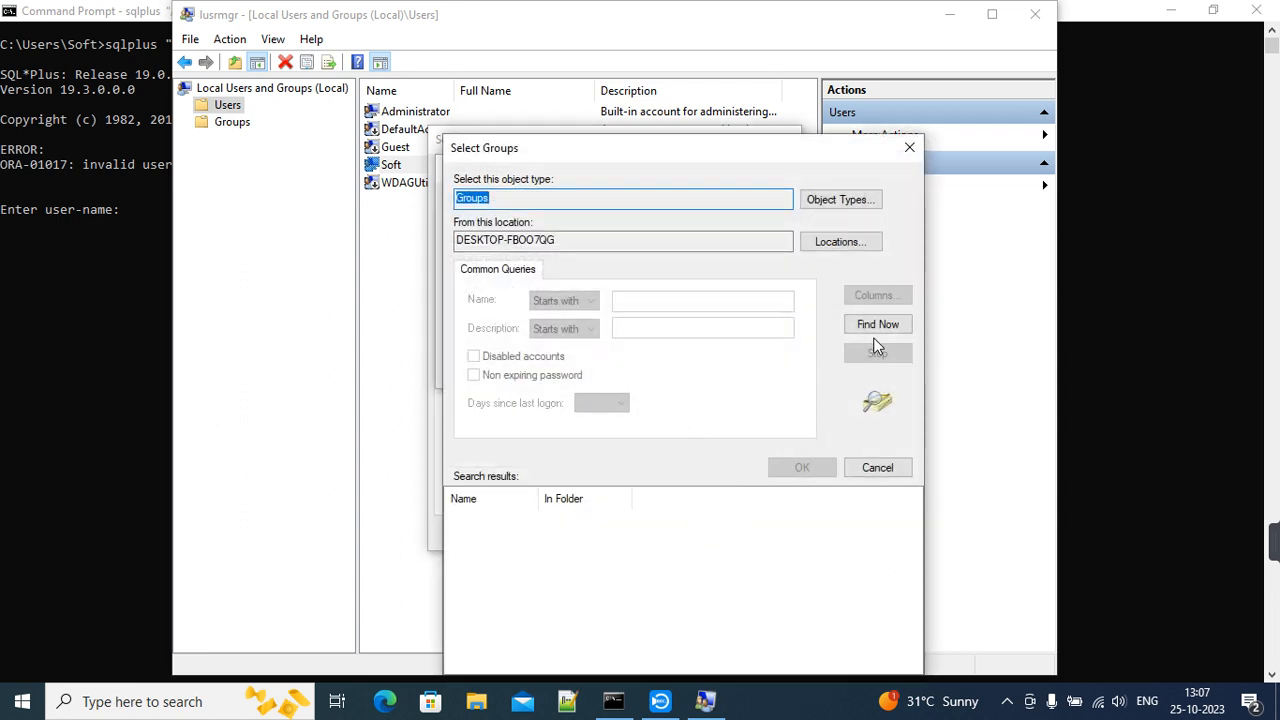
{"action": "left_click", "coordinate": [877, 324]}
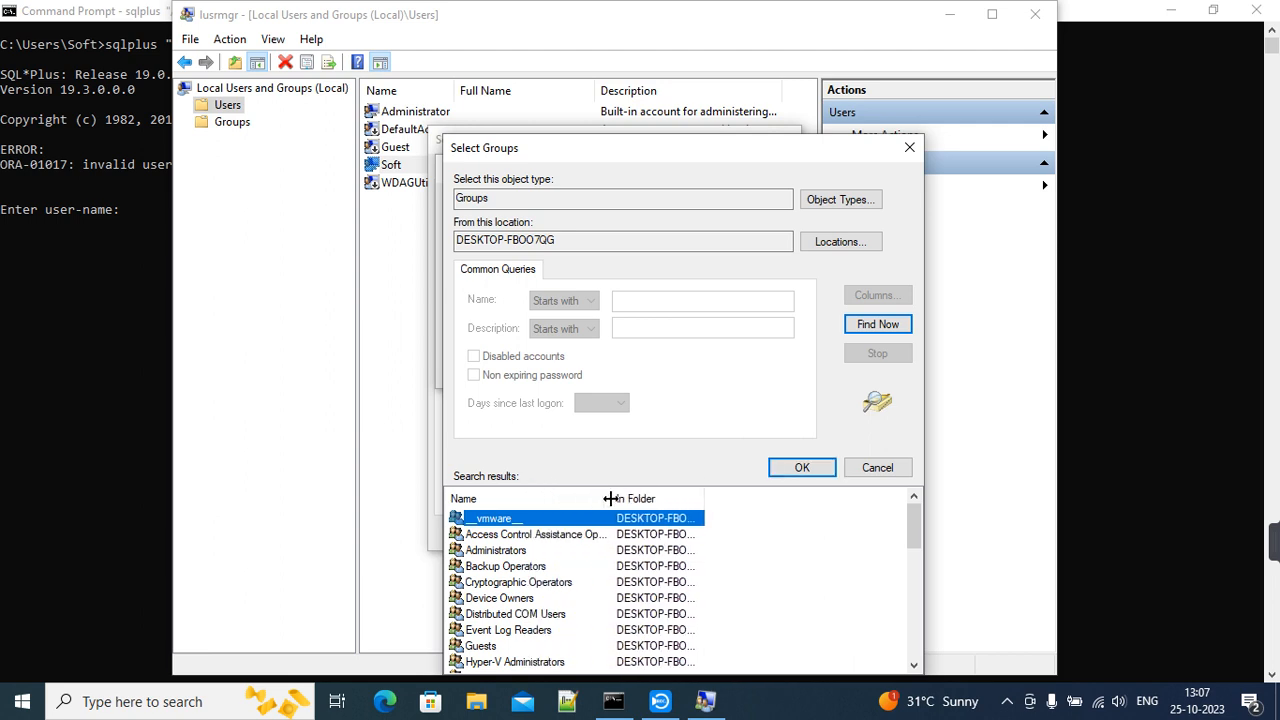
{"action": "scroll", "scroll_direction": "down", "scroll_amount": 3}
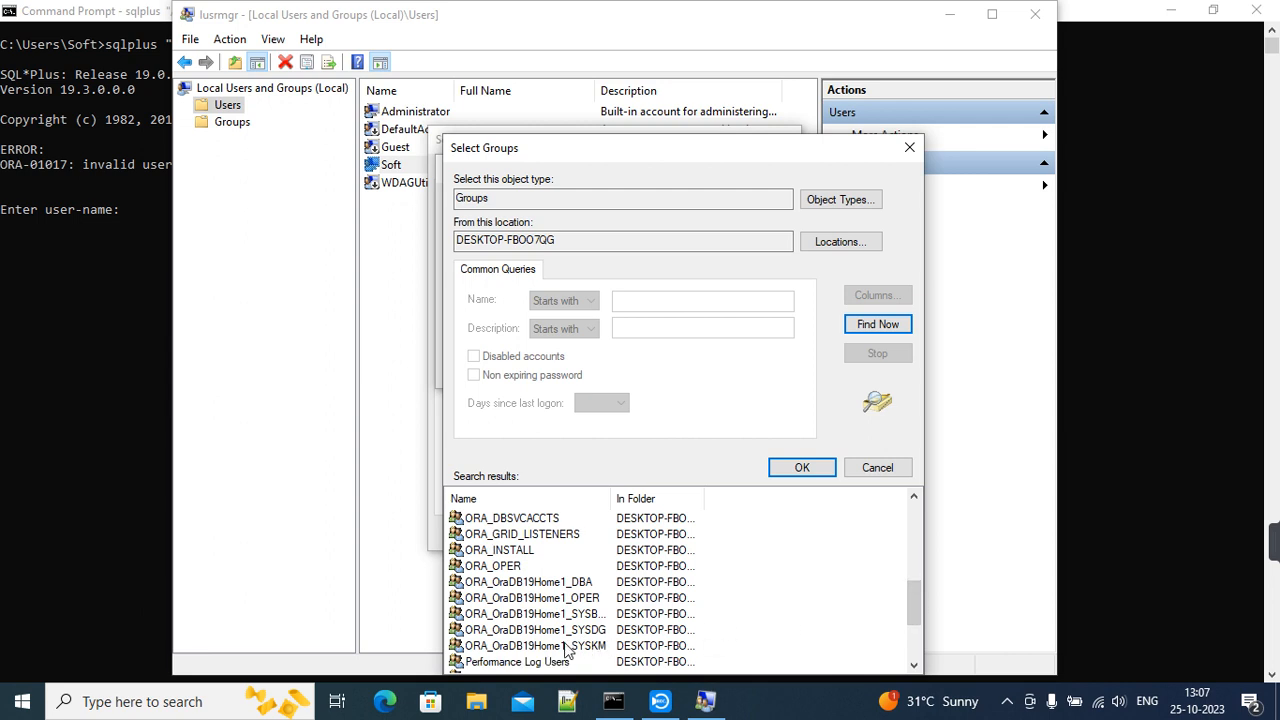
{"action": "left_click", "coordinate": [535, 645]}
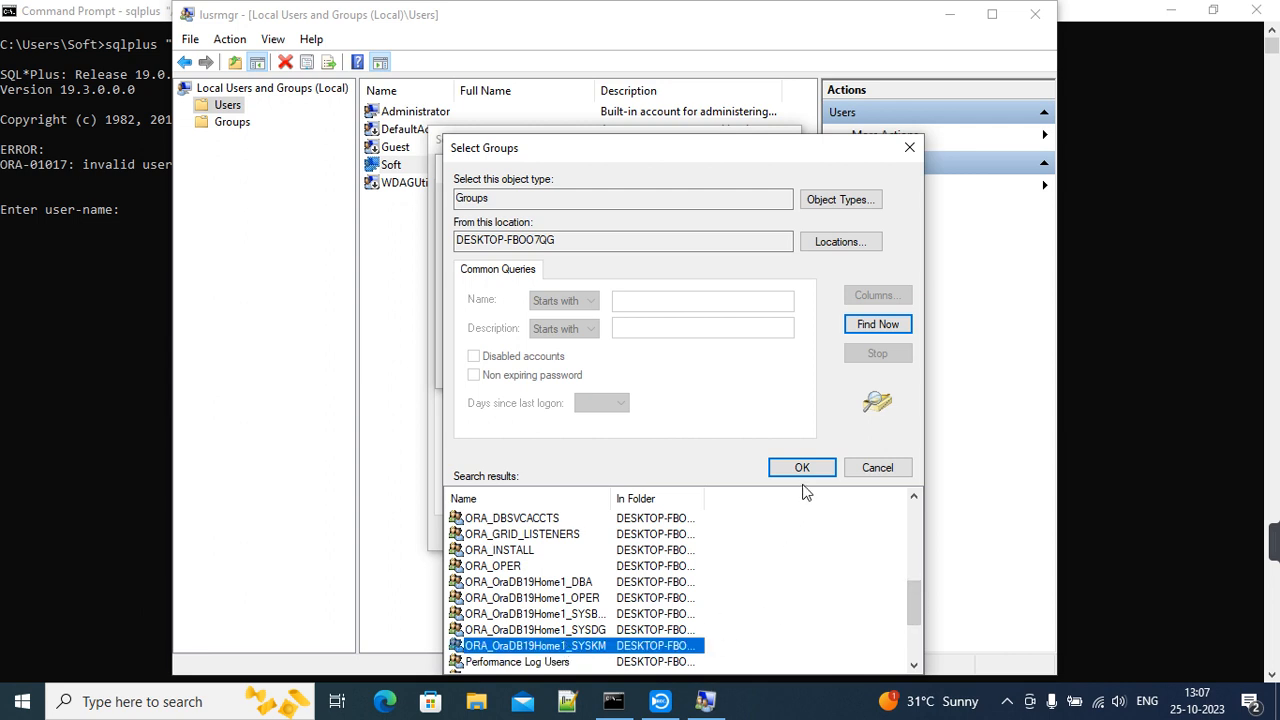
{"action": "left_click", "coordinate": [801, 467]}
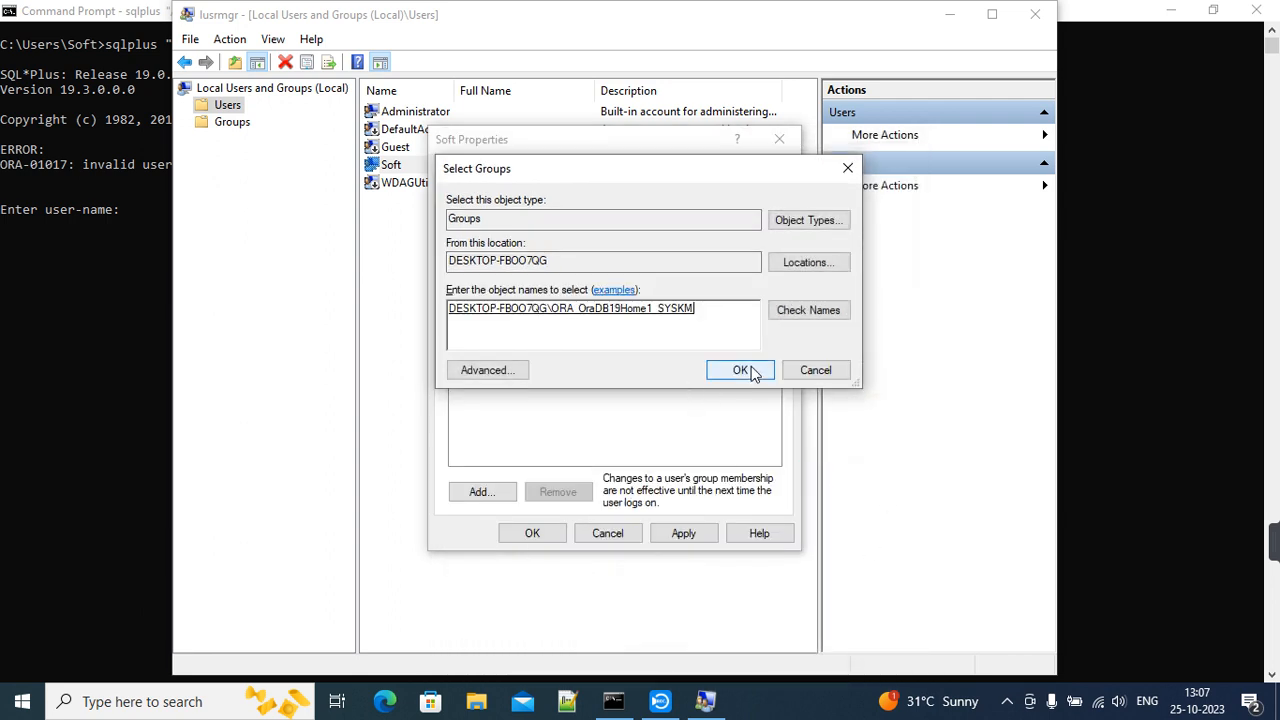
{"action": "left_click", "coordinate": [740, 370]}
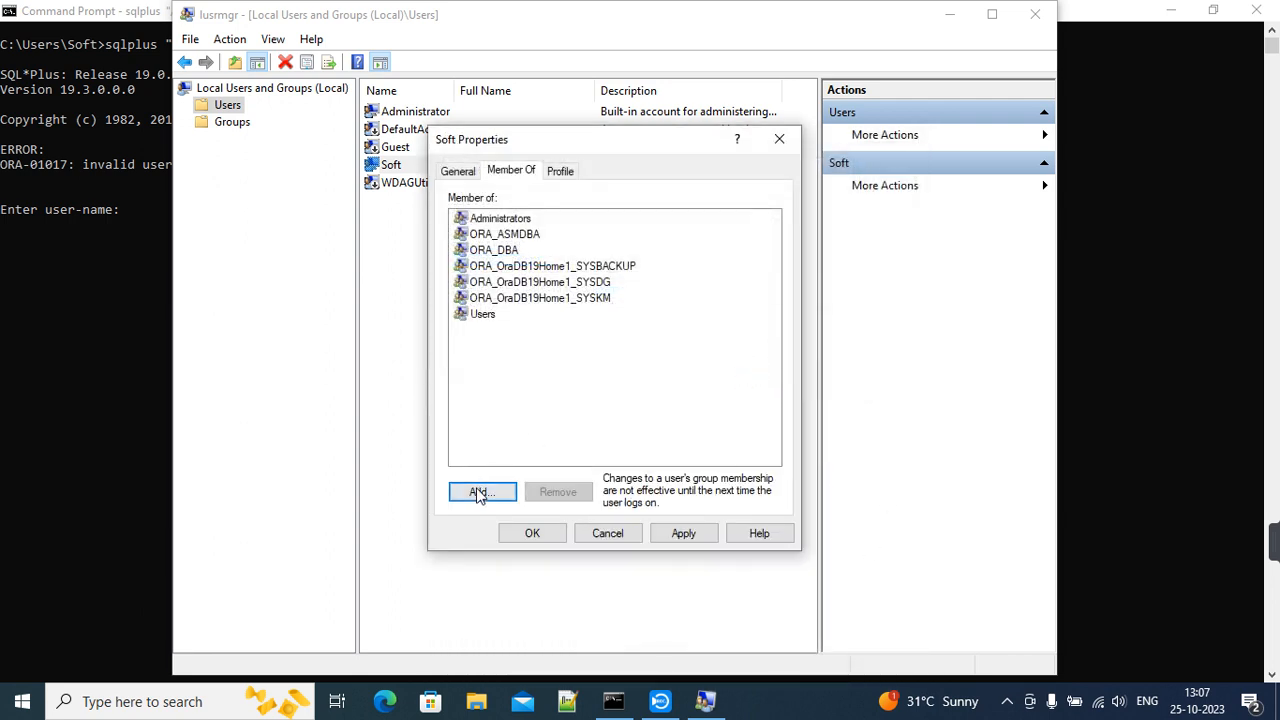
- Add Soft to ORA_OraDB19Home1_DBA and apply the membership changes
{"action": "left_click", "coordinate": [481, 491]}
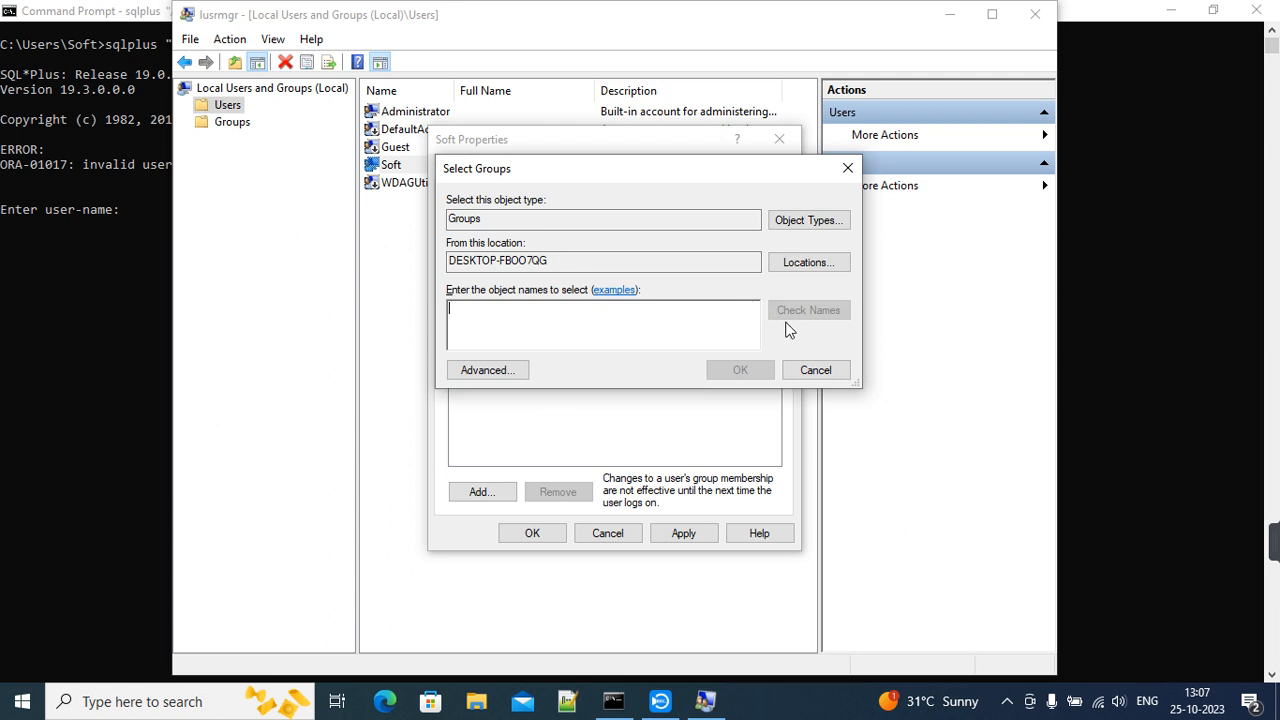
{"action": "left_click", "coordinate": [487, 370]}
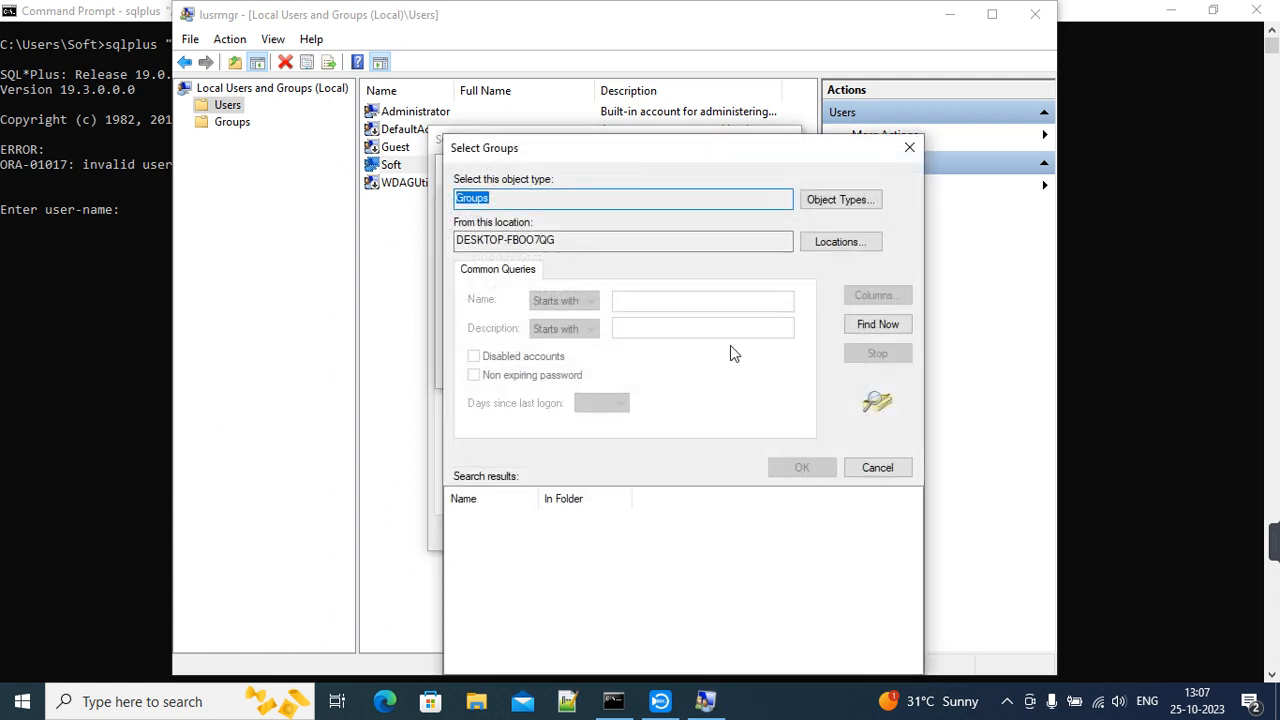
{"action": "left_click", "coordinate": [877, 323]}
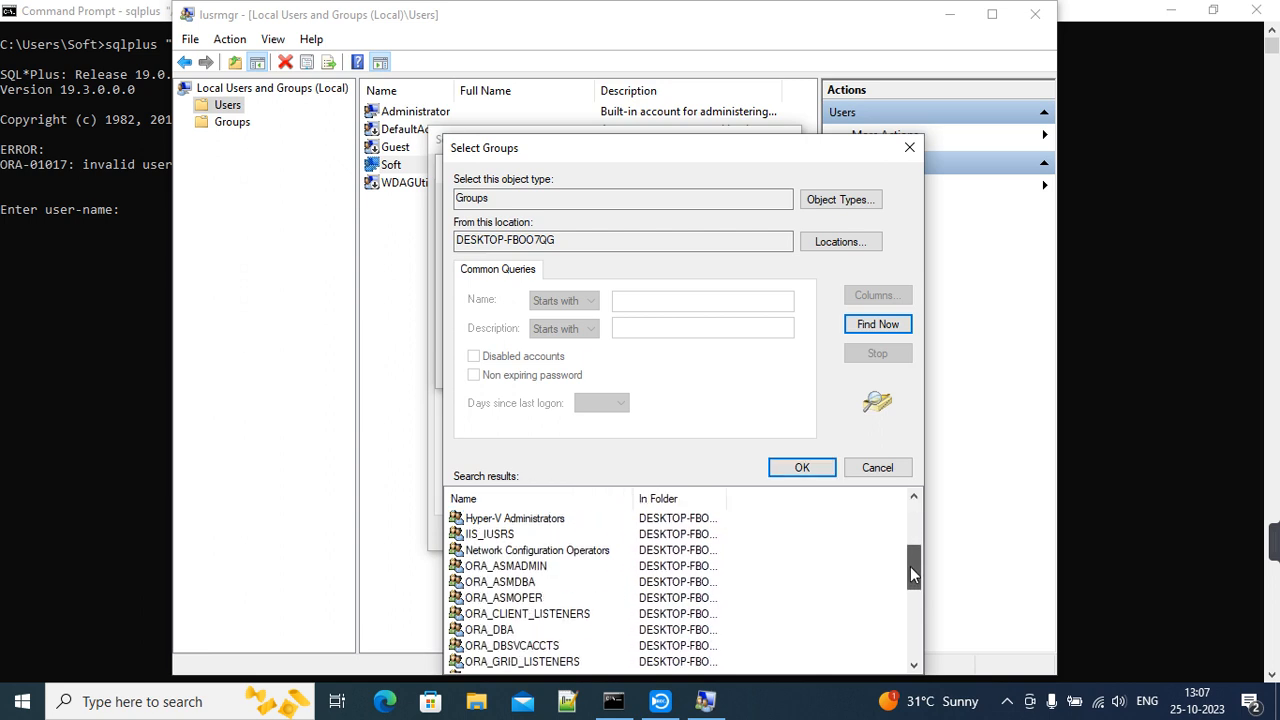
{"action": "scroll", "scroll_direction": "down", "scroll_amount": 3}
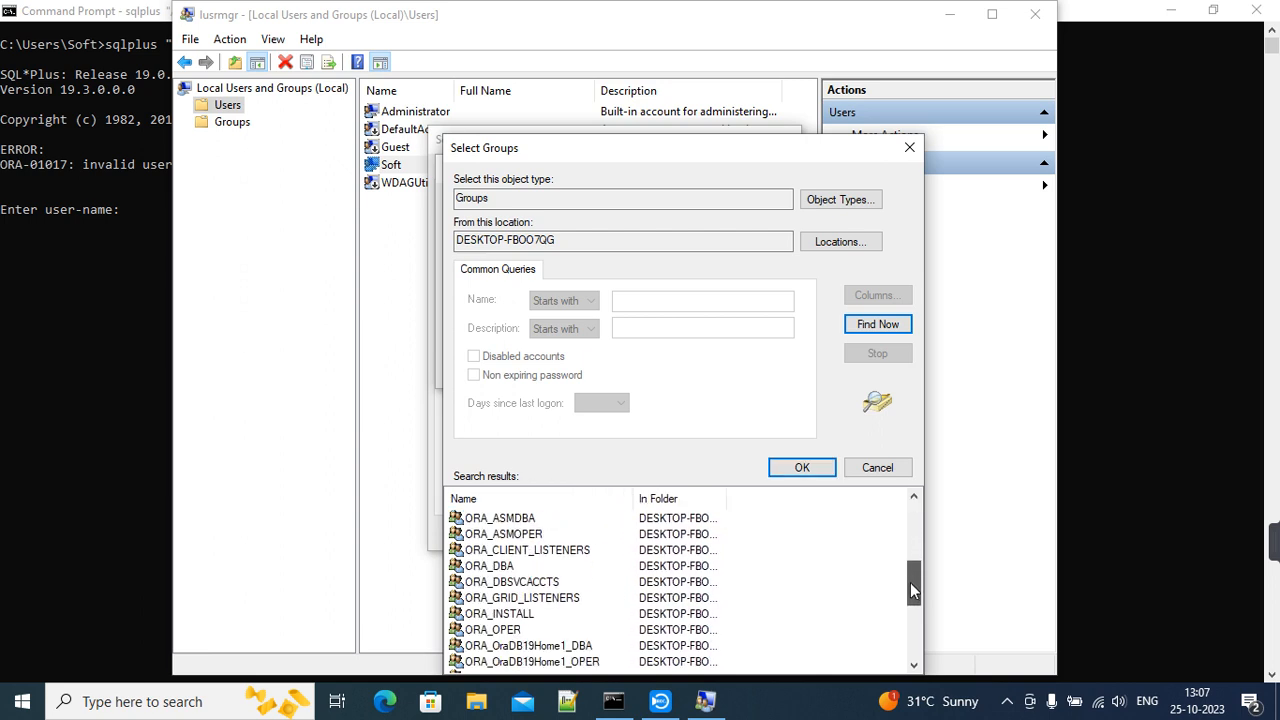
{"action": "scroll", "scroll_direction": "down", "scroll_amount": 3}
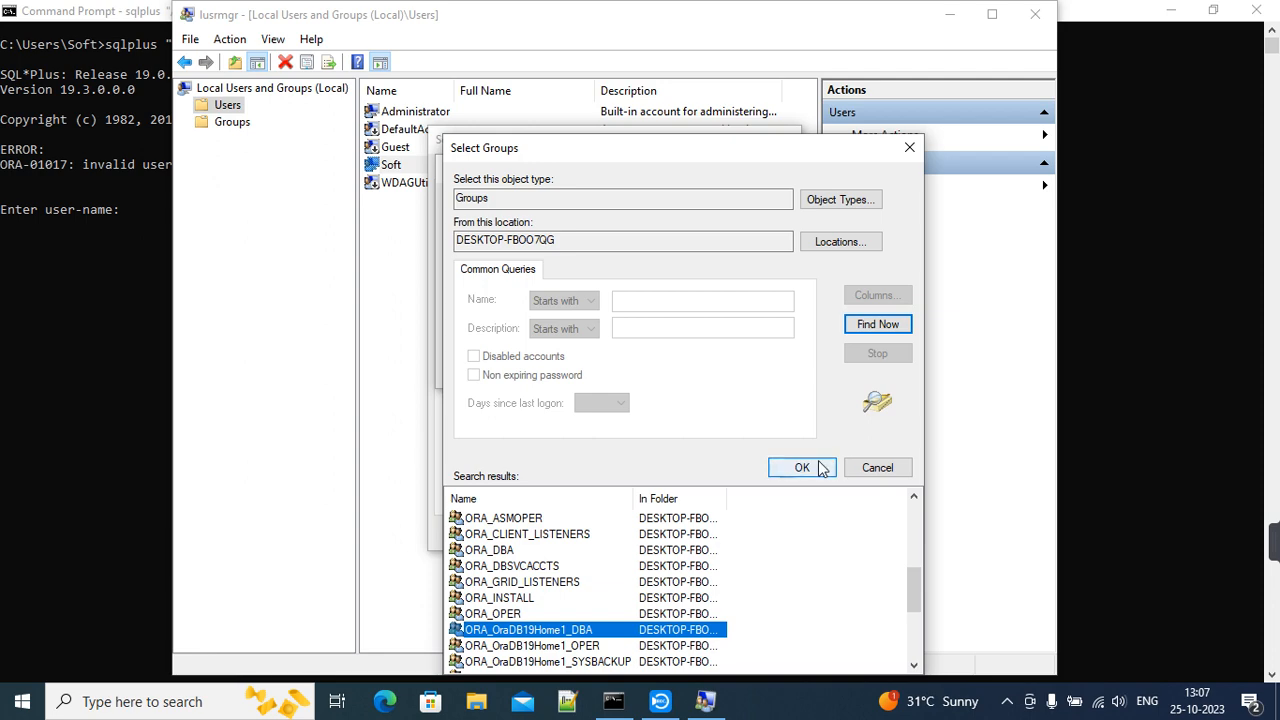
{"action": "left_click", "coordinate": [801, 467]}
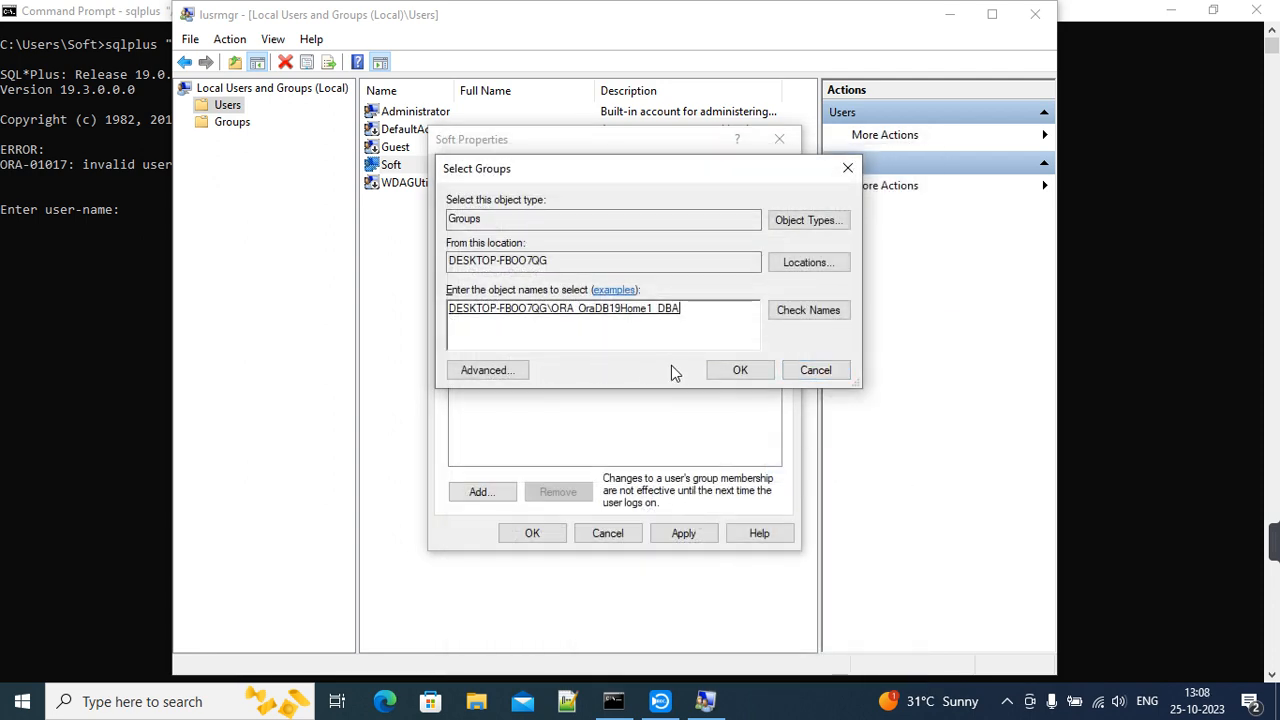
{"action": "left_click", "coordinate": [740, 370]}
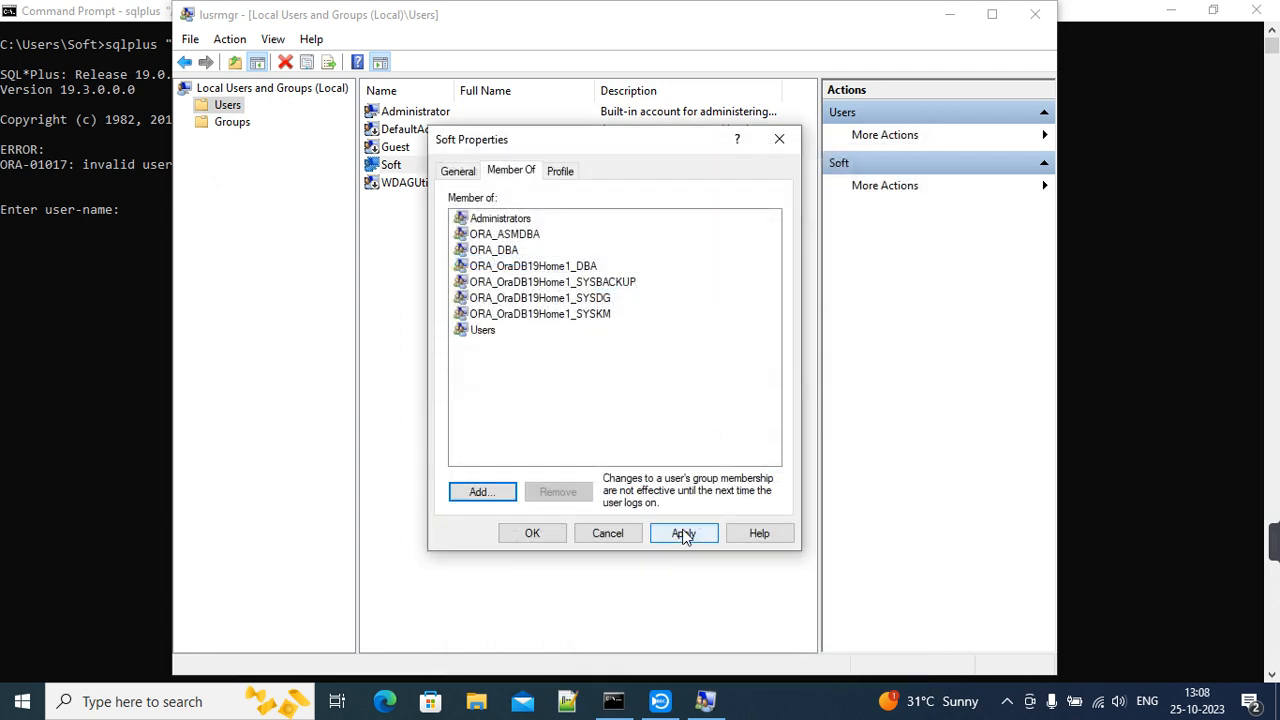
{"action": "left_click", "coordinate": [532, 532]}
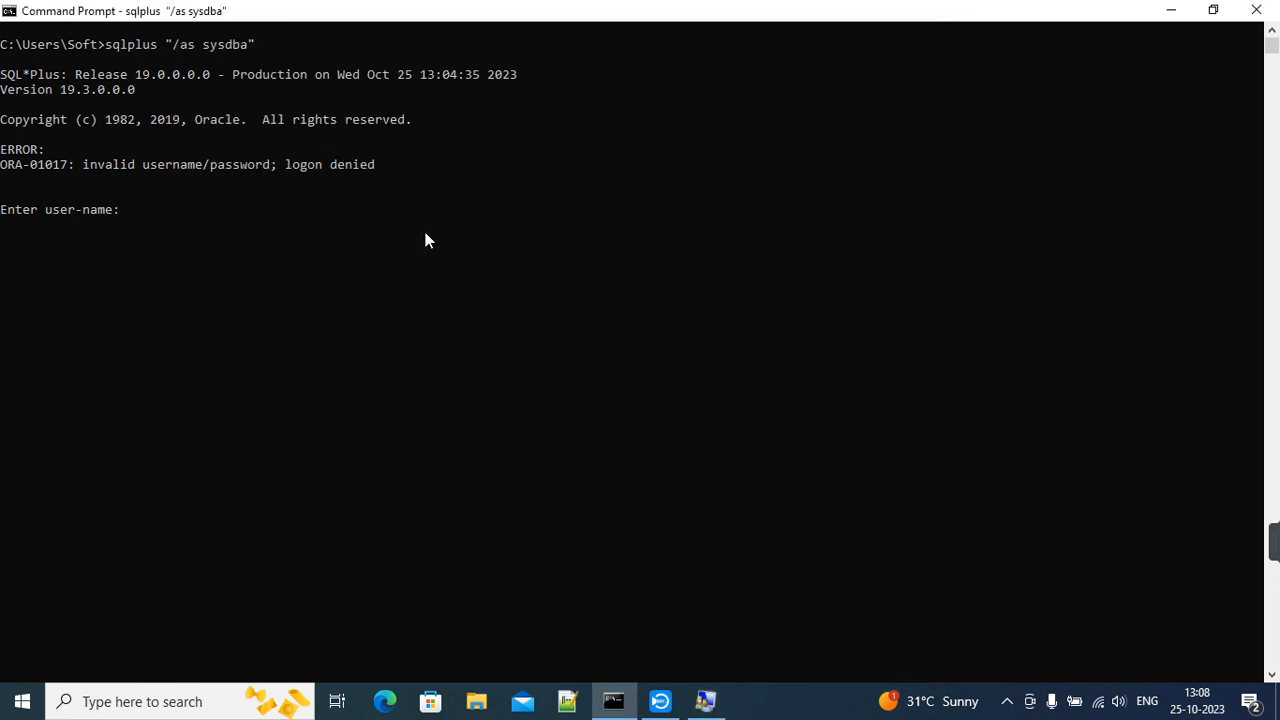
- Cancel the pending logon and rerun sqlplus "/as sysdba", now connecting to Oracle 19c
{"action": "key", "text": "ctrl+c"}
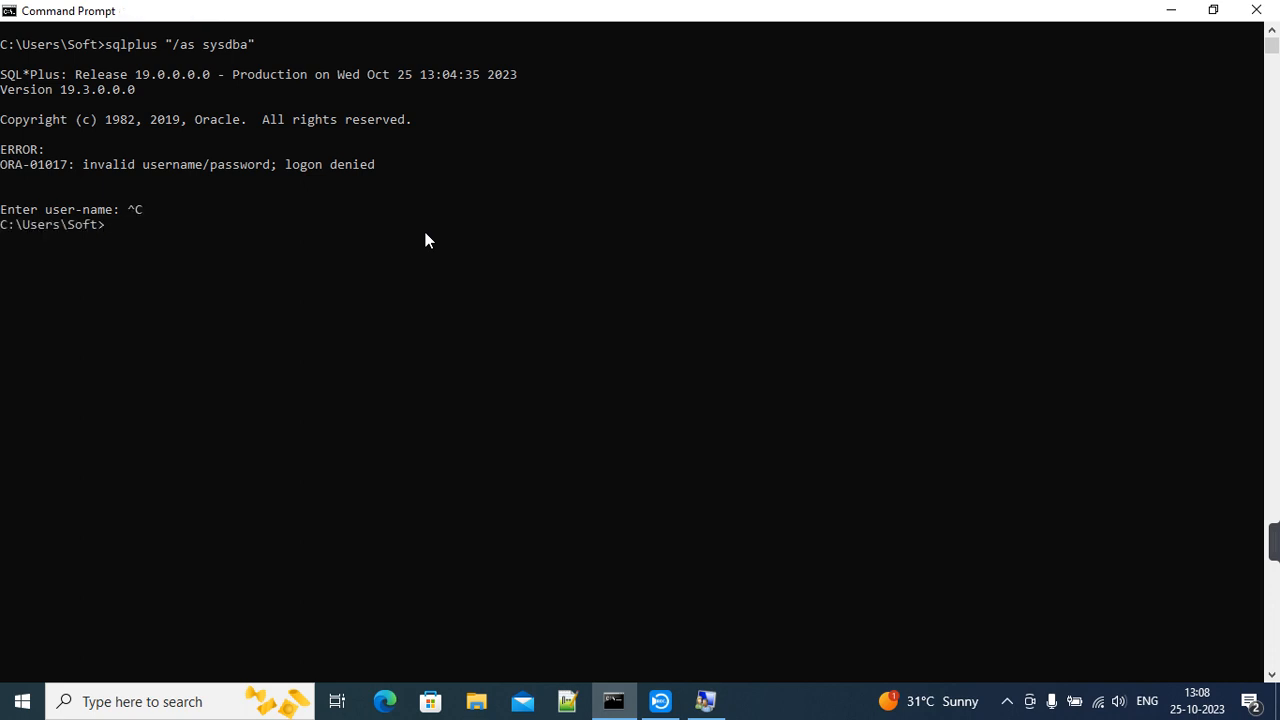
{"action": "type", "text": "s"}
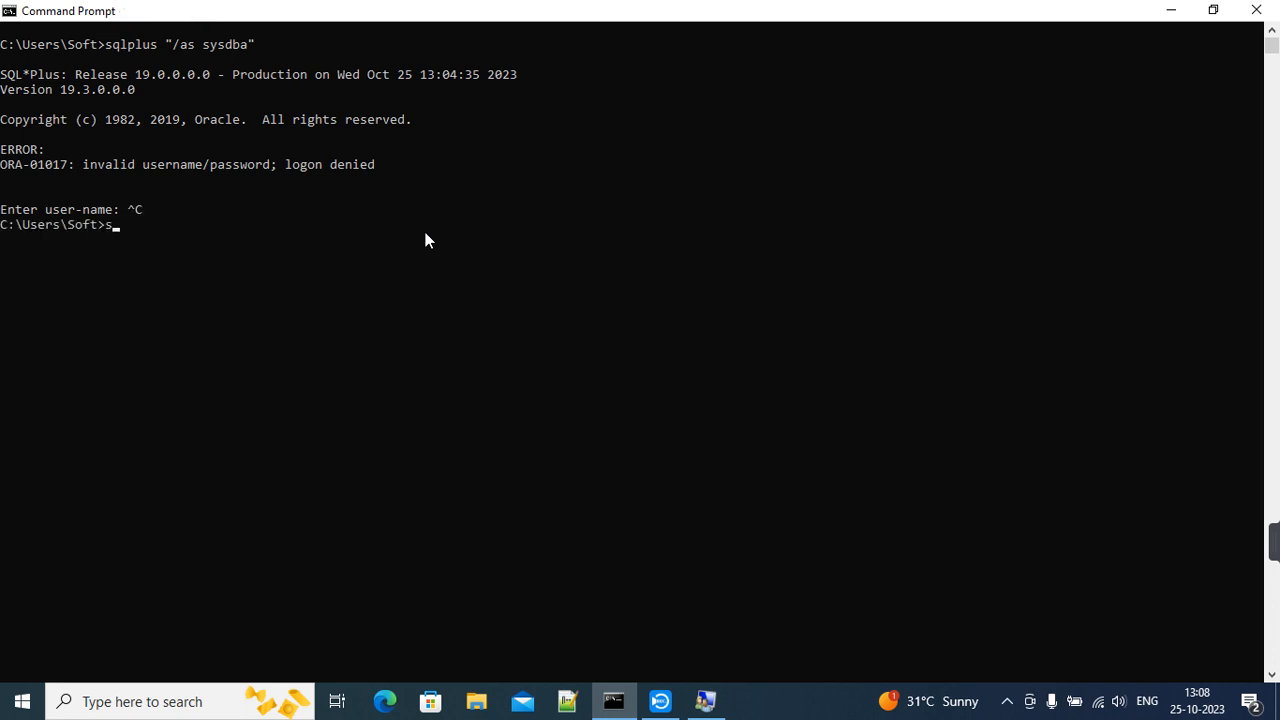
{"action": "type", "text": "qlplus"}
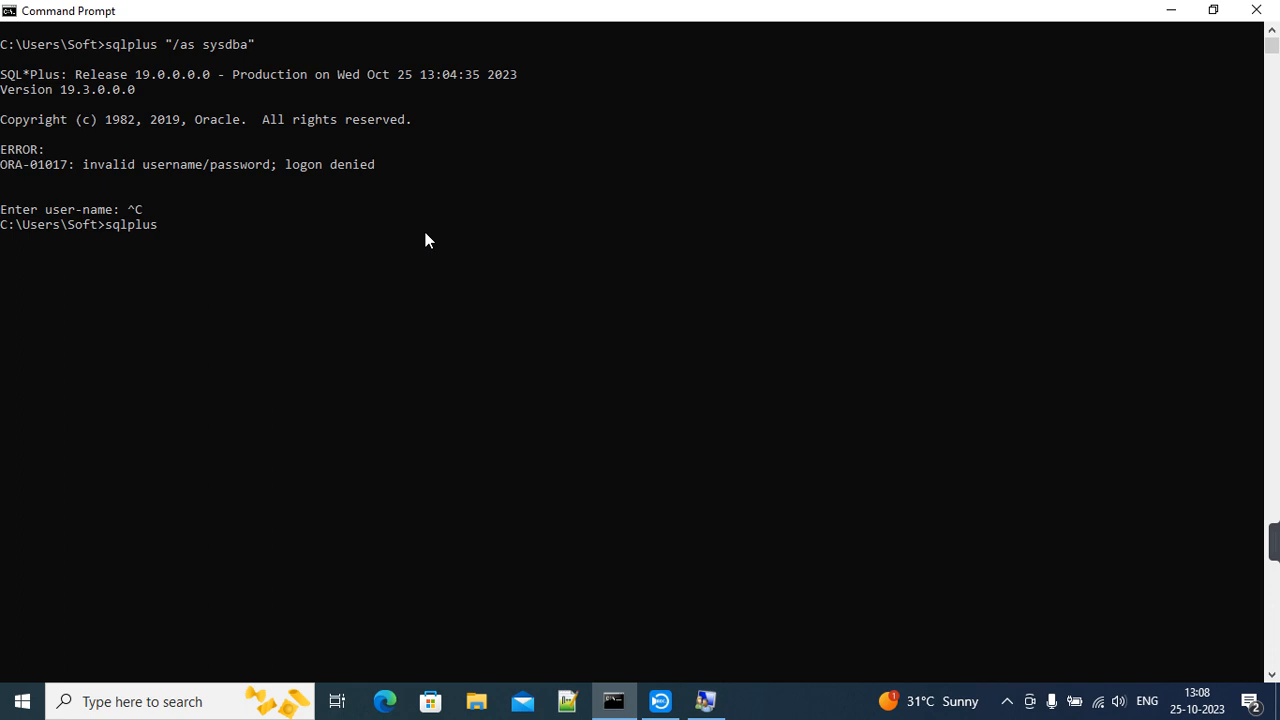
{"action": "type", "text": "\"/as sys"}
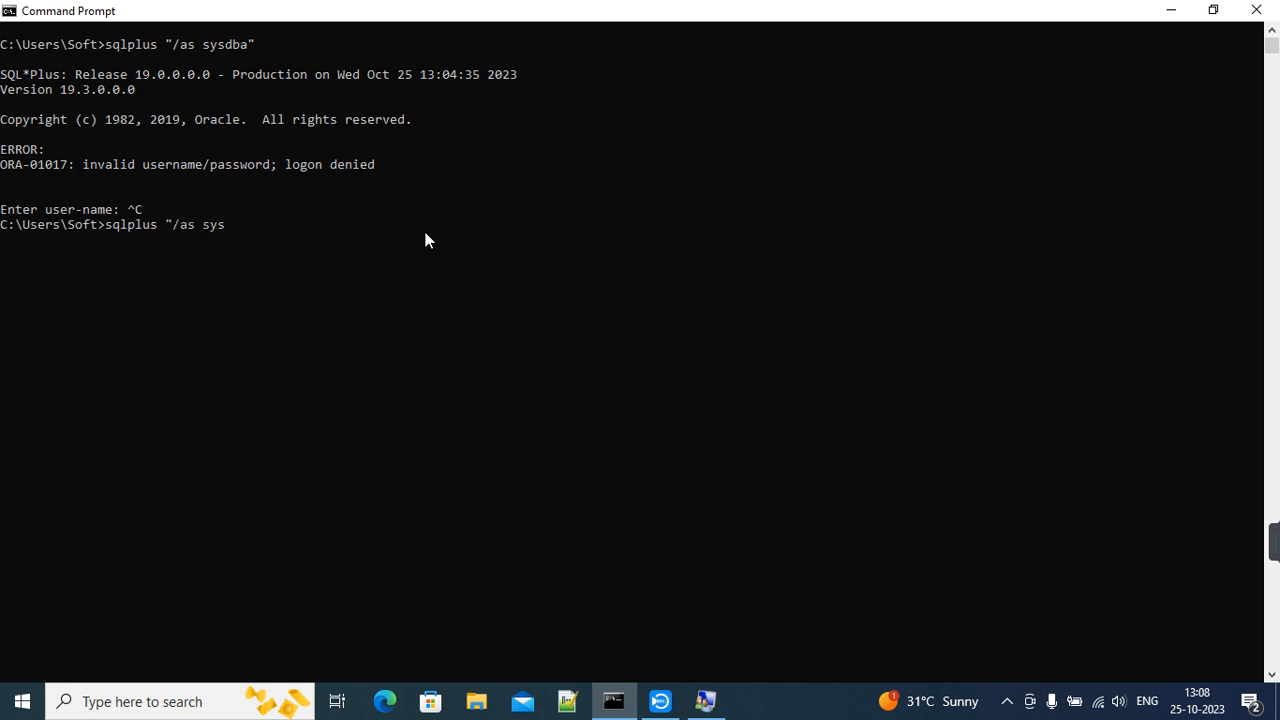
{"action": "type", "text": "dba\""}
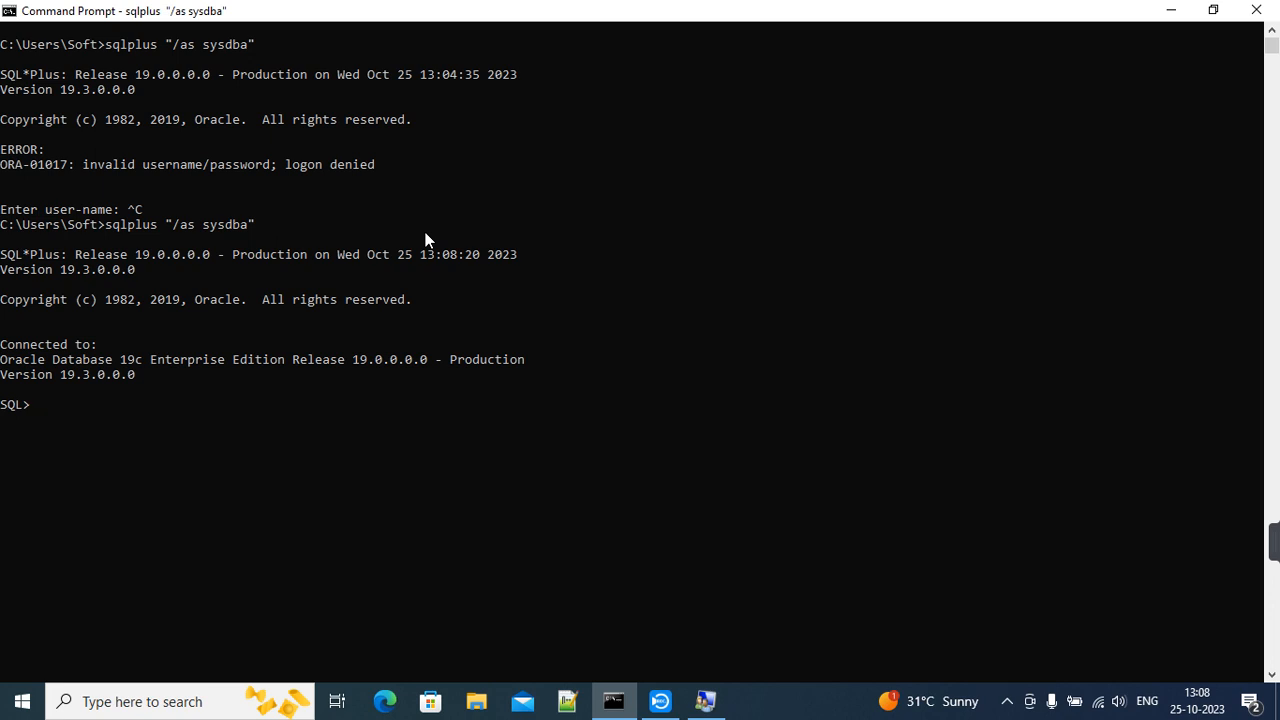
- Query name and open_mode from v$database, returning ORCL in READ WRITE mode
{"action": "type", "text": "select"}
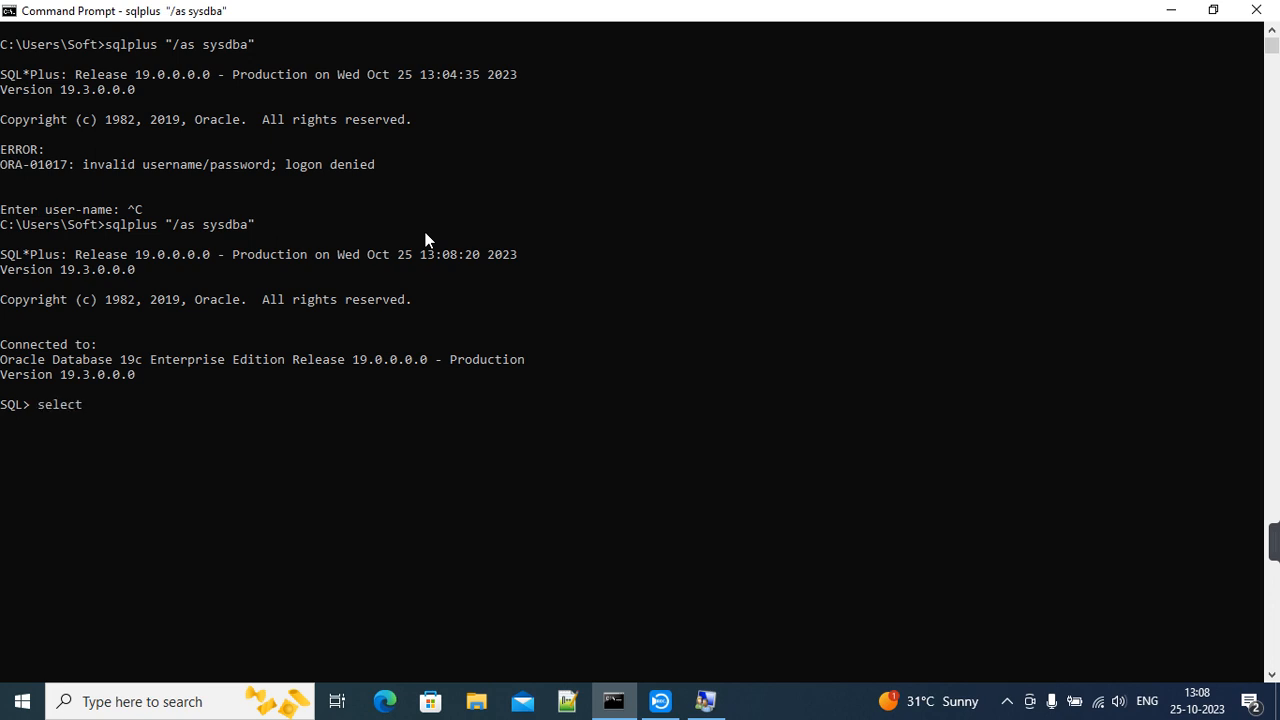
{"action": "type", "text": "name"}
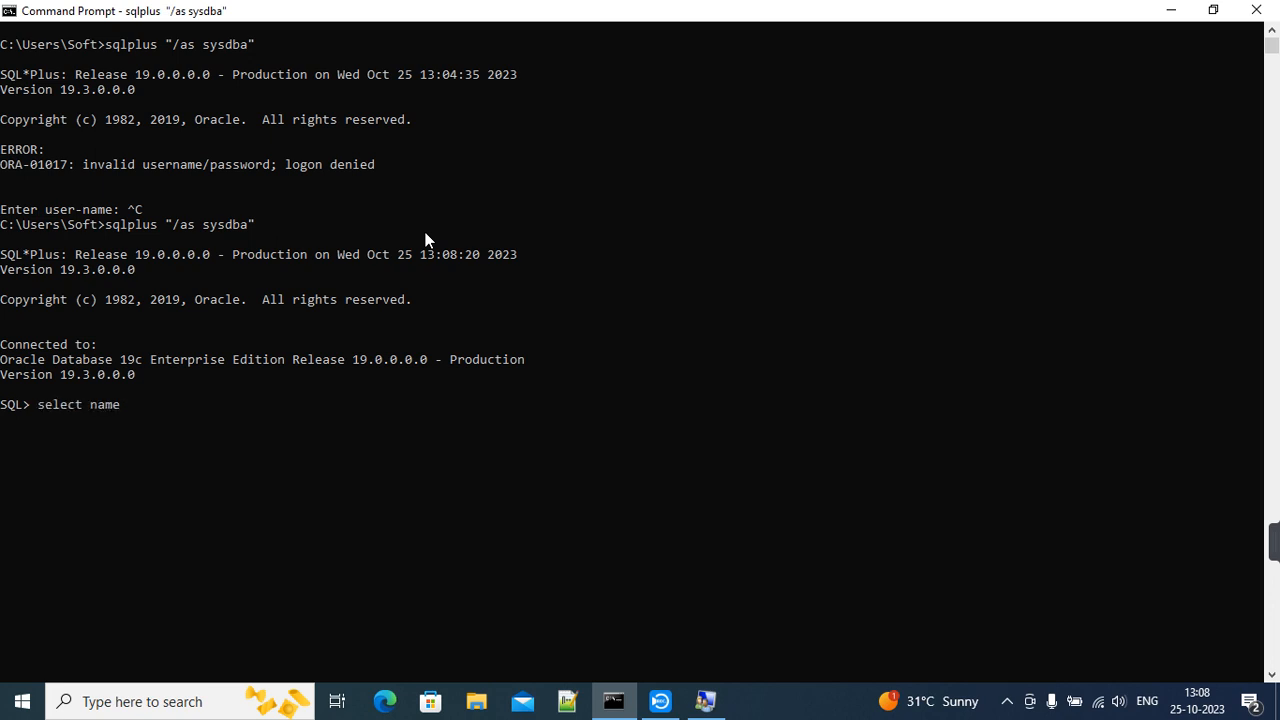
{"action": "type", "text": ", open"}
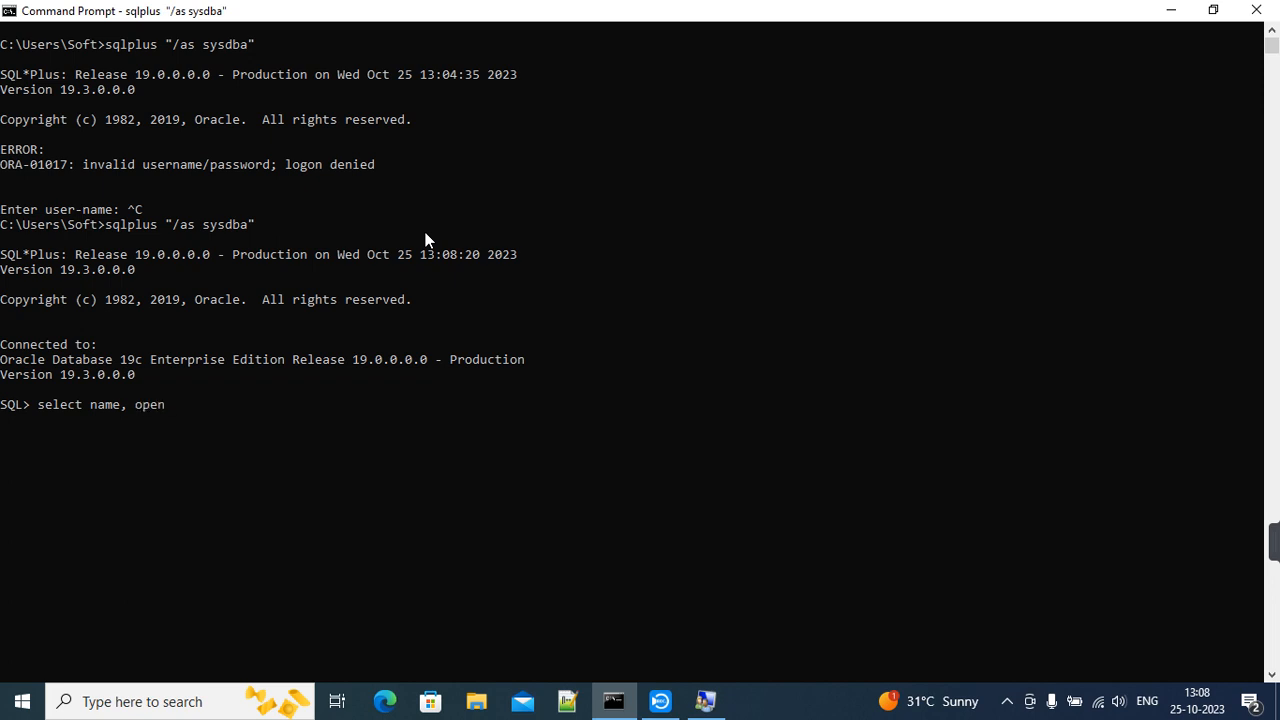
{"action": "type", "text": "_mode from v$"}
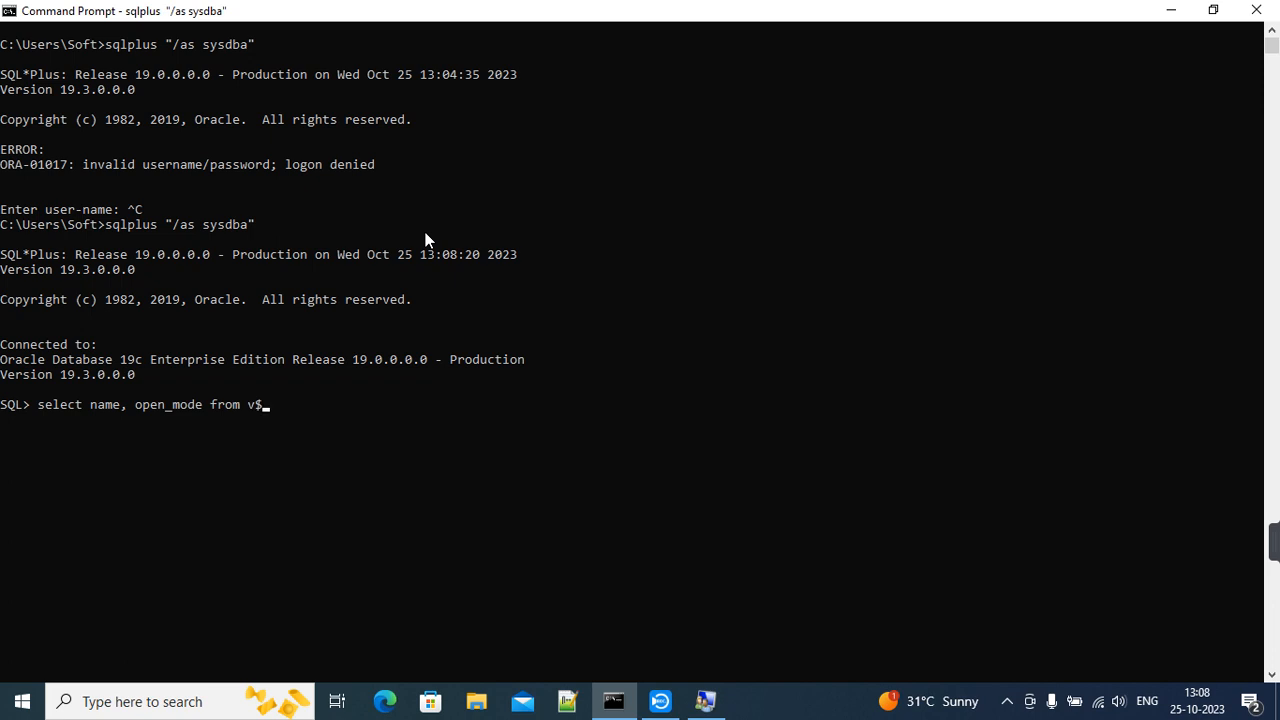
{"action": "type", "text": "database;"}
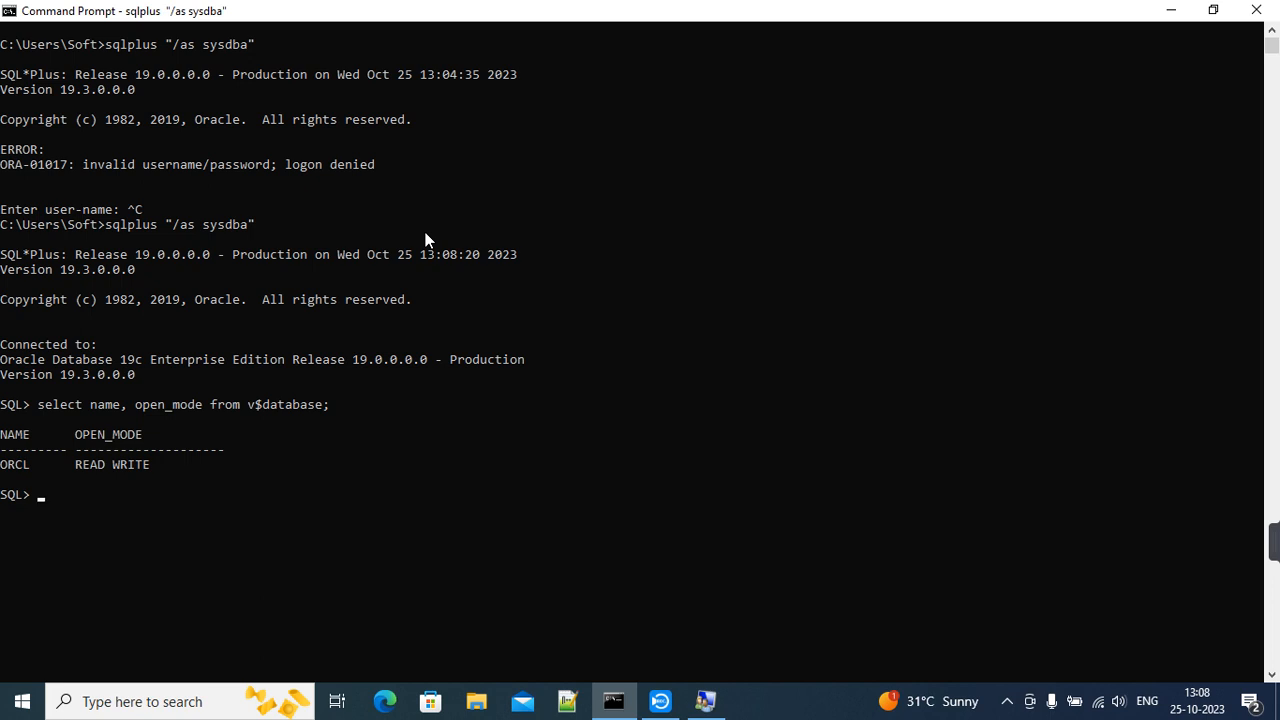
{"action": "mouse_move", "coordinate": [172, 207]}
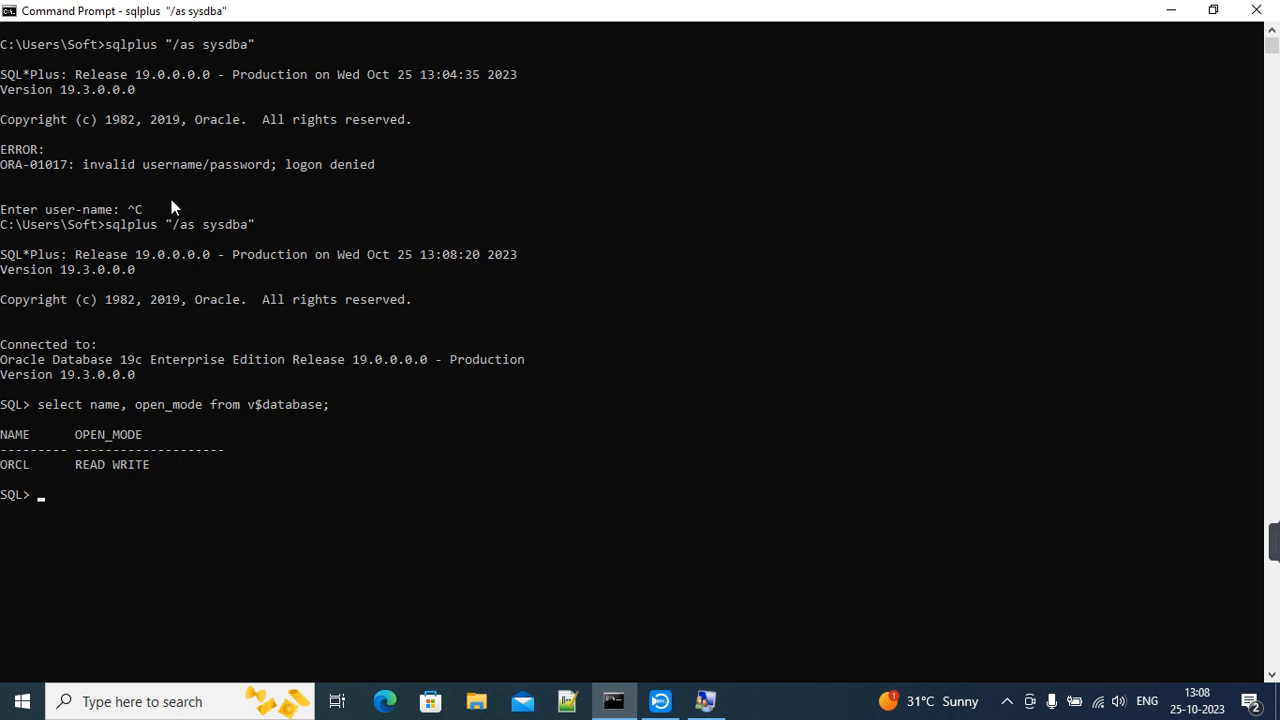
{"action": "mouse_move", "coordinate": [127, 238]}
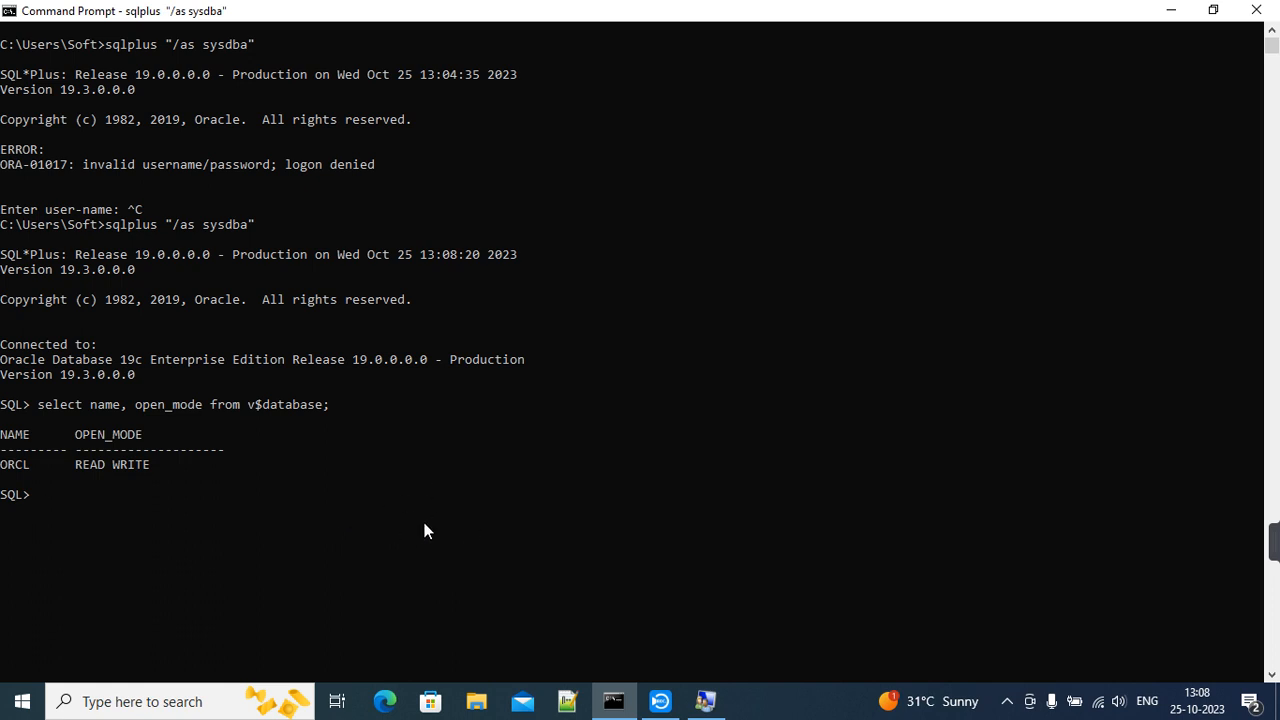
{"action": "mouse_move", "coordinate": [530, 530]}
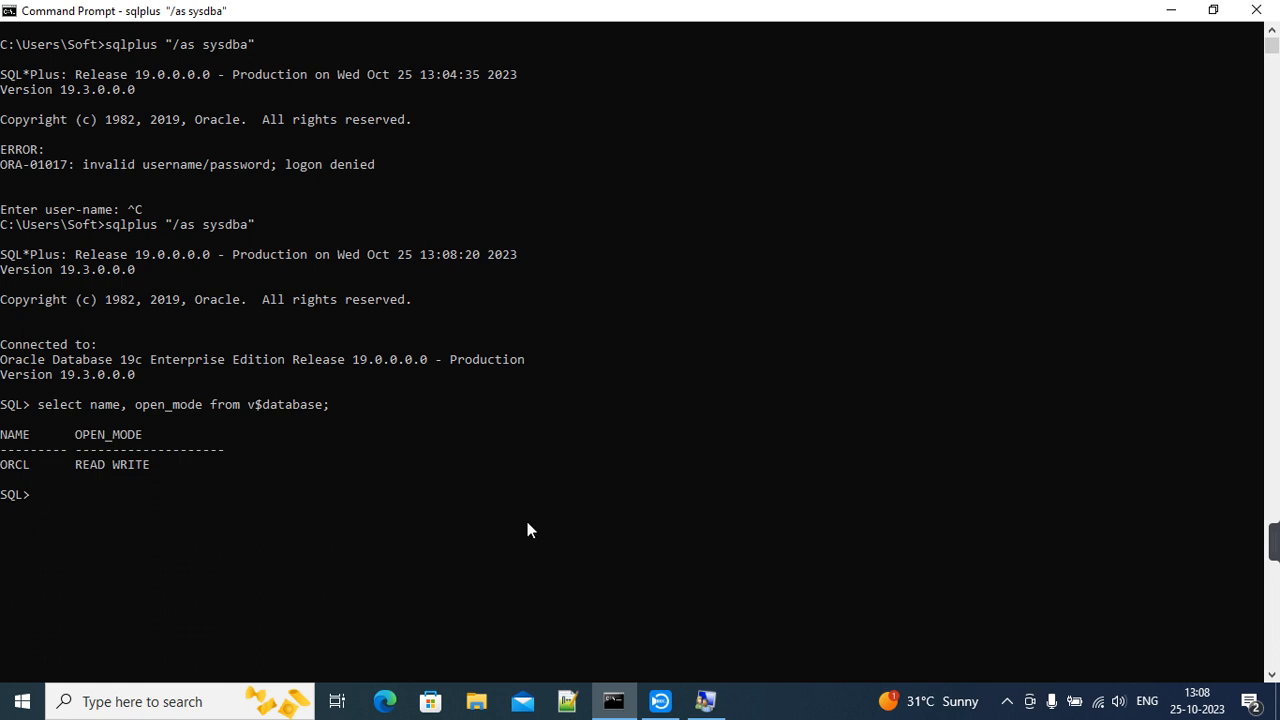
{"action": "mouse_move", "coordinate": [650, 553]}
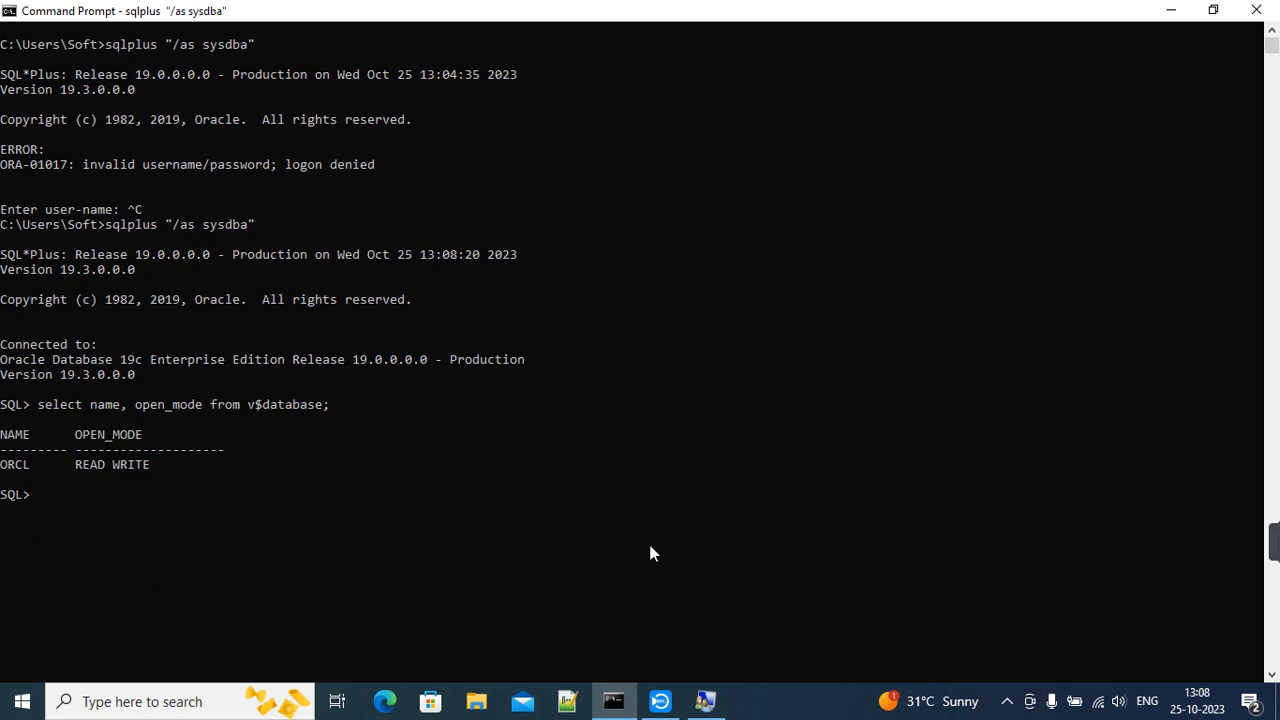
{"action": "mouse_move", "coordinate": [615, 541]}
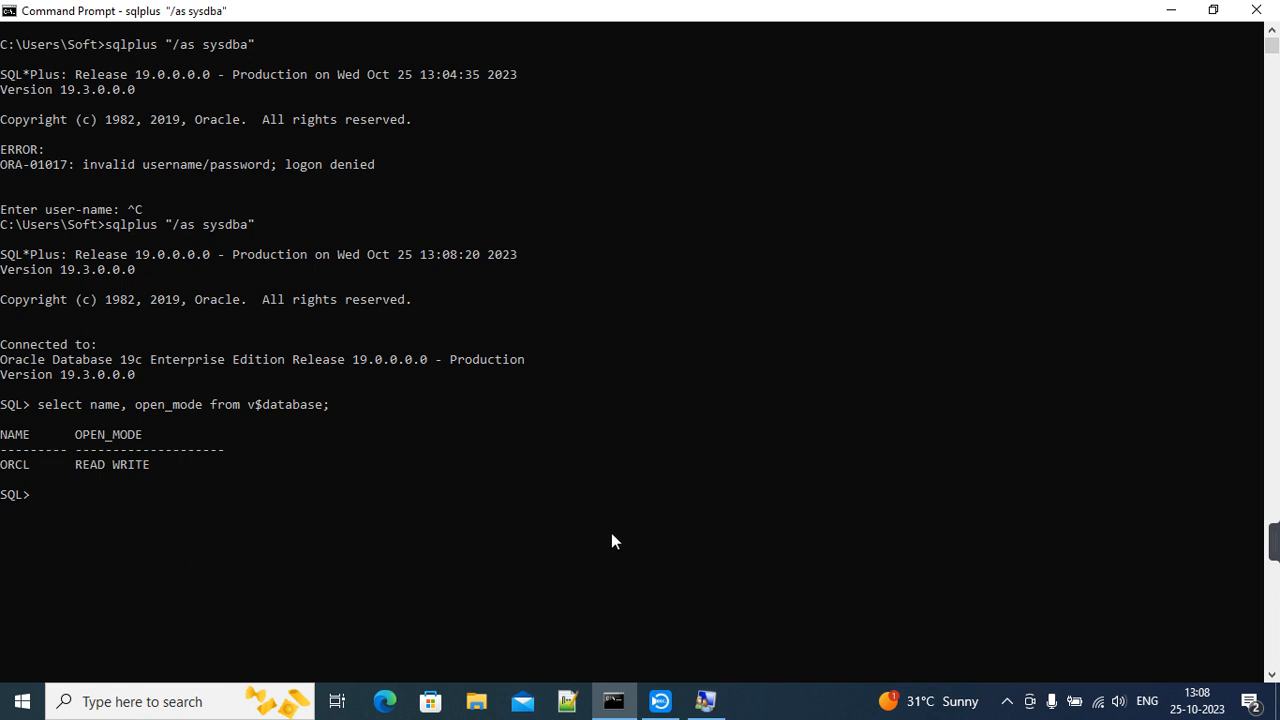